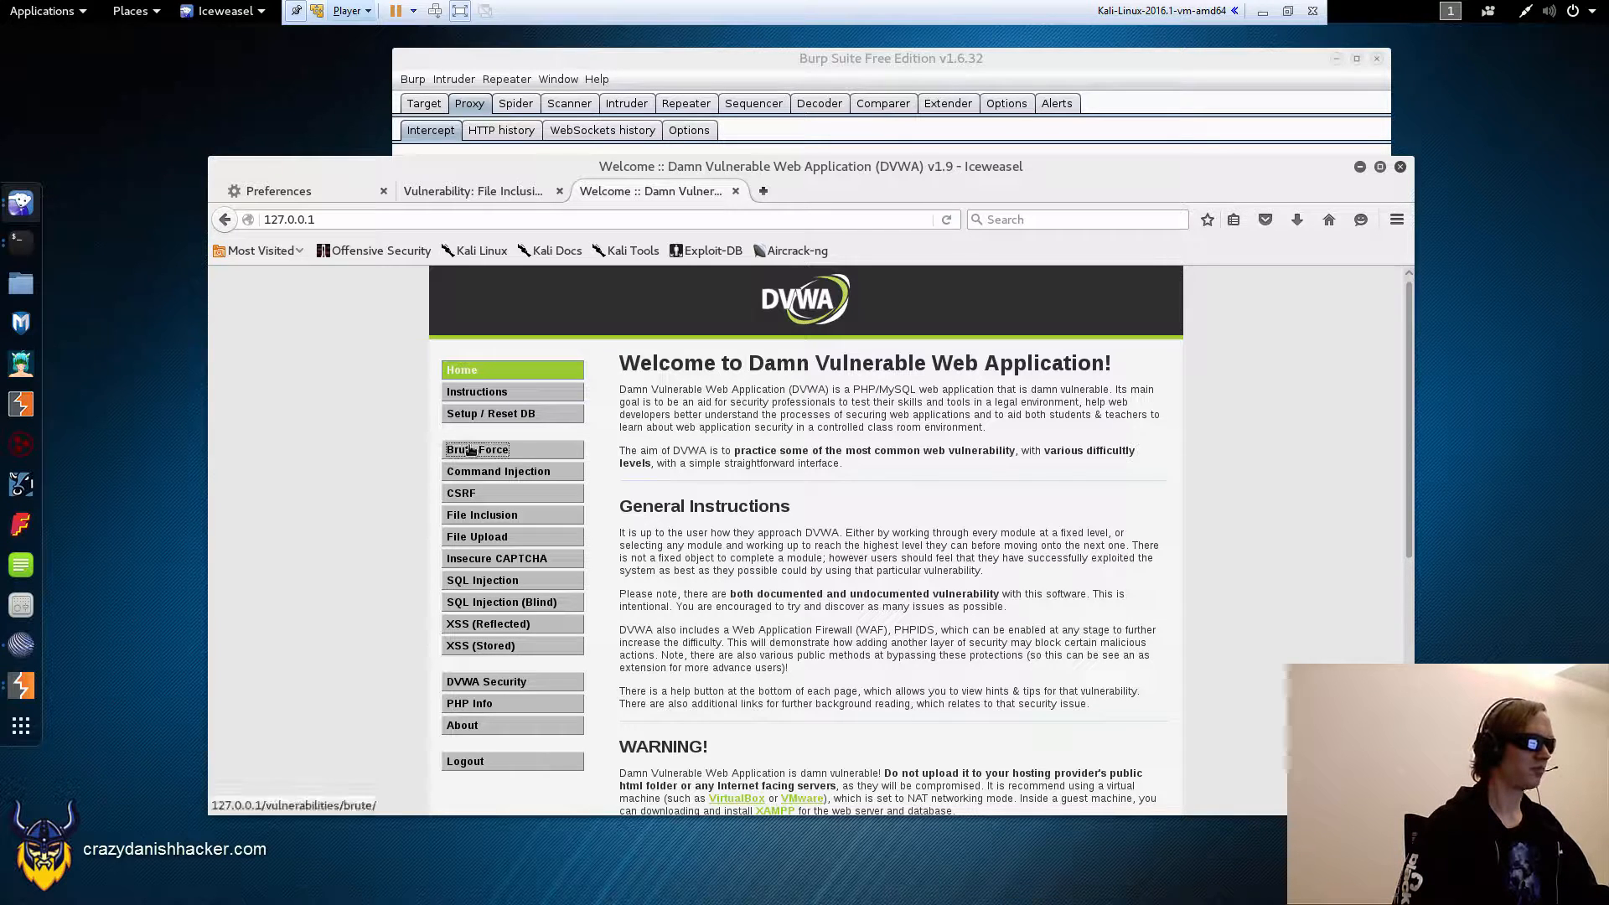
pyautogui.click(476, 449)
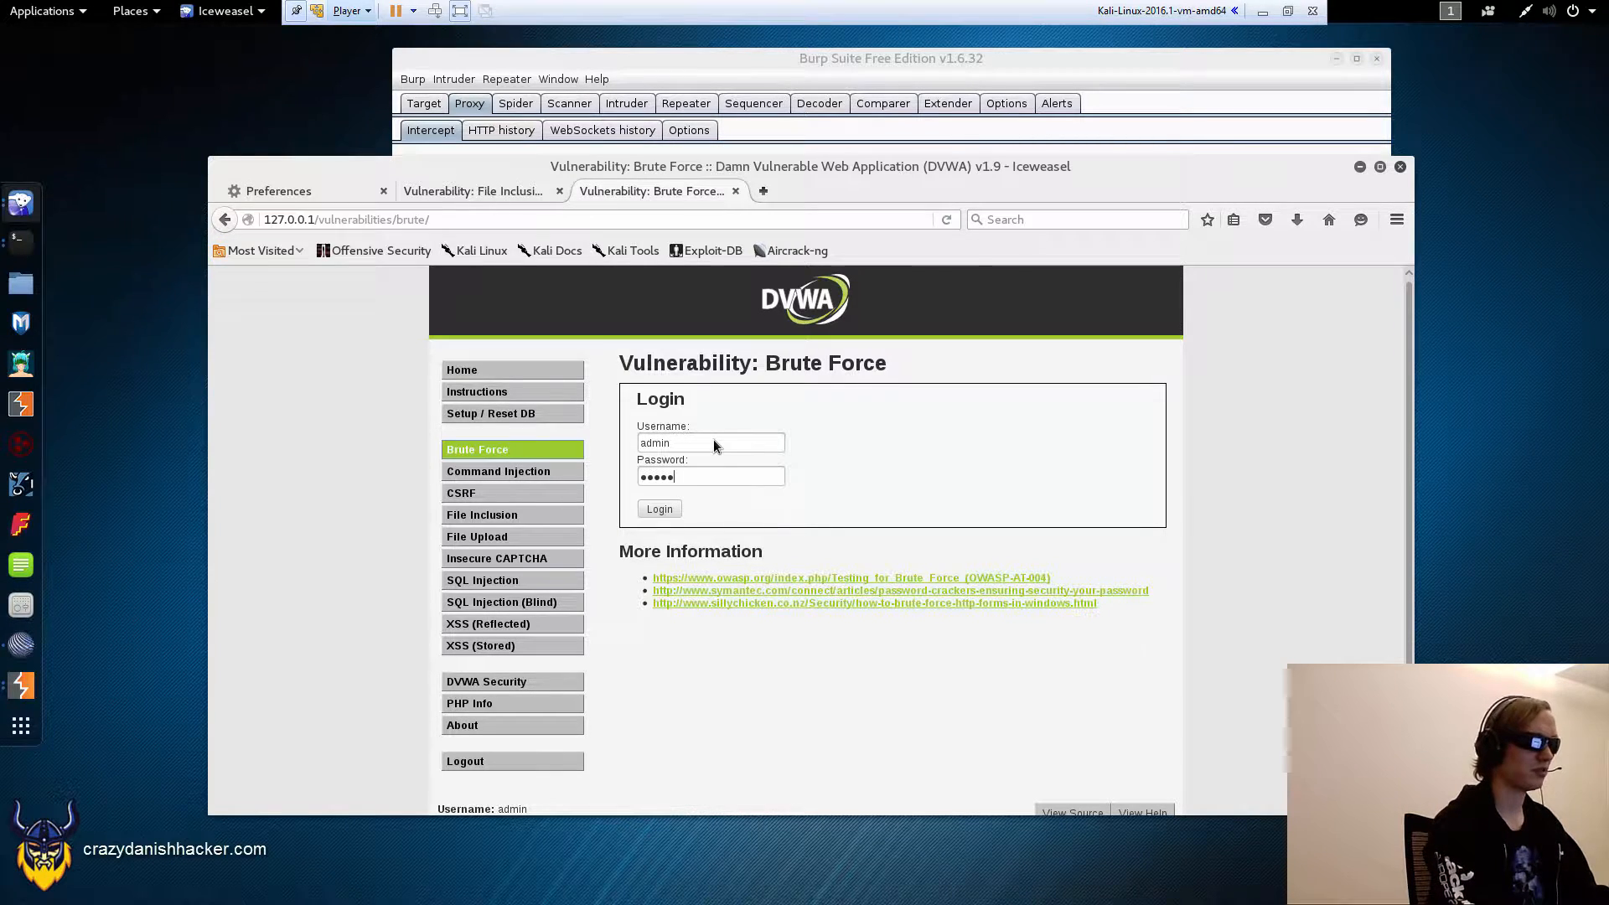
pyautogui.click(659, 508)
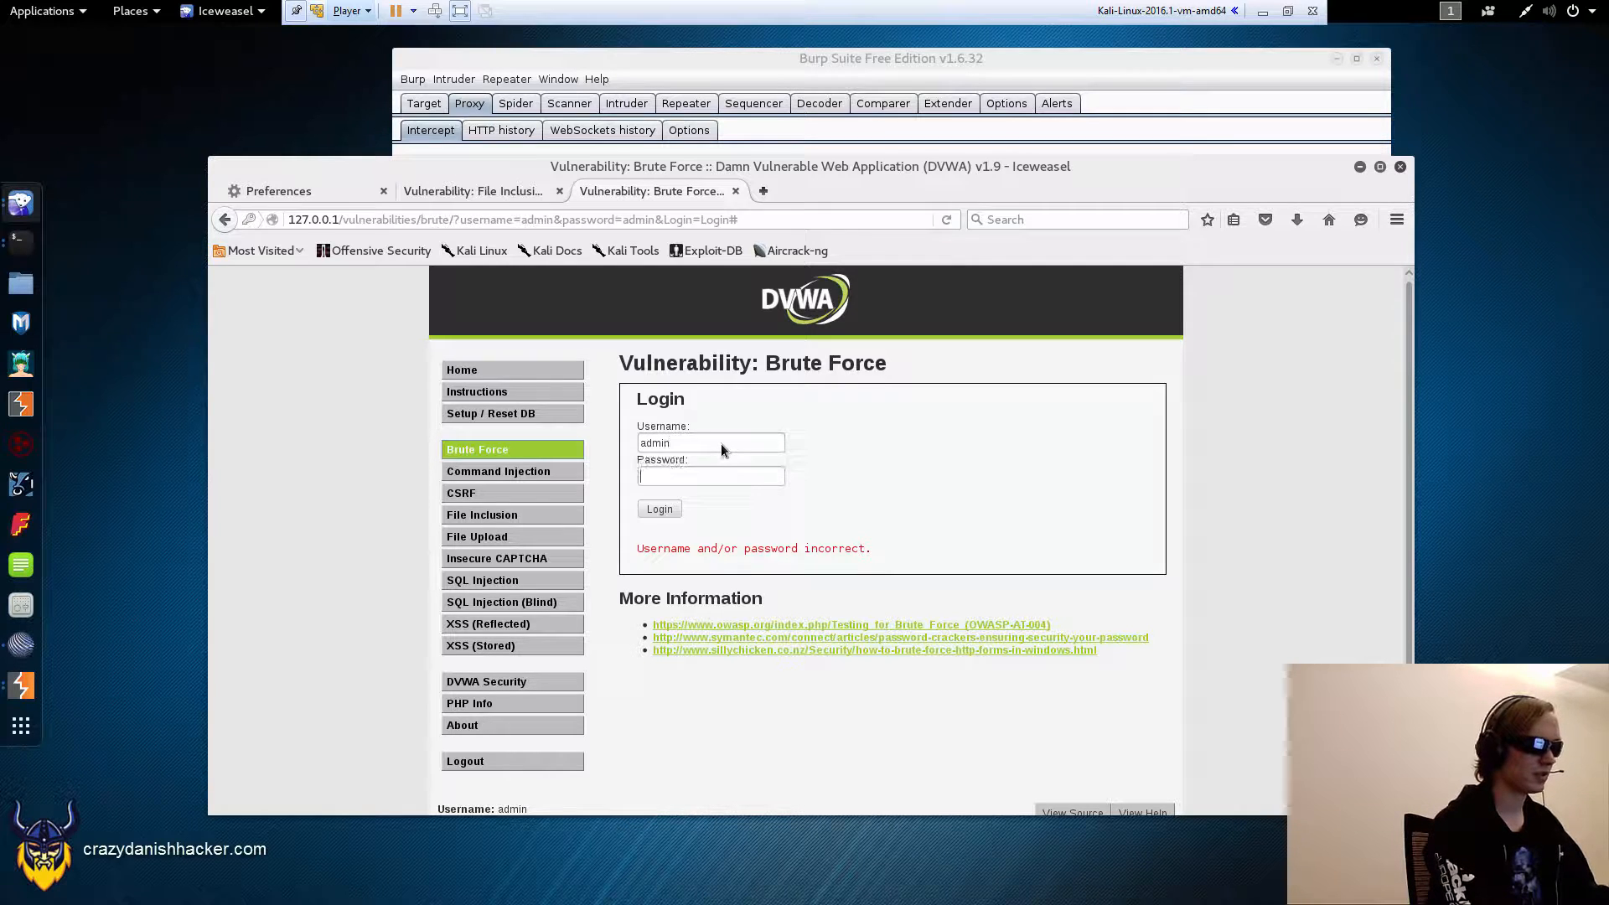
pyautogui.click(659, 509)
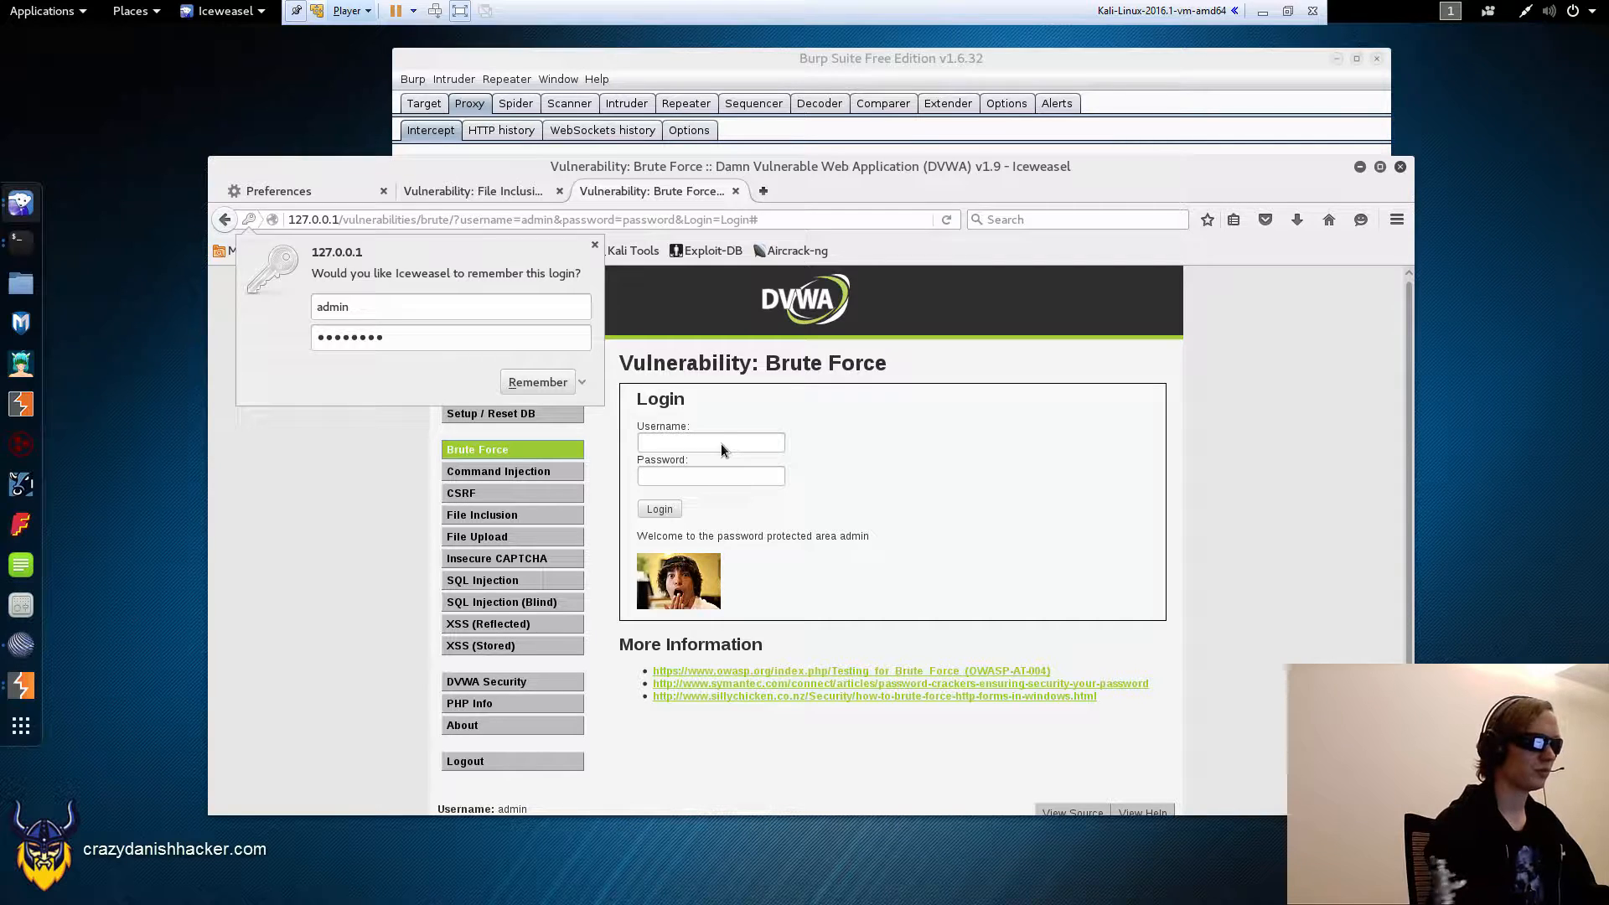
pyautogui.click(594, 244)
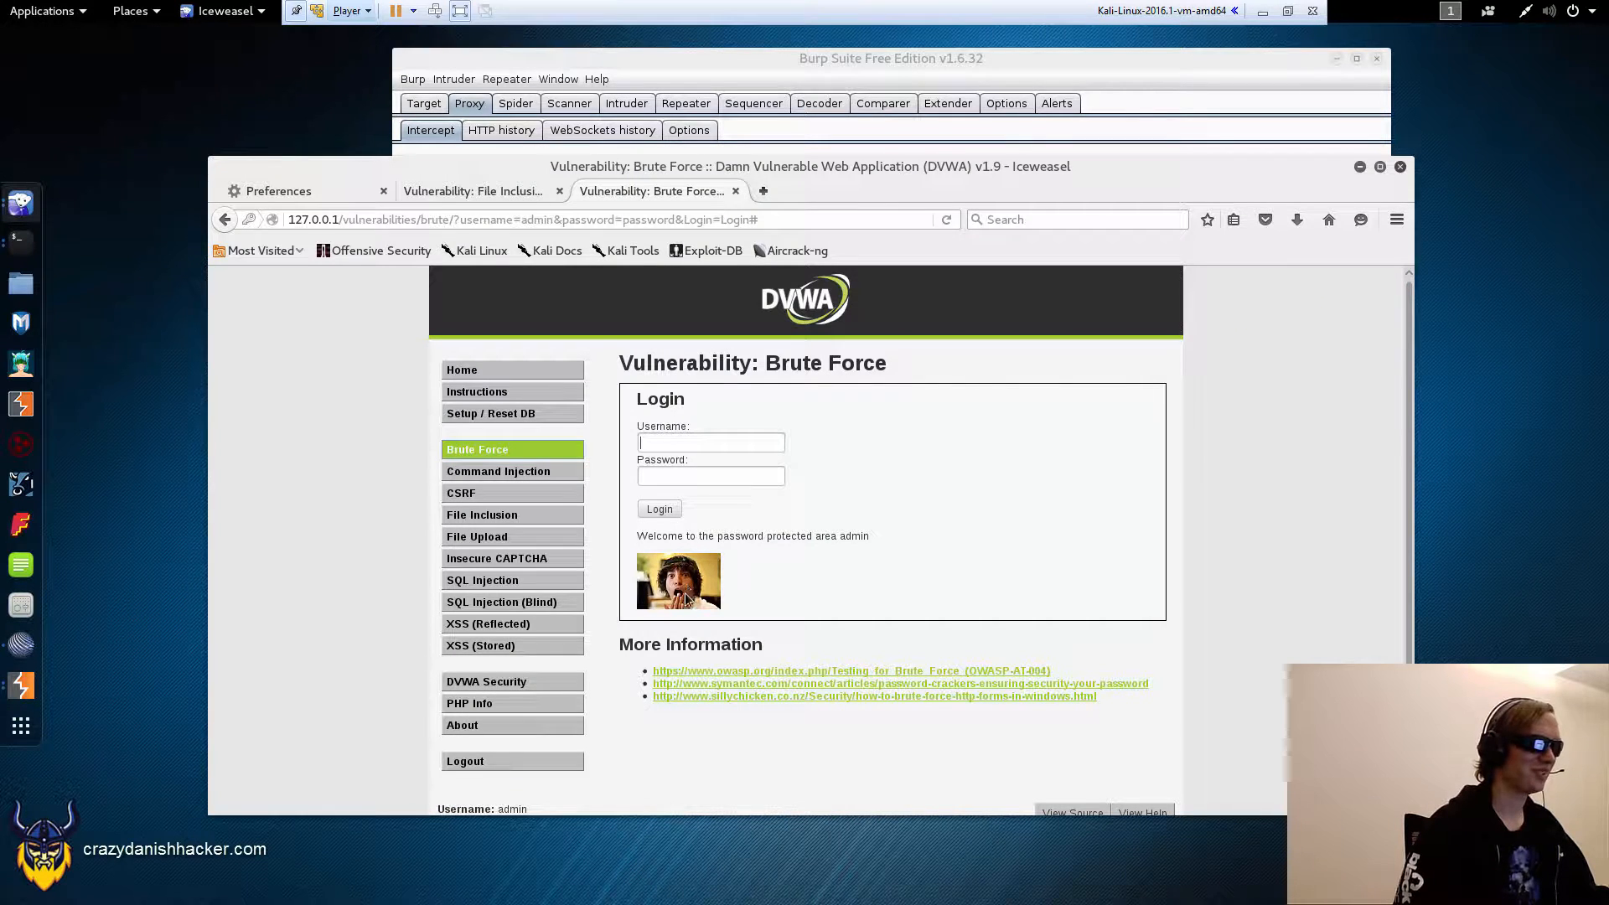
pyautogui.write('admin')
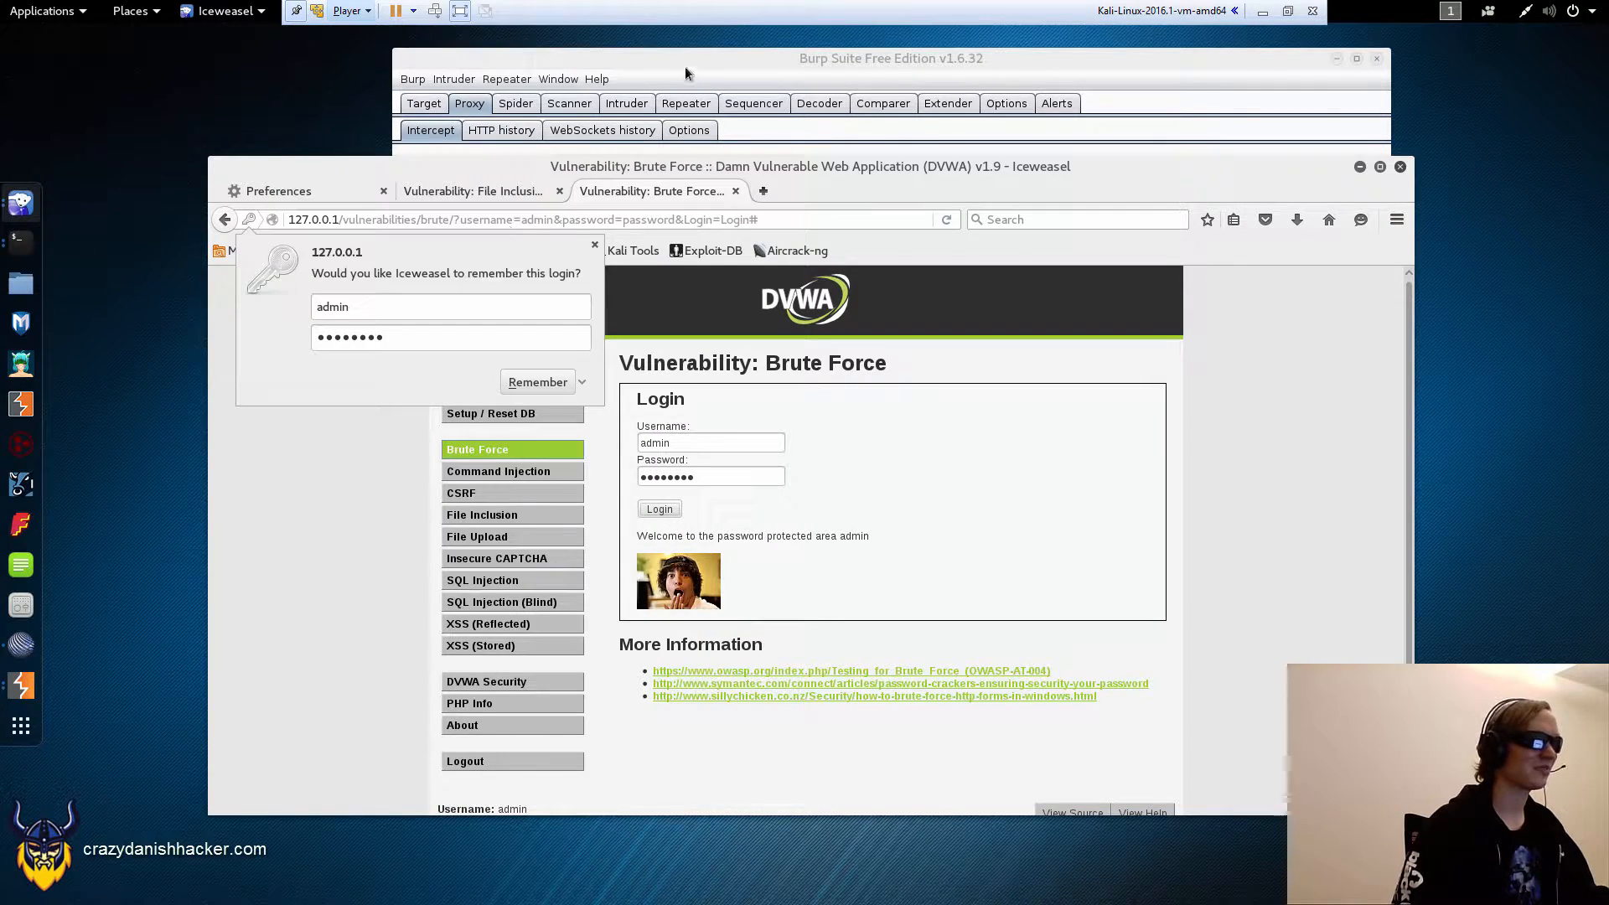
pyautogui.click(276, 191)
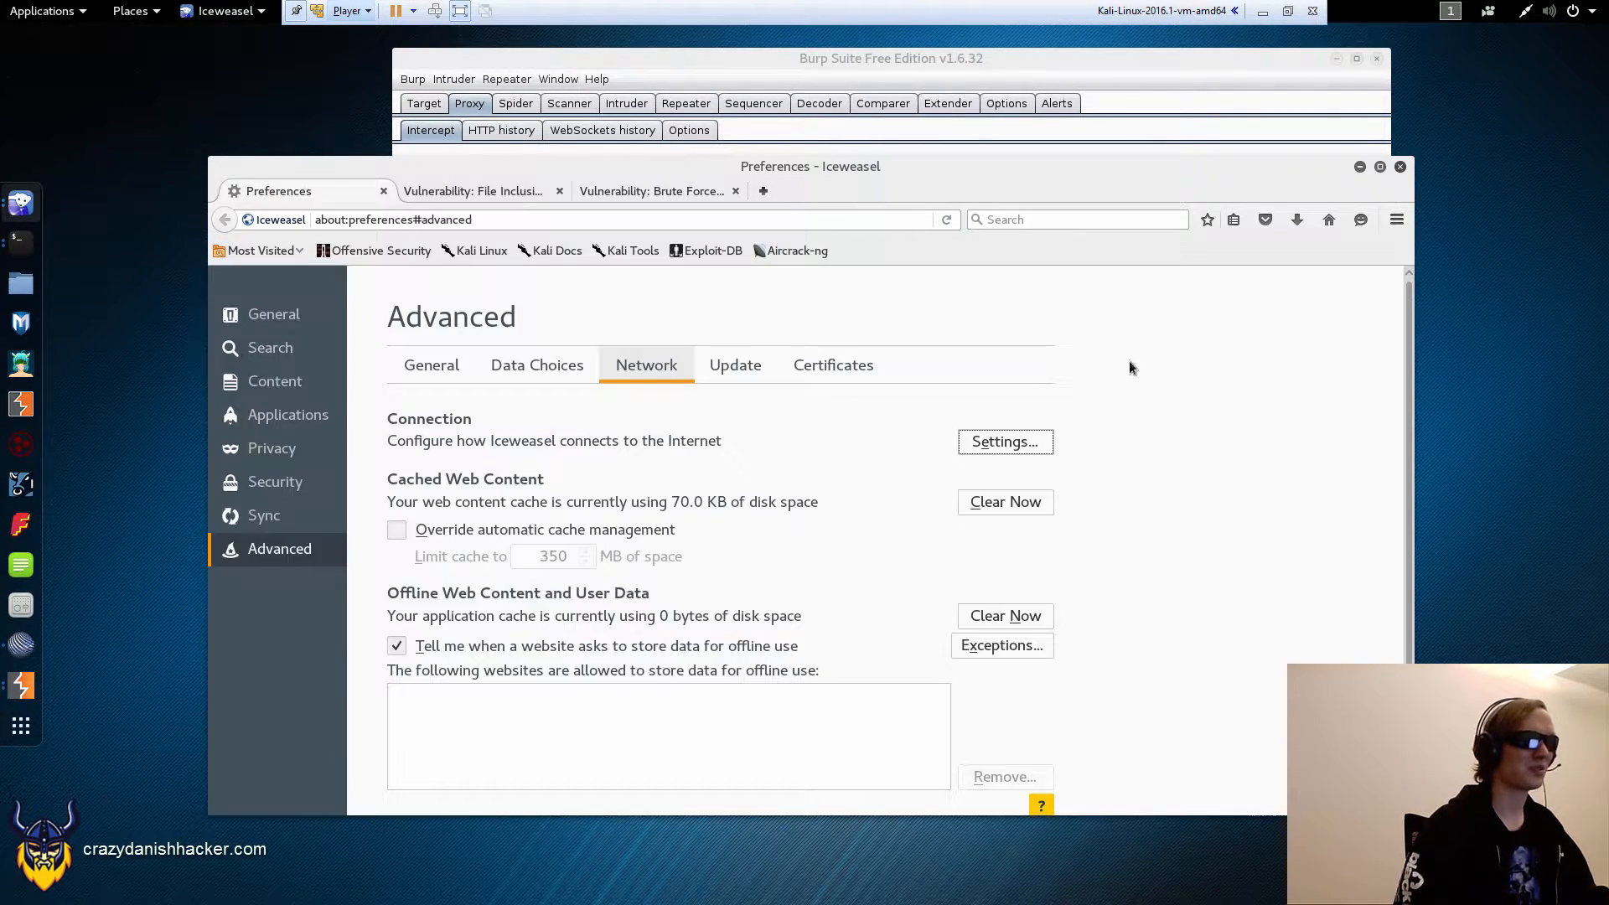
pyautogui.click(1004, 441)
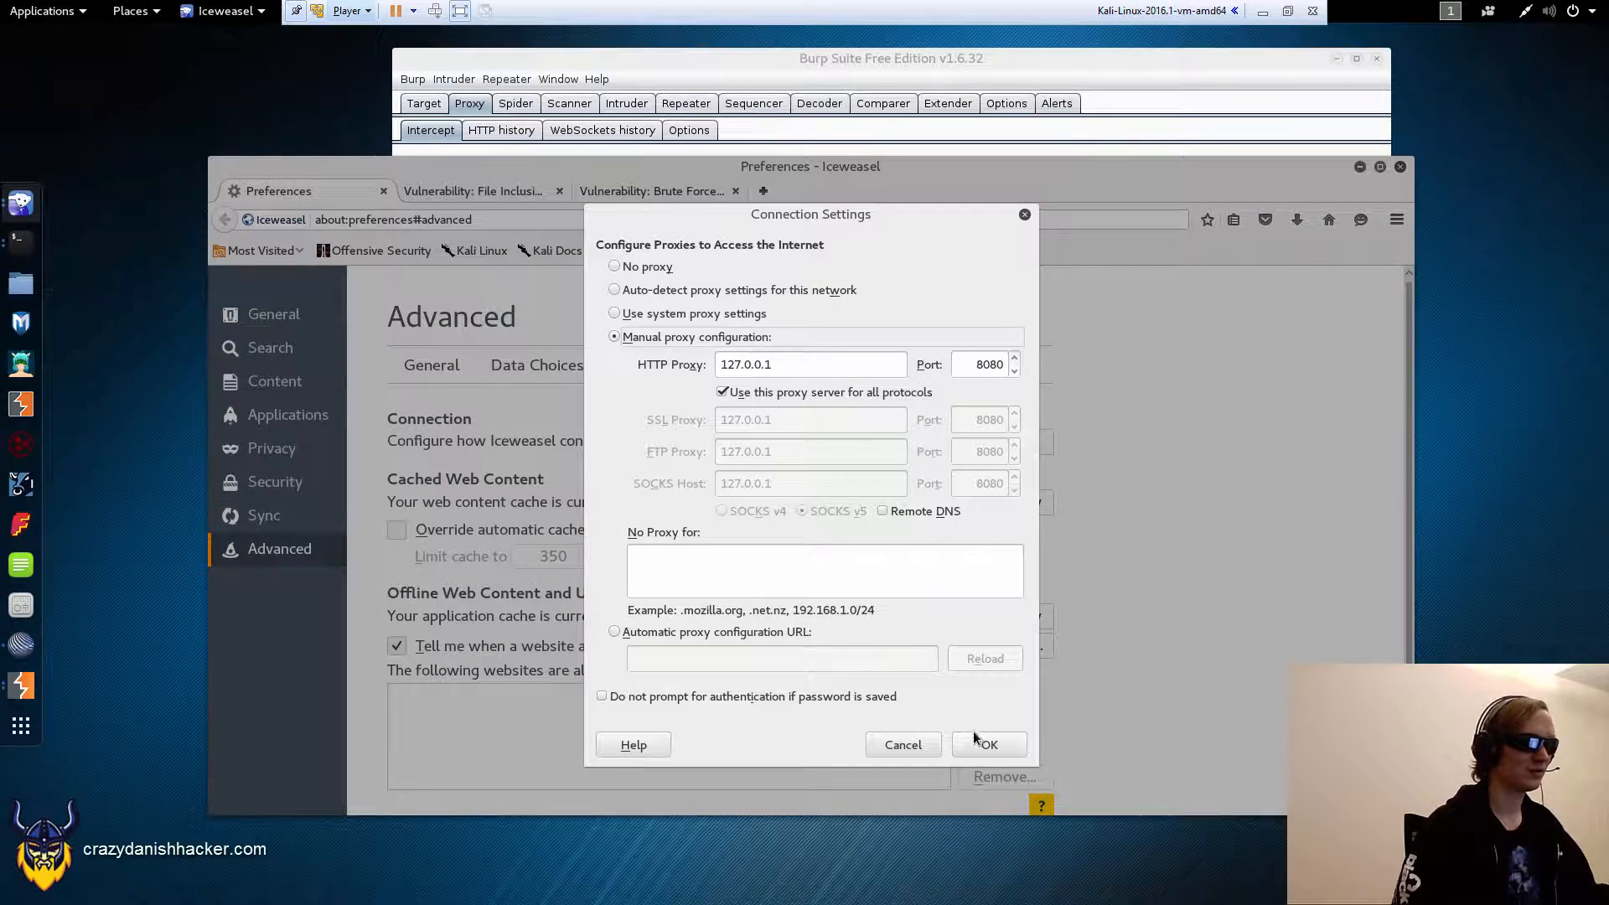
pyautogui.click(988, 744)
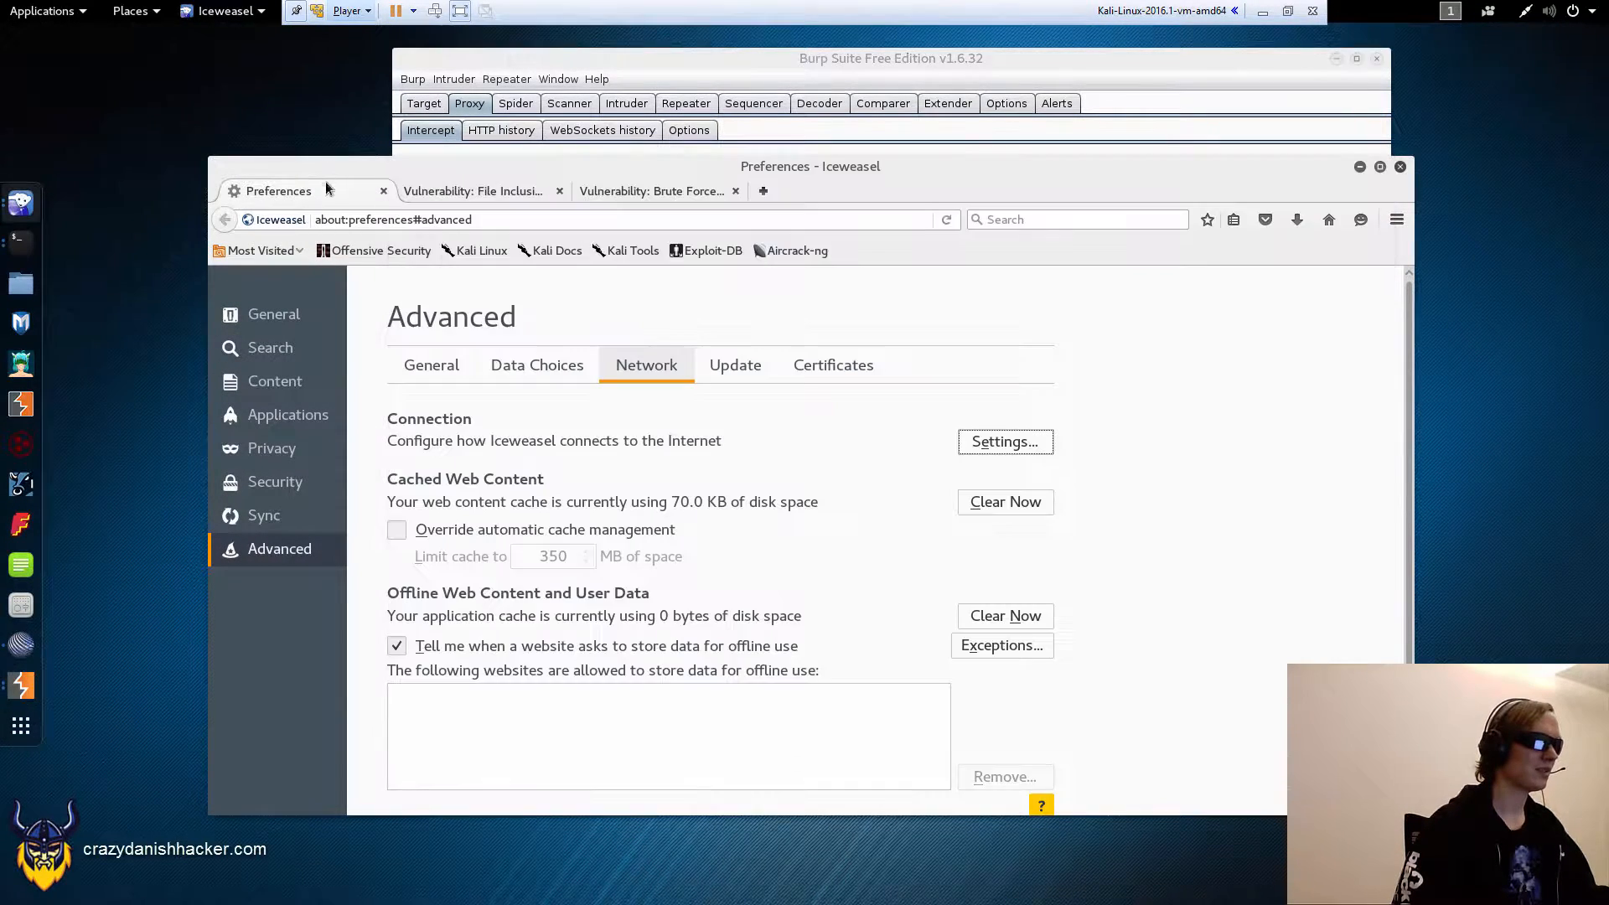
pyautogui.click(1003, 440)
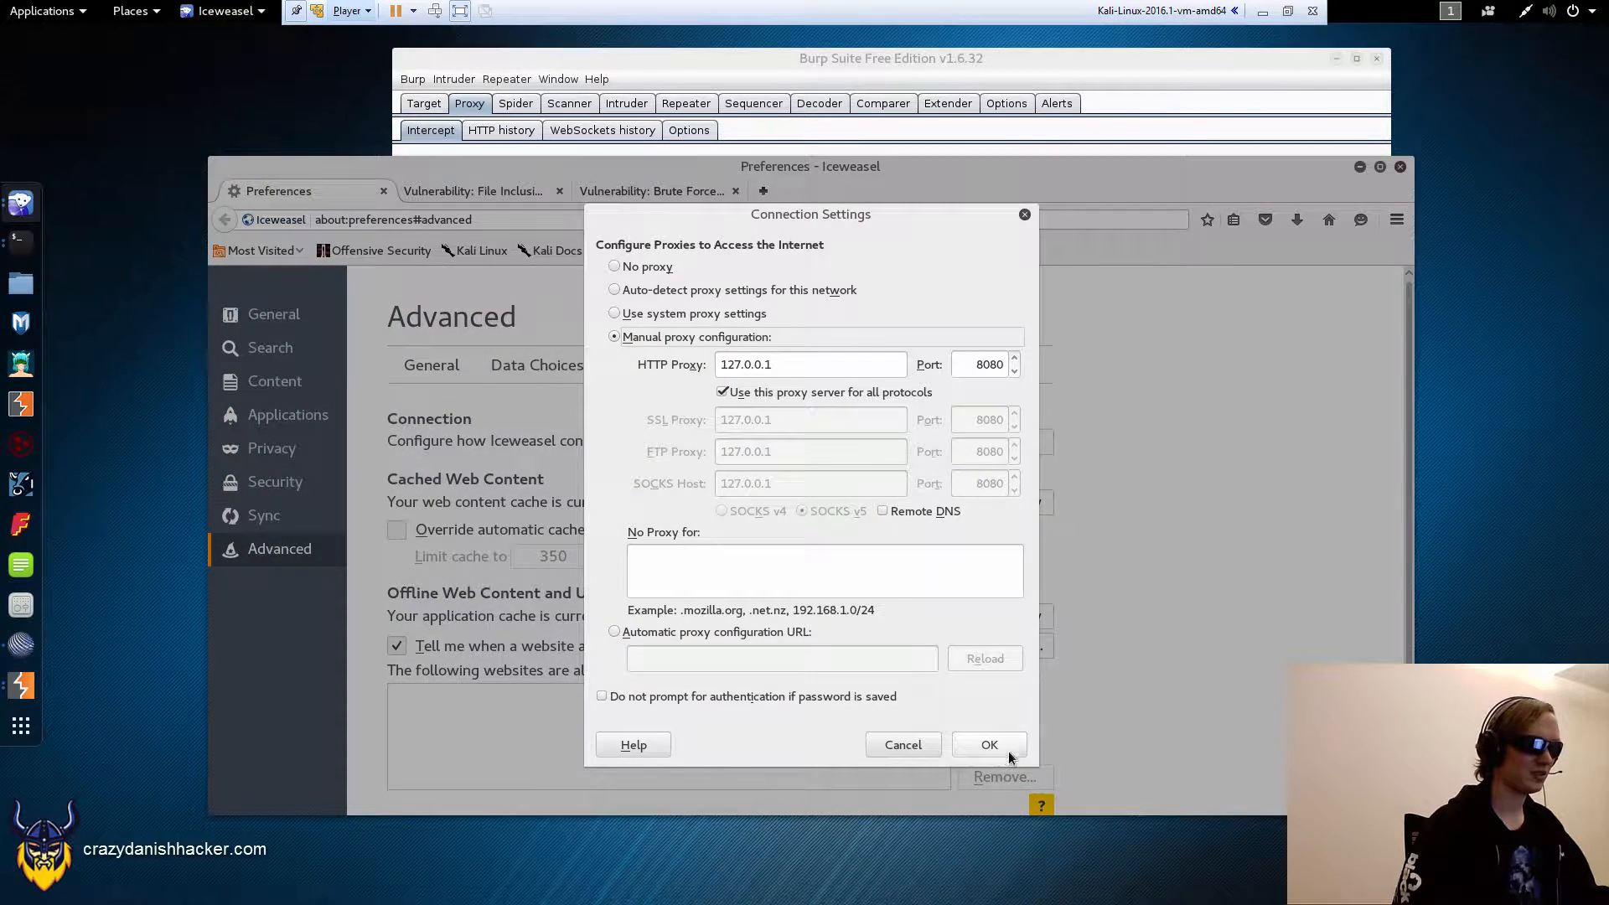
pyautogui.click(988, 745)
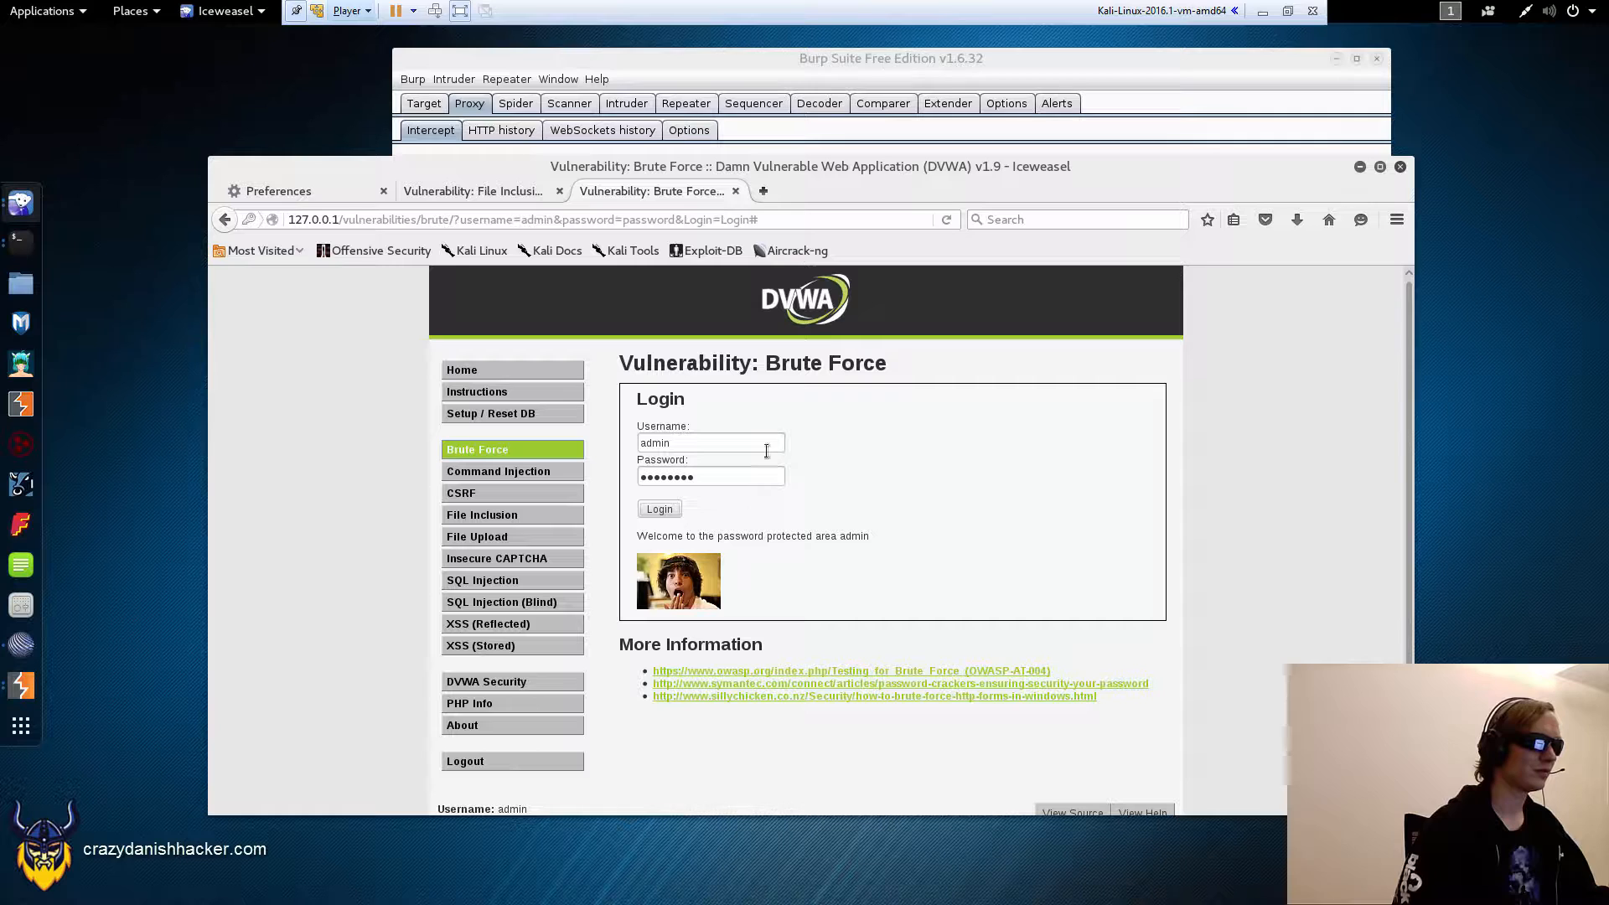
# Step: Resubmit the admin/password login so Burp Proxy intercepts the GET request
pyautogui.click(657, 509)
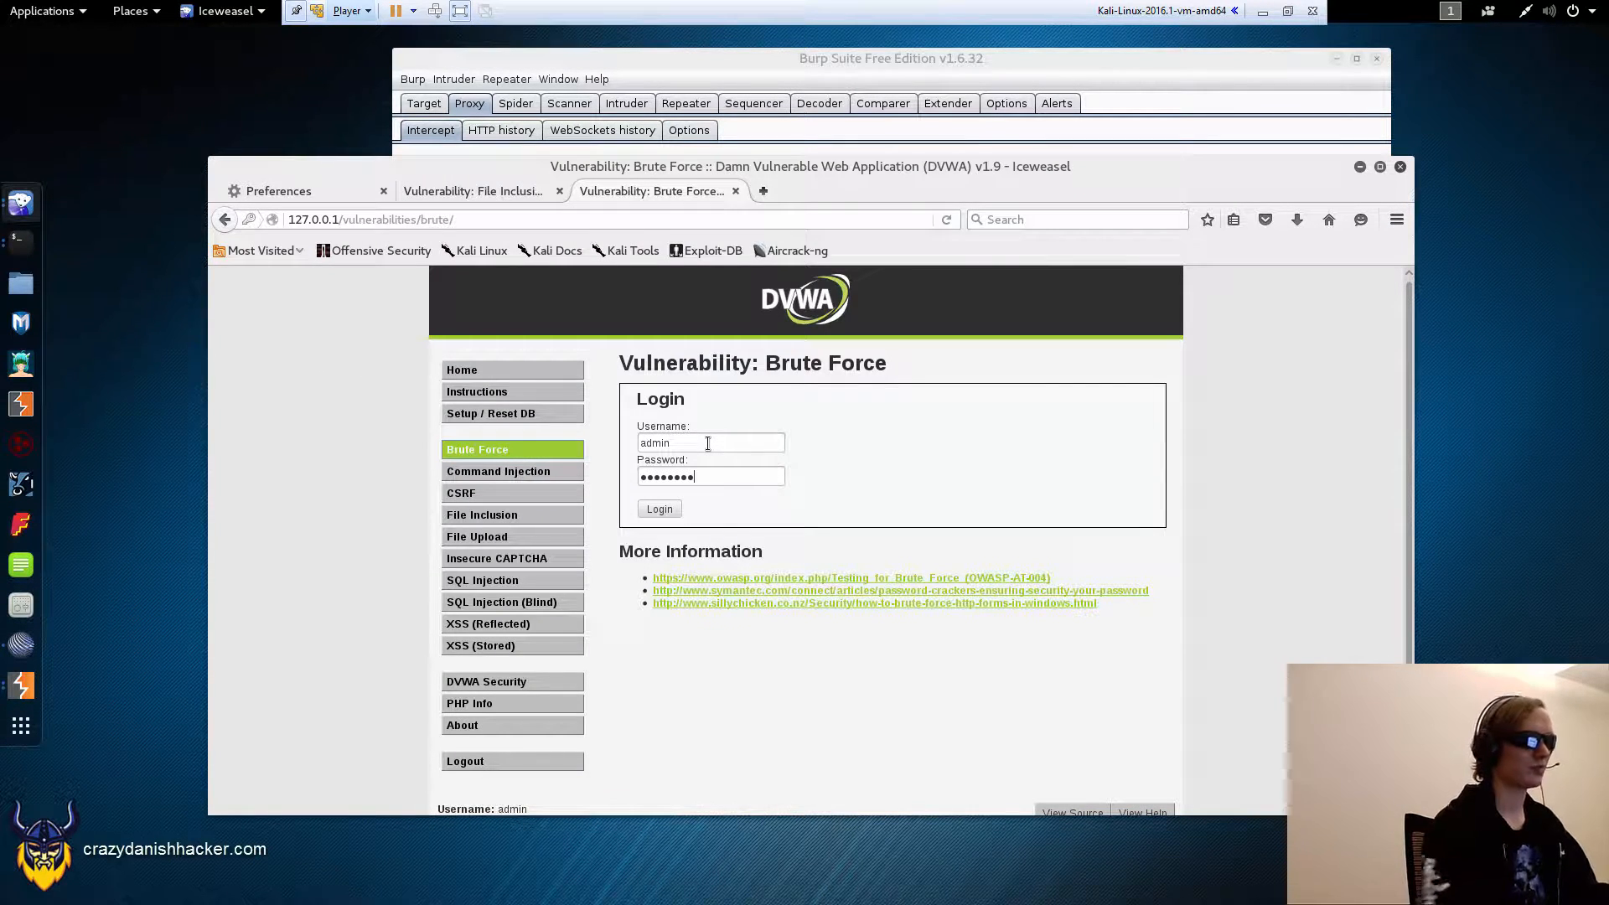
pyautogui.click(659, 508)
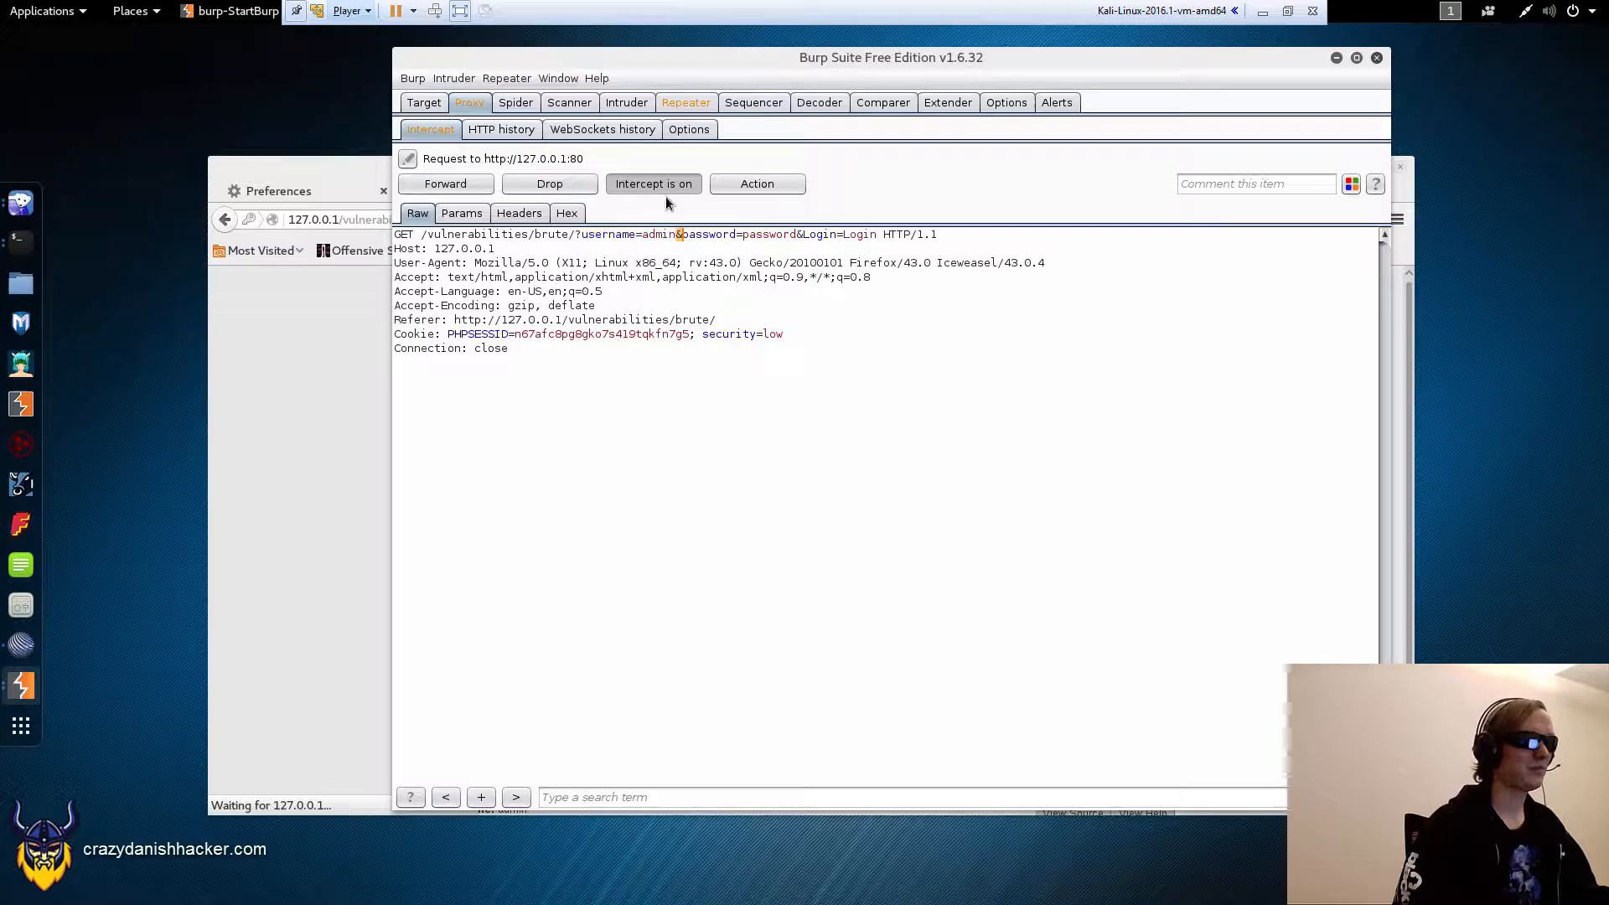
# Step: Replay the login in Repeater, check the welcome message, retry with password=test, then go to Intruder
pyautogui.click(685, 102)
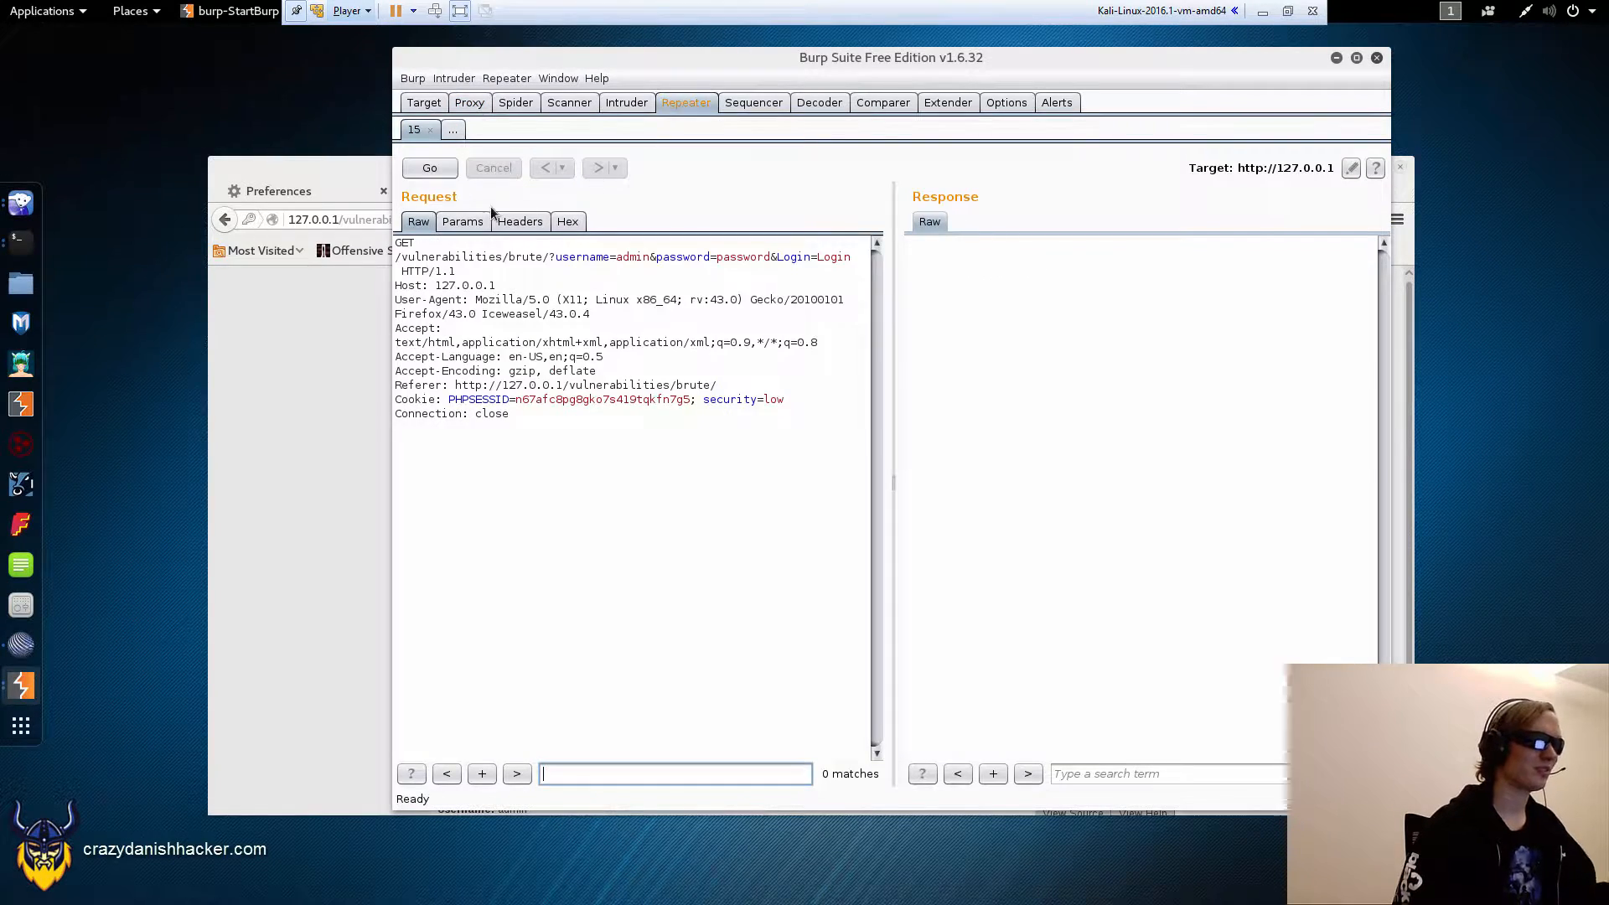
pyautogui.click(429, 168)
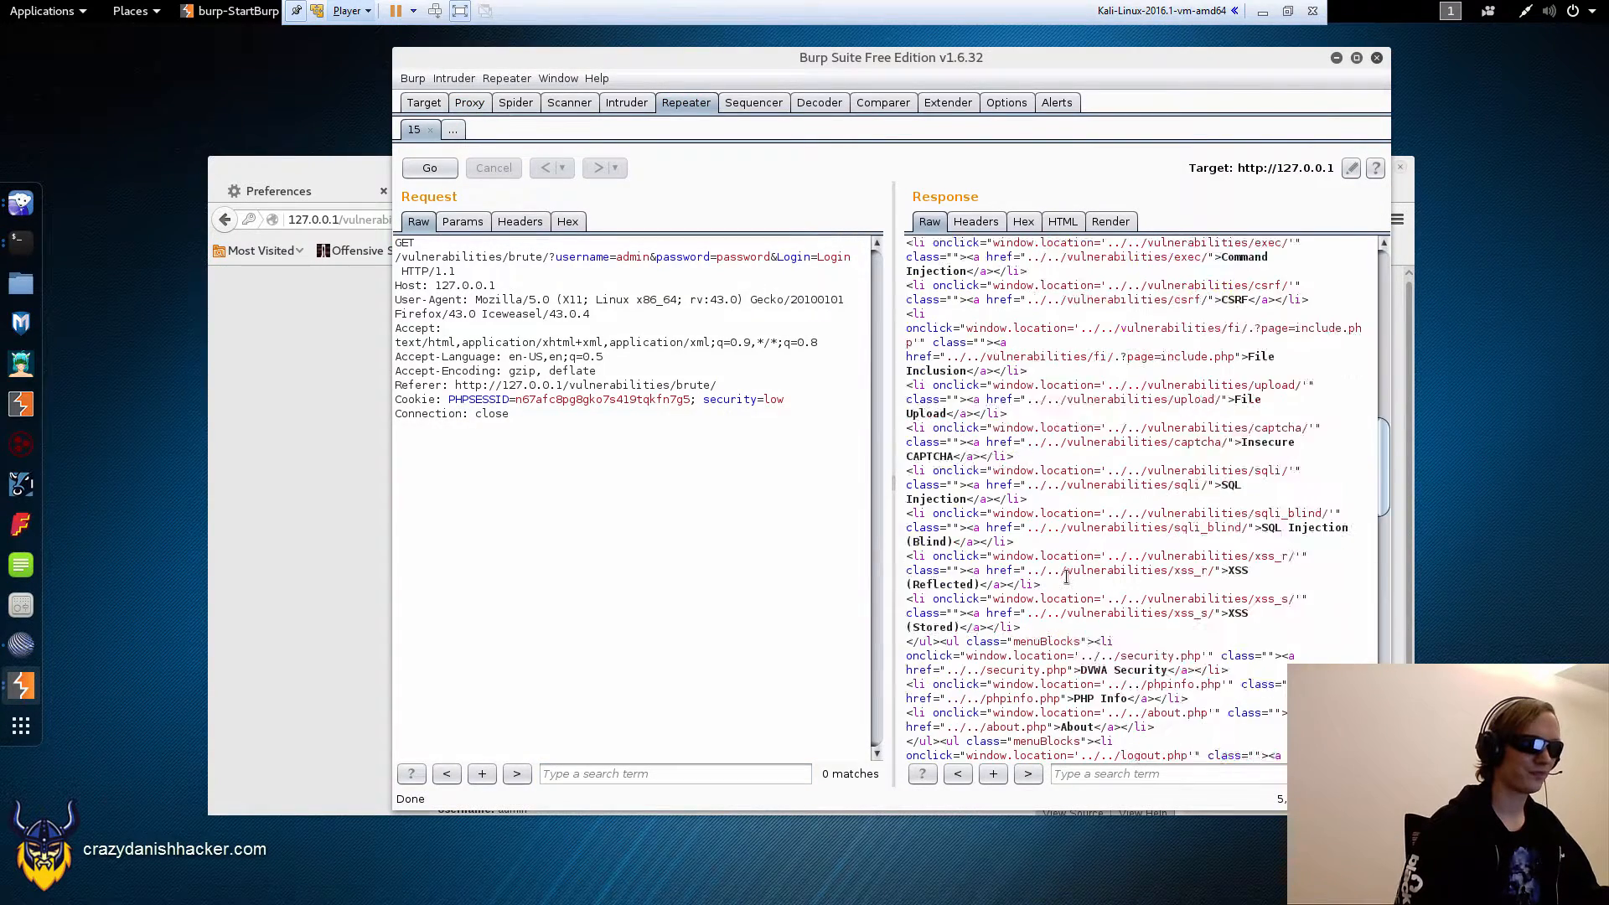
pyautogui.scroll(-3)
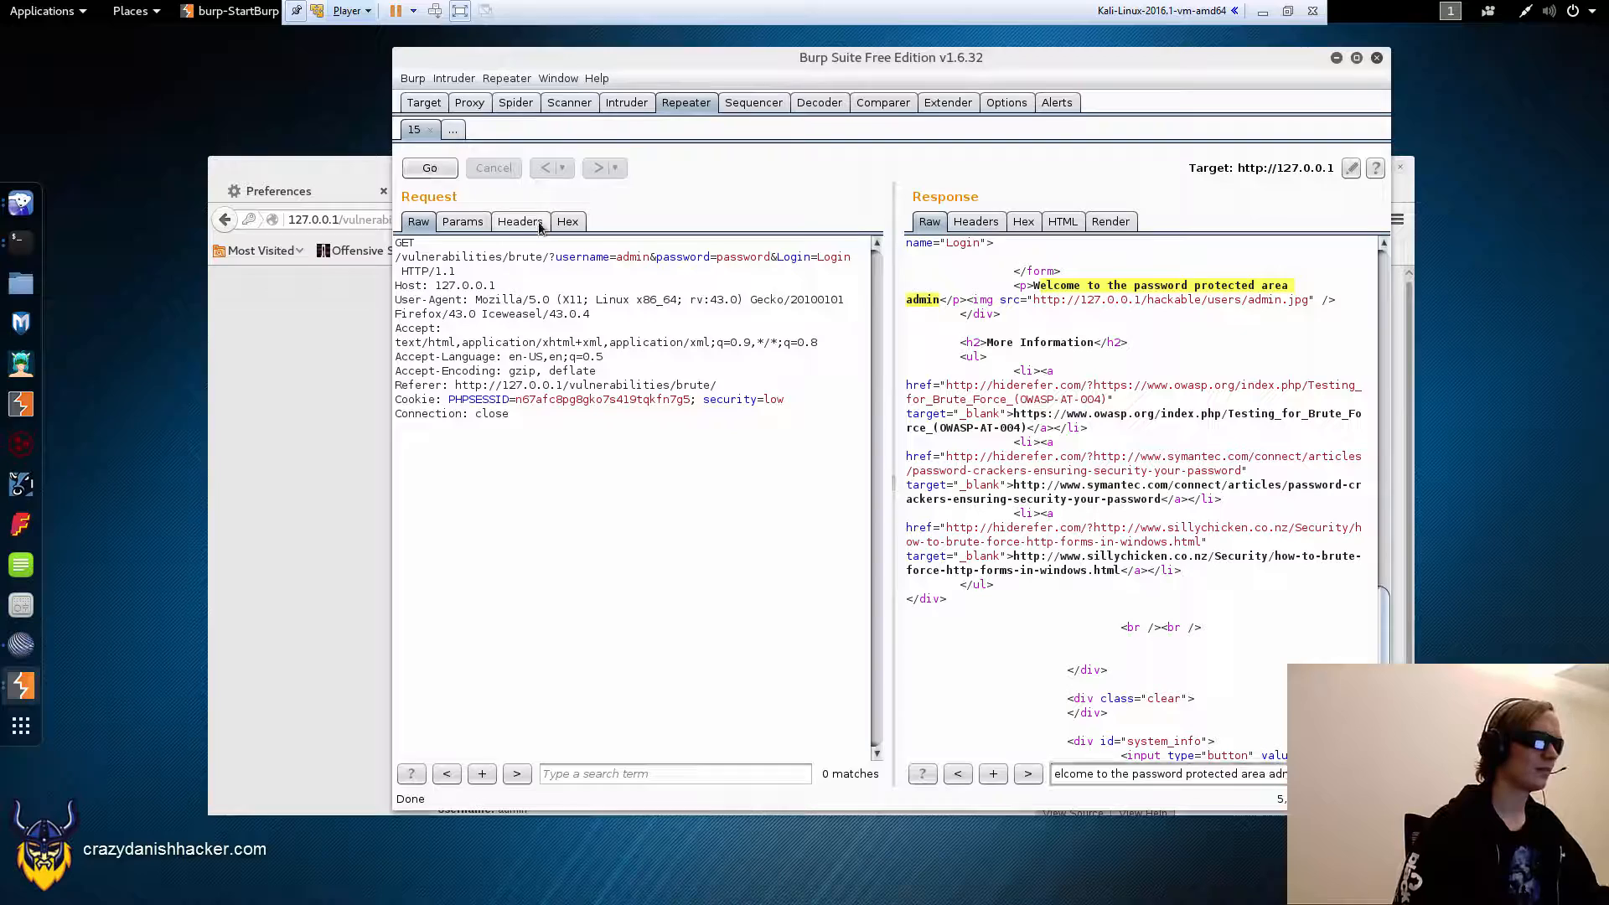
pyautogui.click(429, 167)
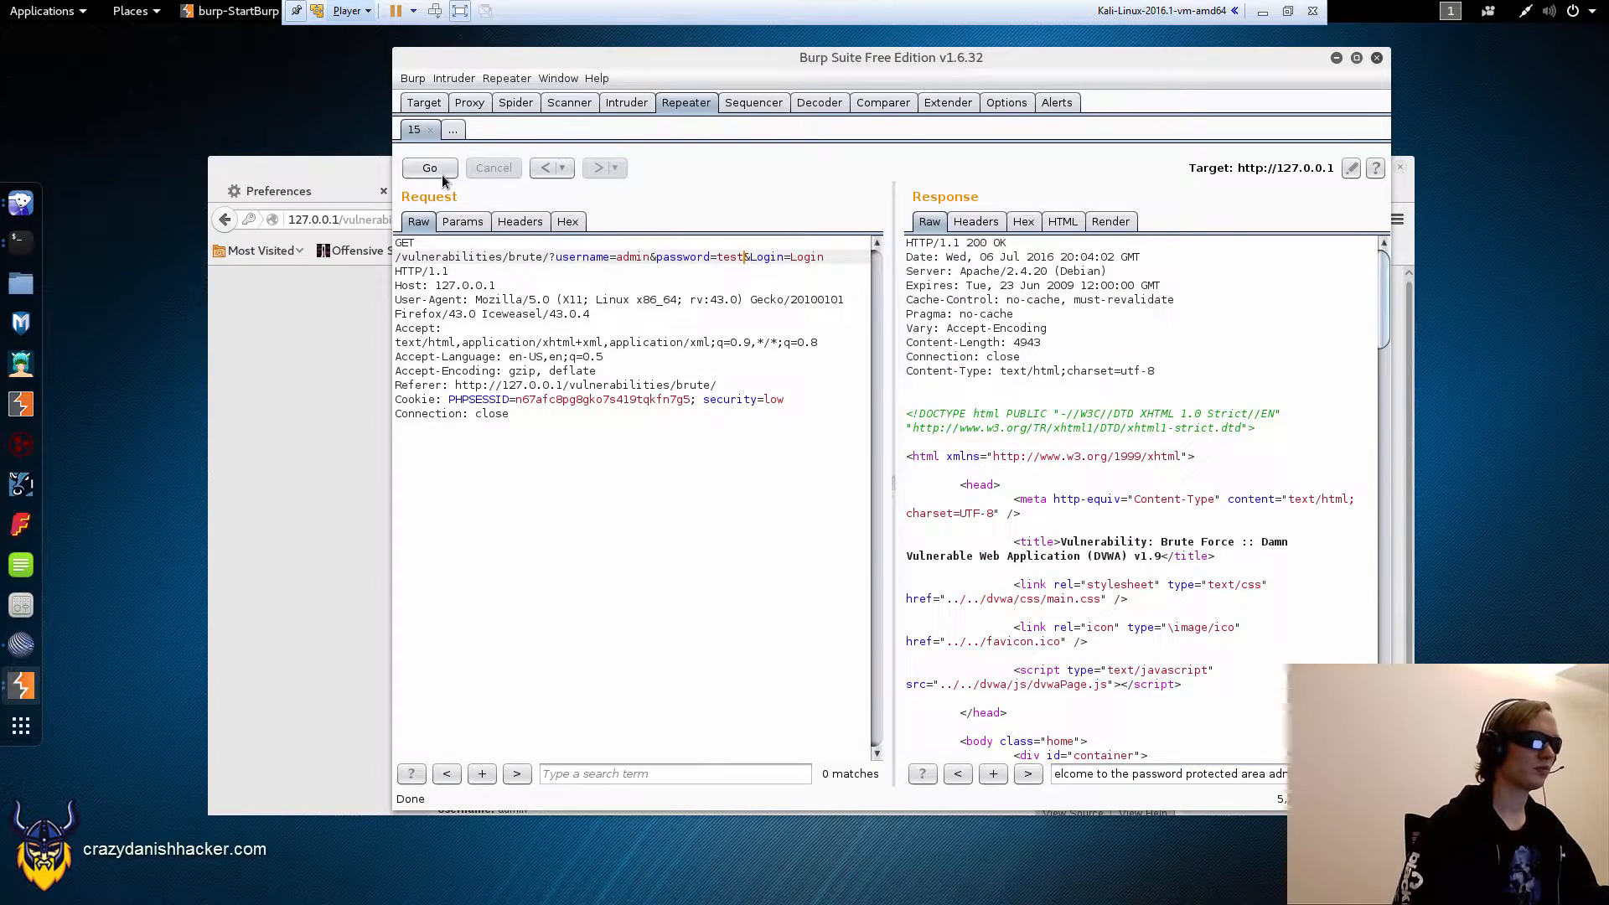
pyautogui.click(429, 168)
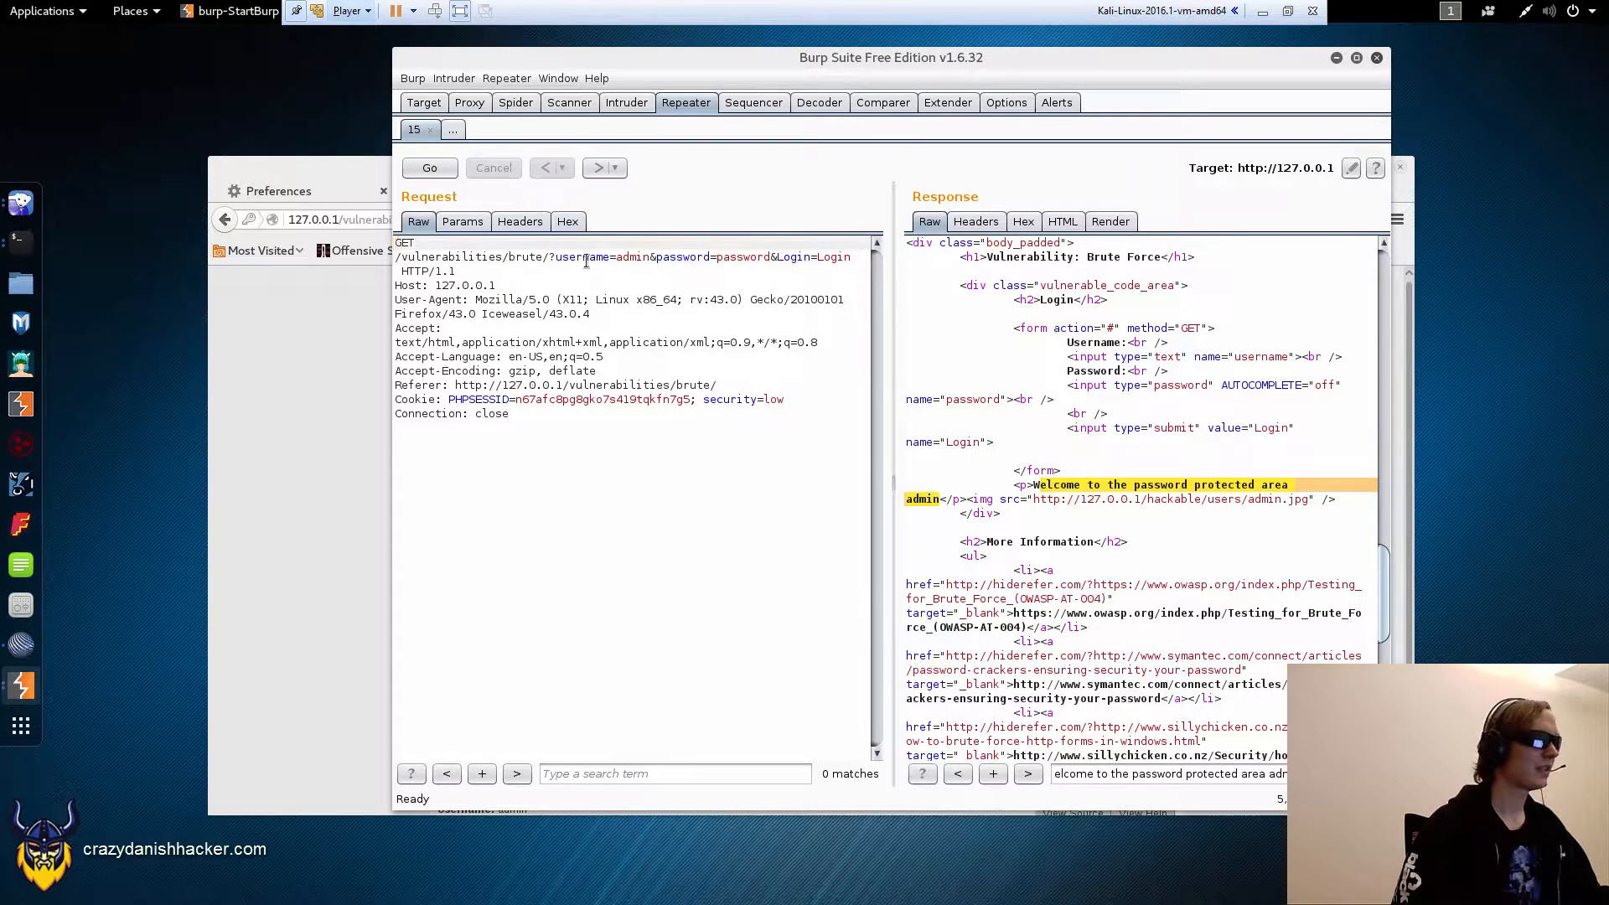
pyautogui.click(625, 102)
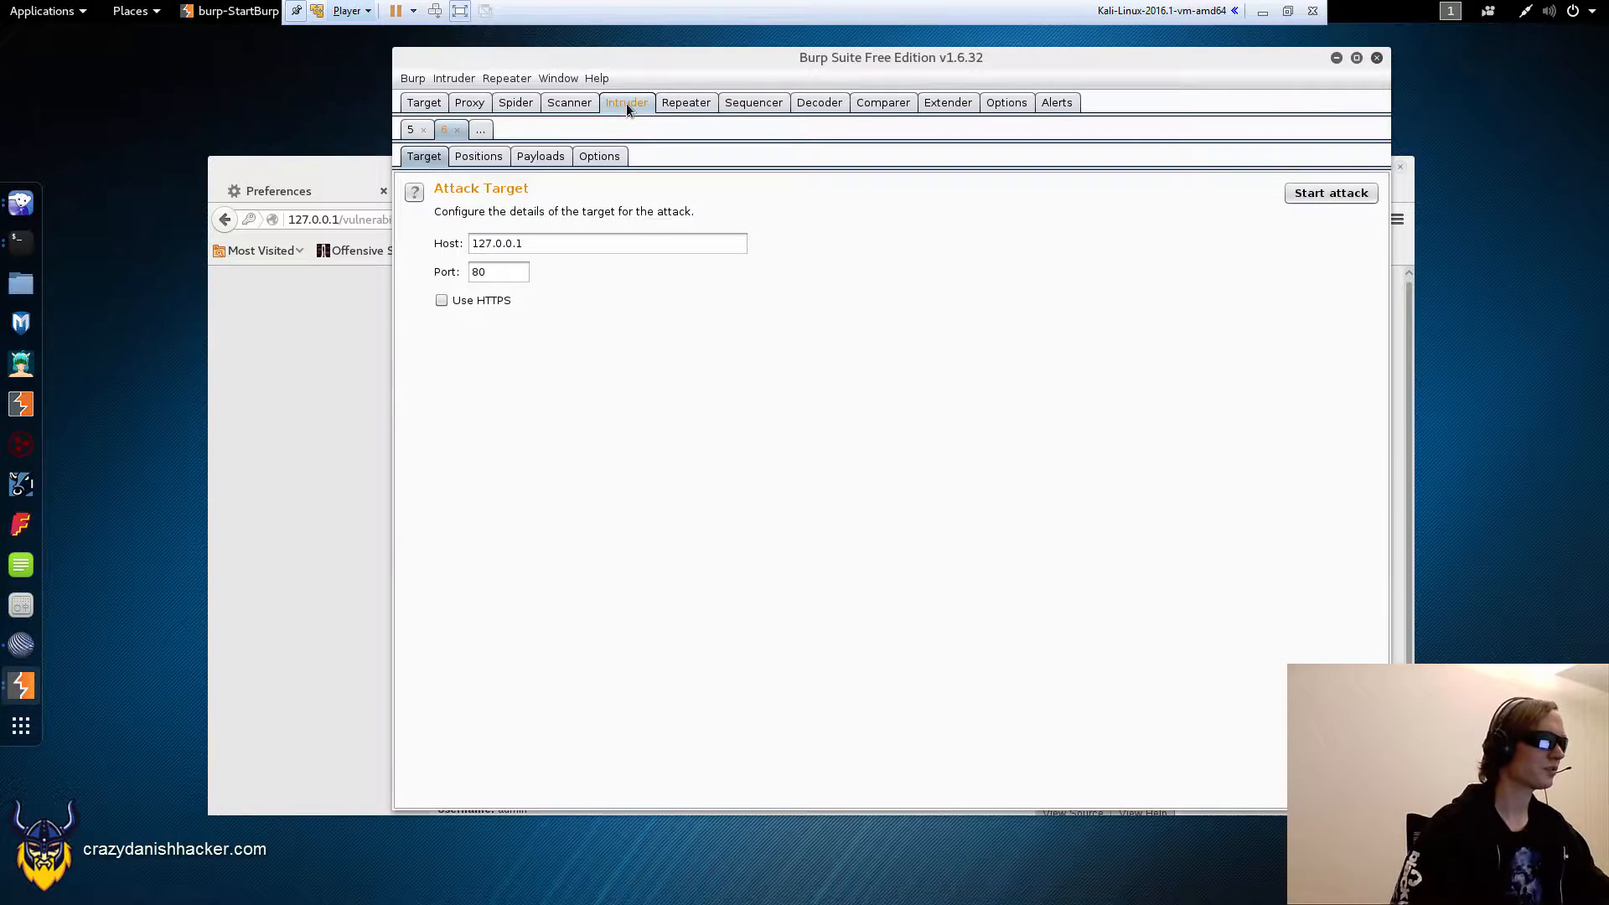
# Step: Clear all automatic payload positions in Intruder and return to the Repeater login request
pyautogui.click(477, 156)
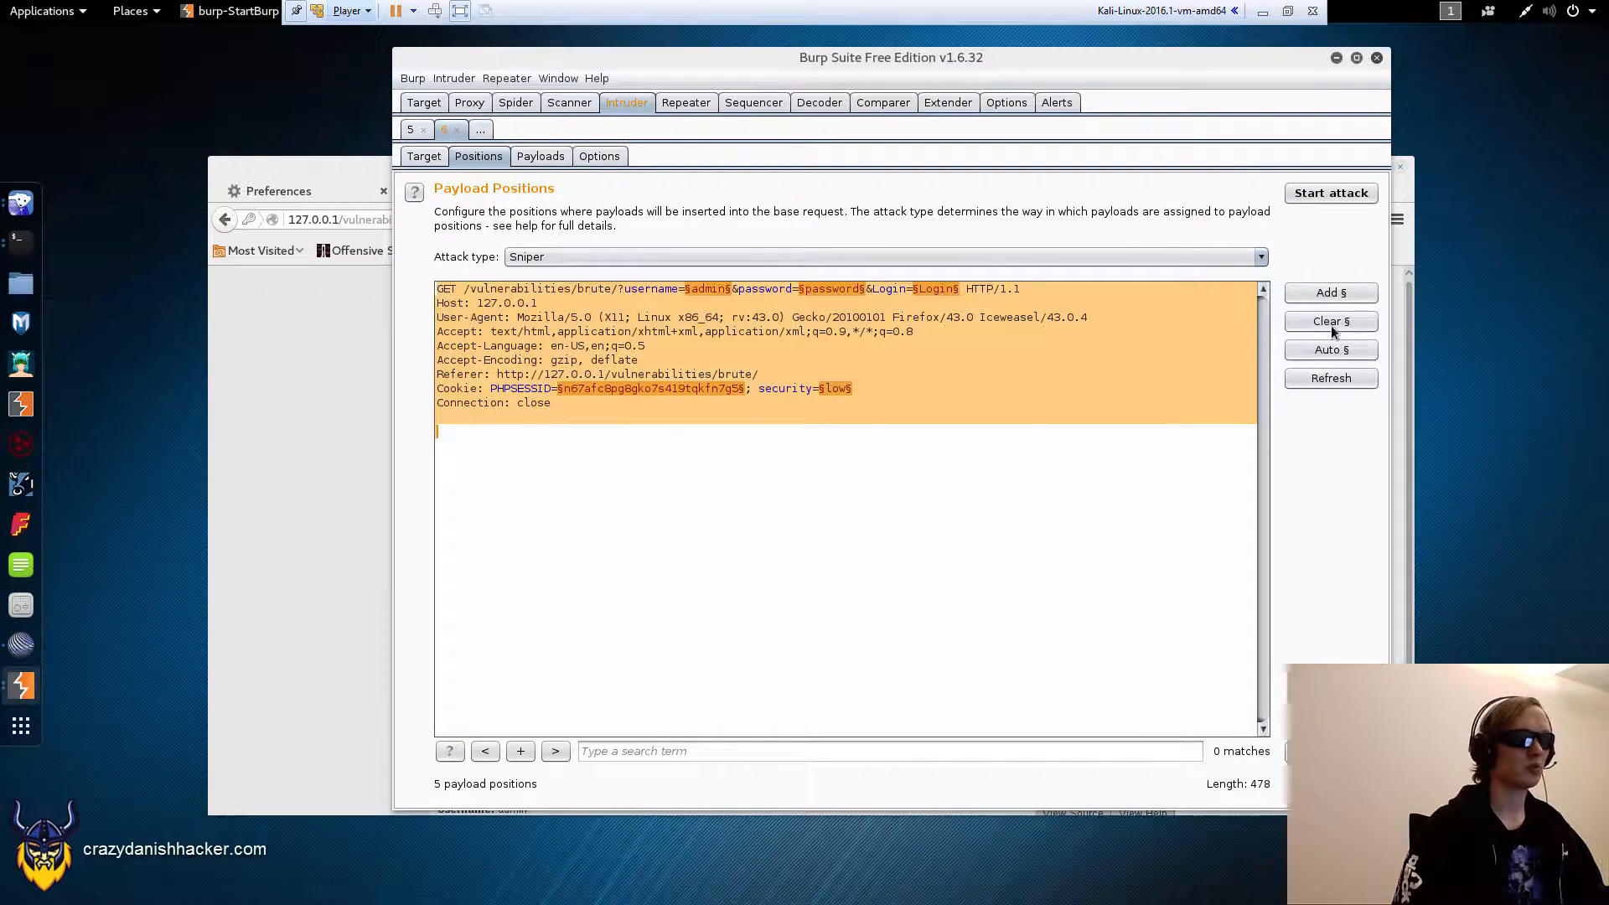
pyautogui.click(1331, 320)
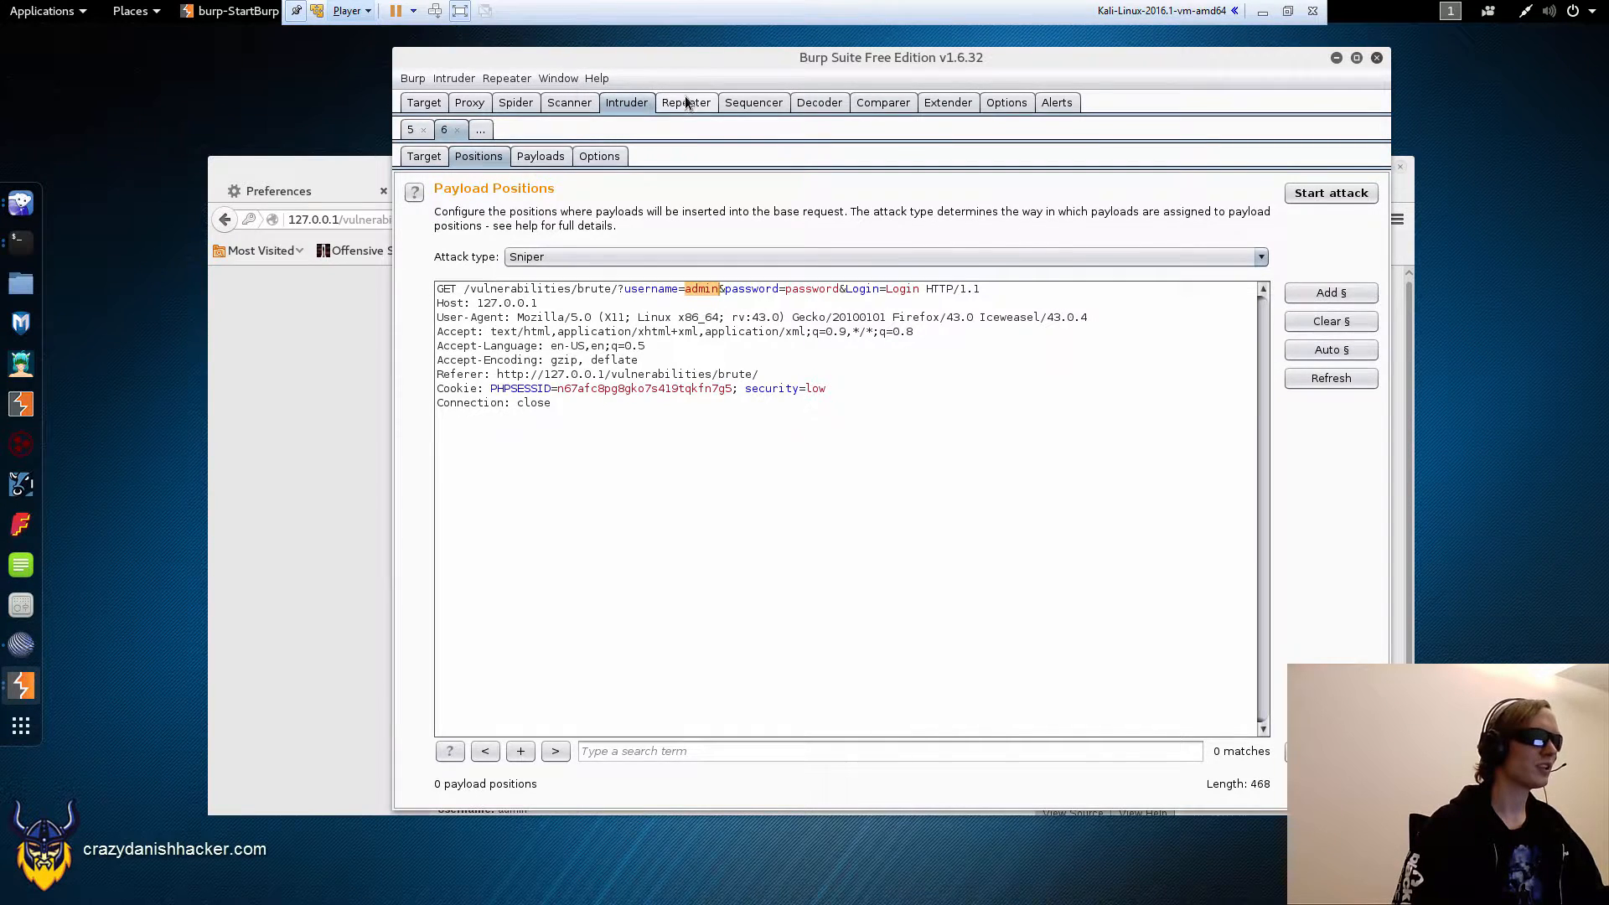
pyautogui.click(686, 102)
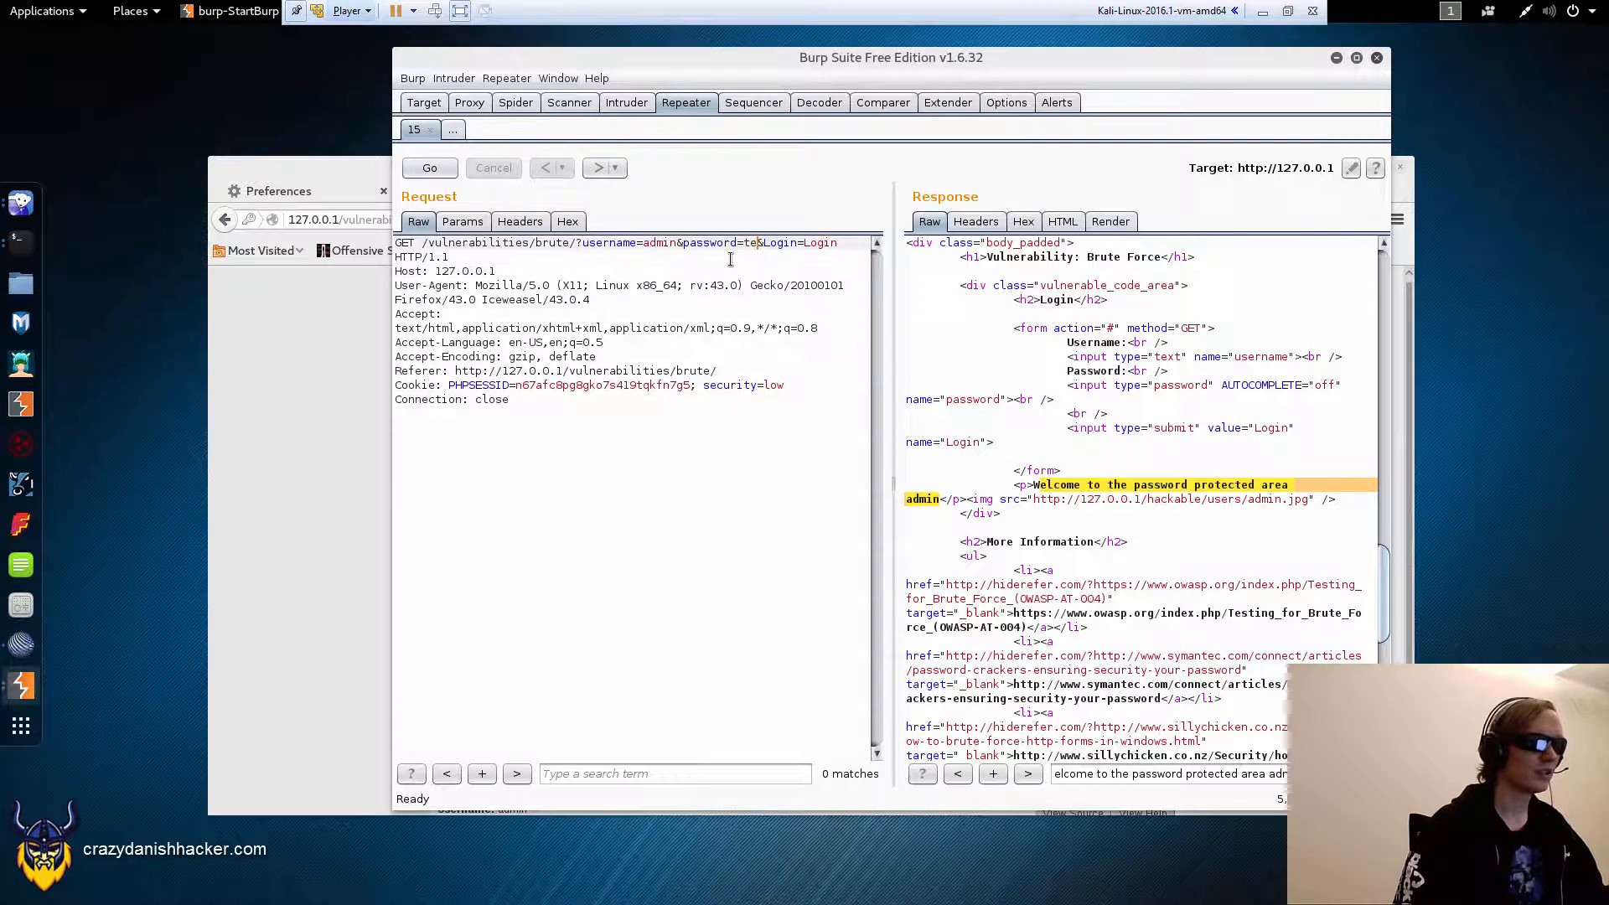
# Step: Send two failed-login responses (password=test, then a wrong username) to Comparer
pyautogui.click(429, 167)
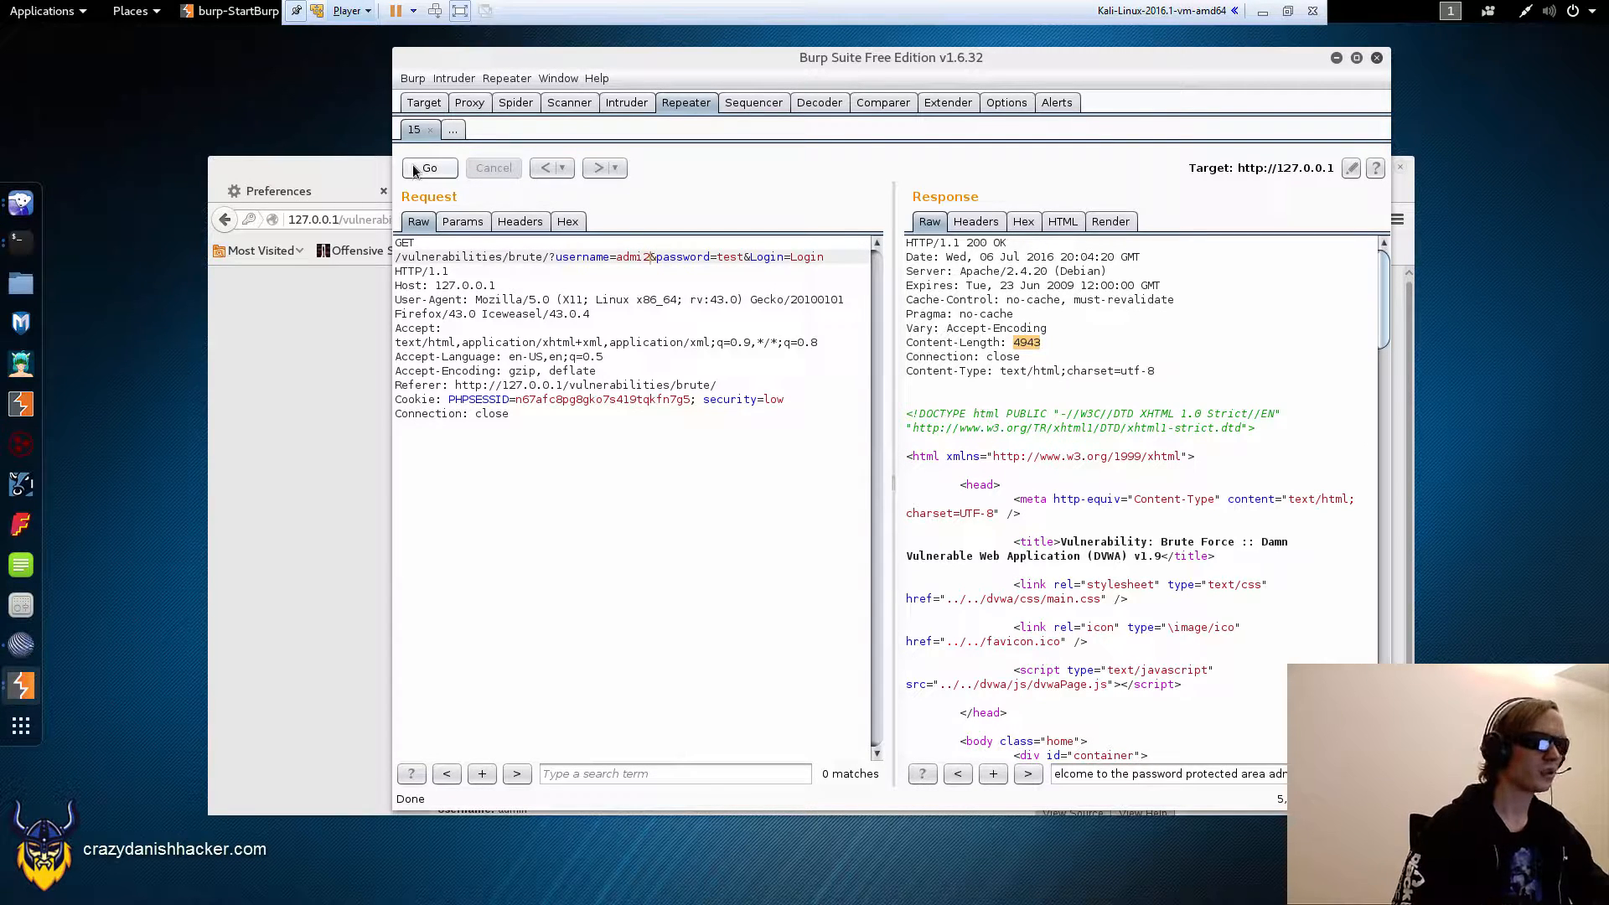
pyautogui.click(429, 167)
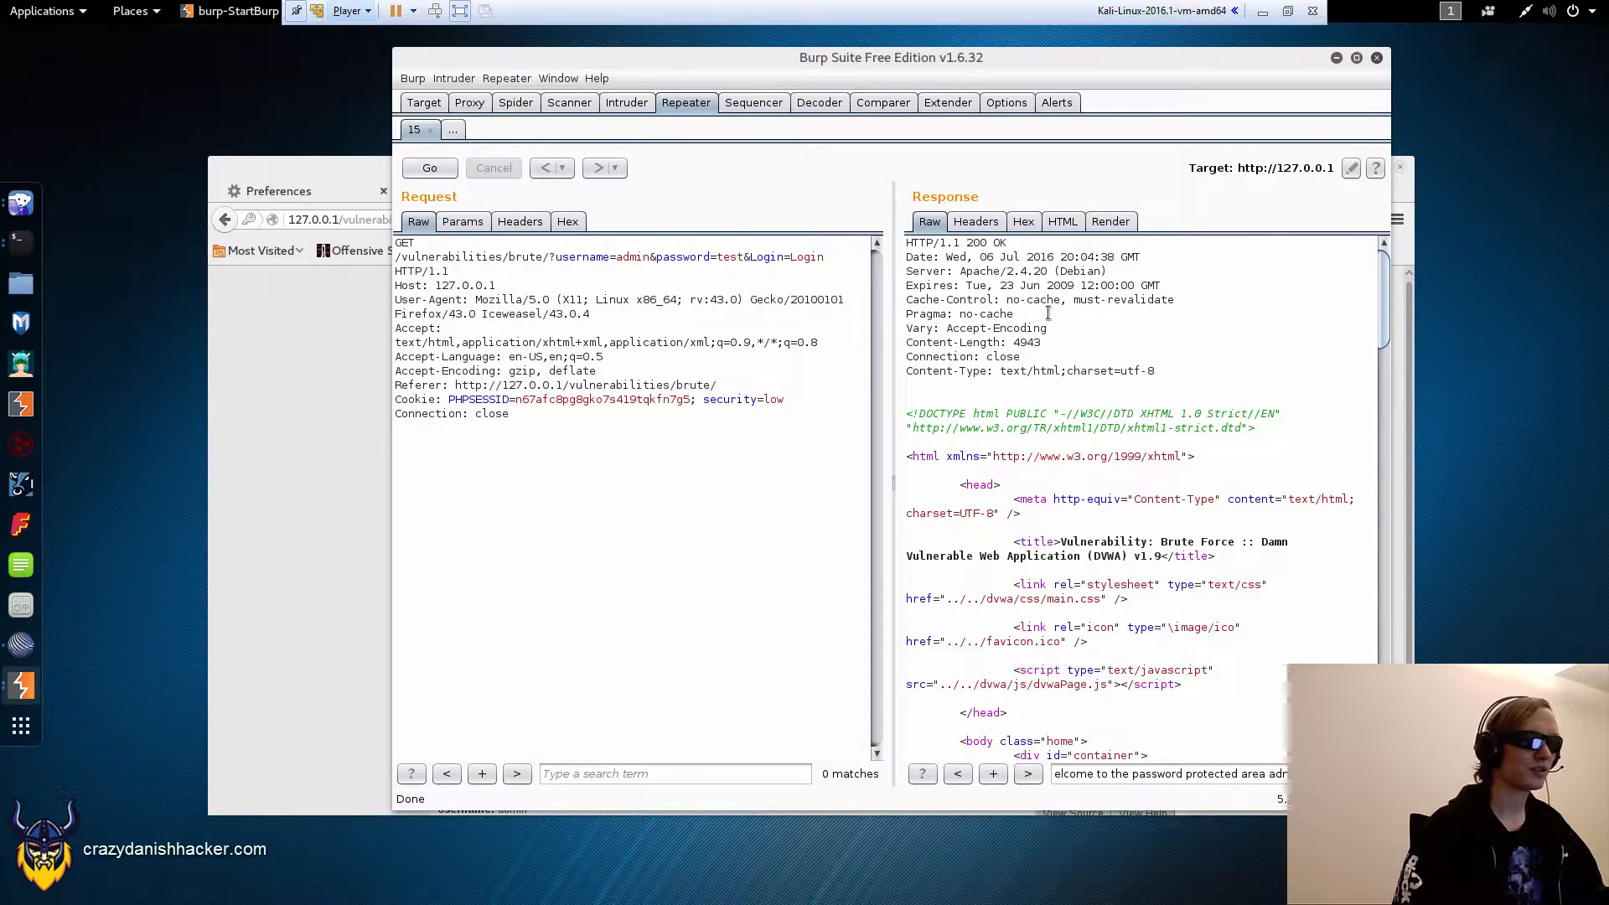
pyautogui.rightClick(1046, 313)
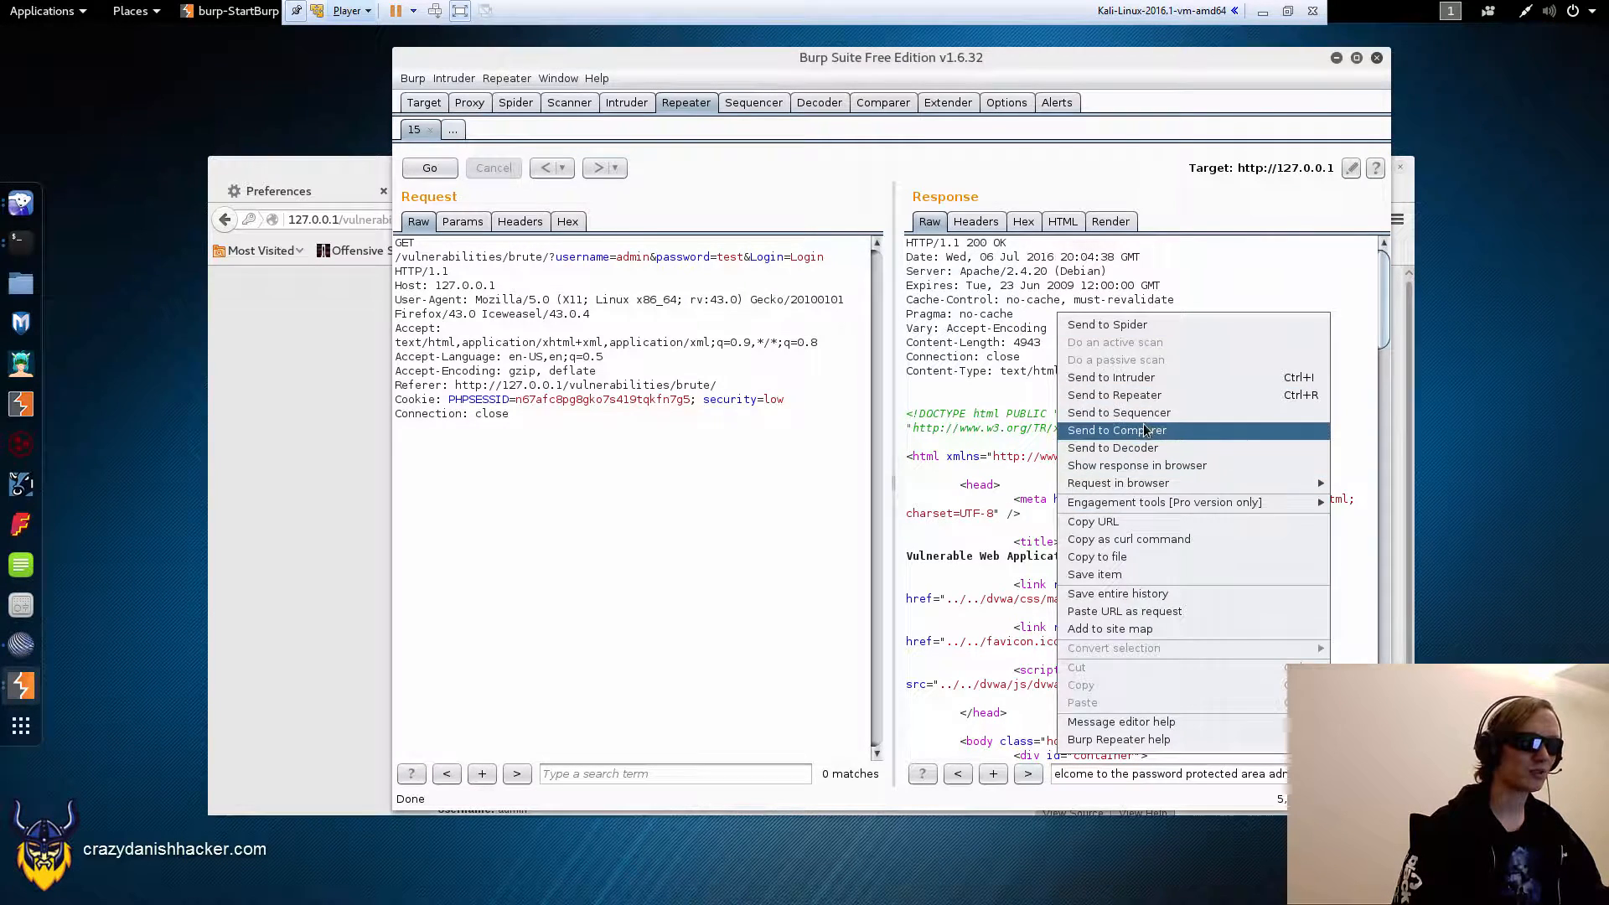
pyautogui.click(1116, 431)
pyautogui.write('5912')
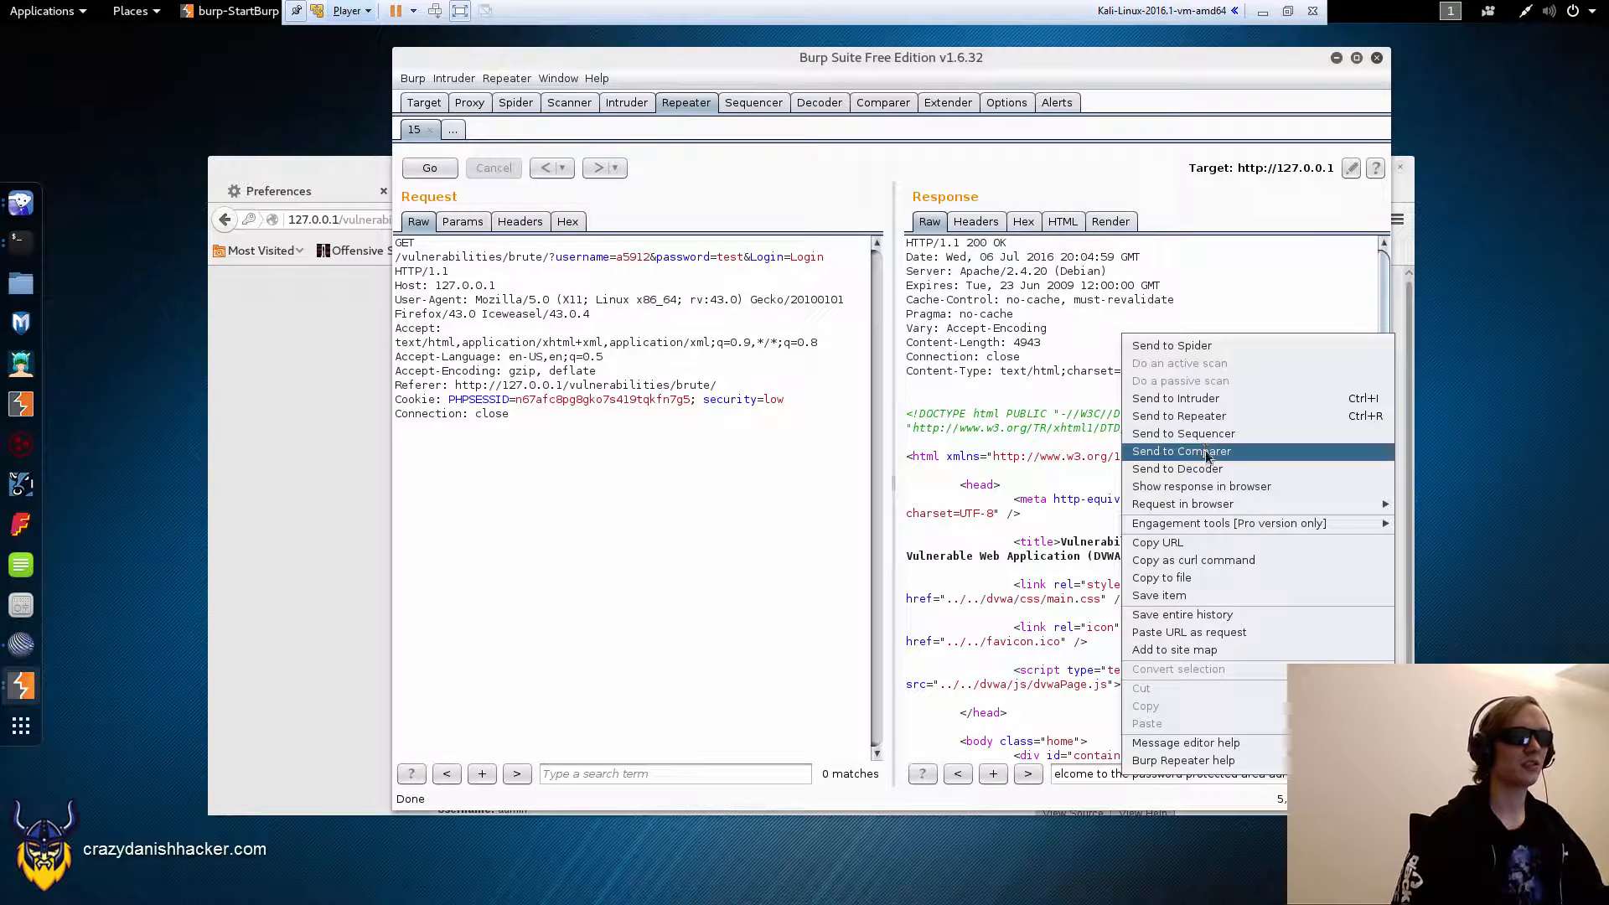
pyautogui.click(1181, 450)
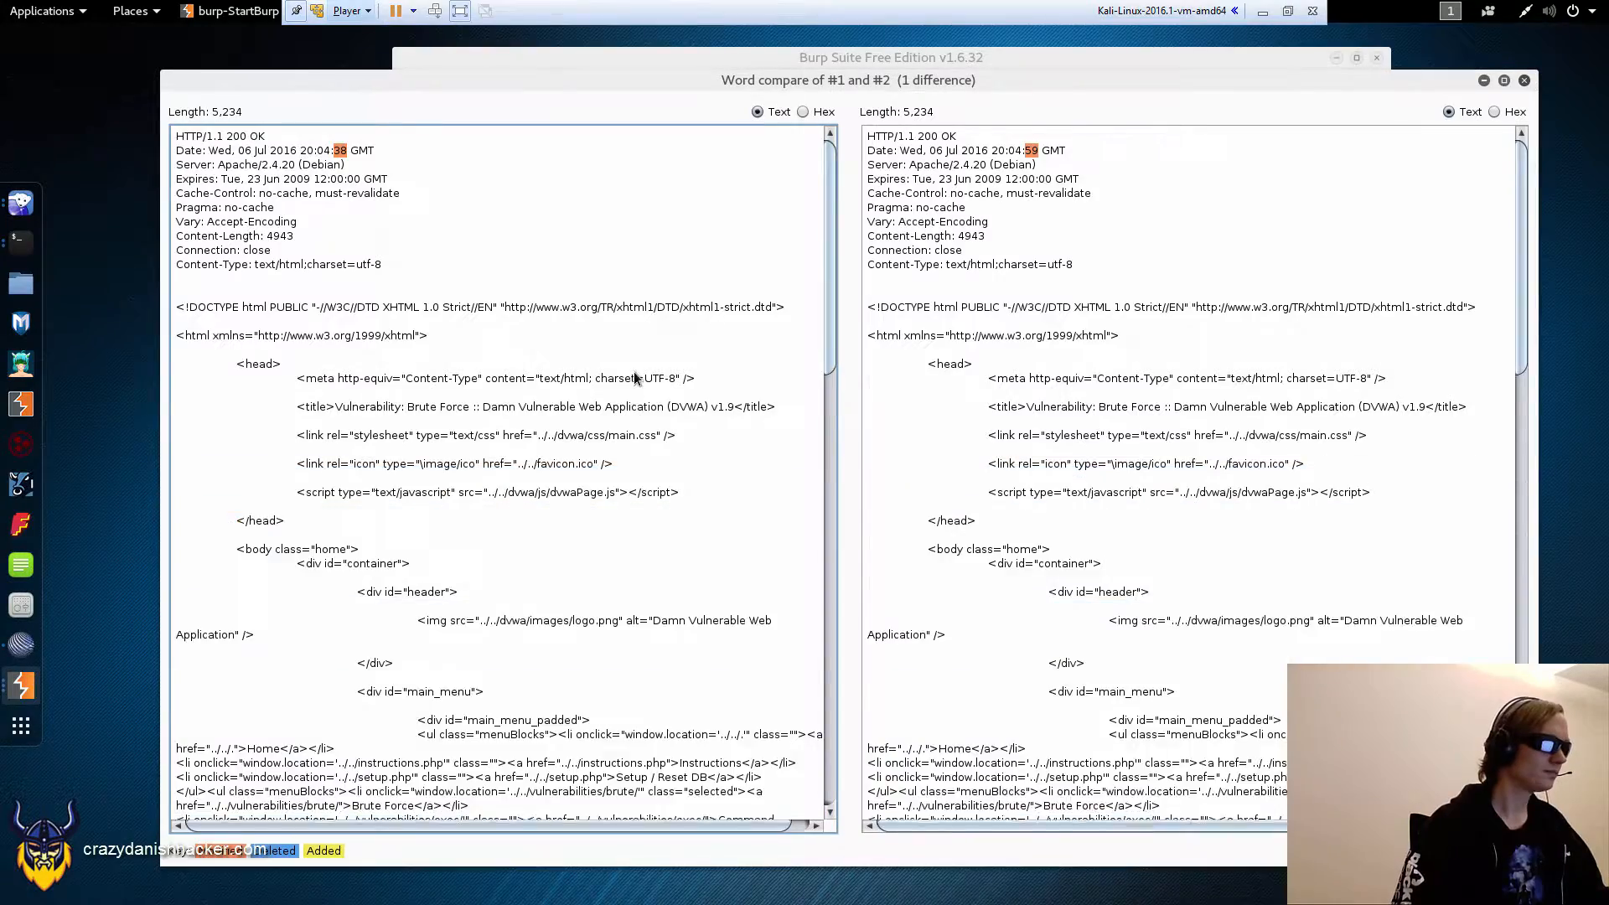
# Step: Review the comparison showing only a timestamp difference, then return to the a5912/test request in Repeater
pyautogui.scroll(-3)
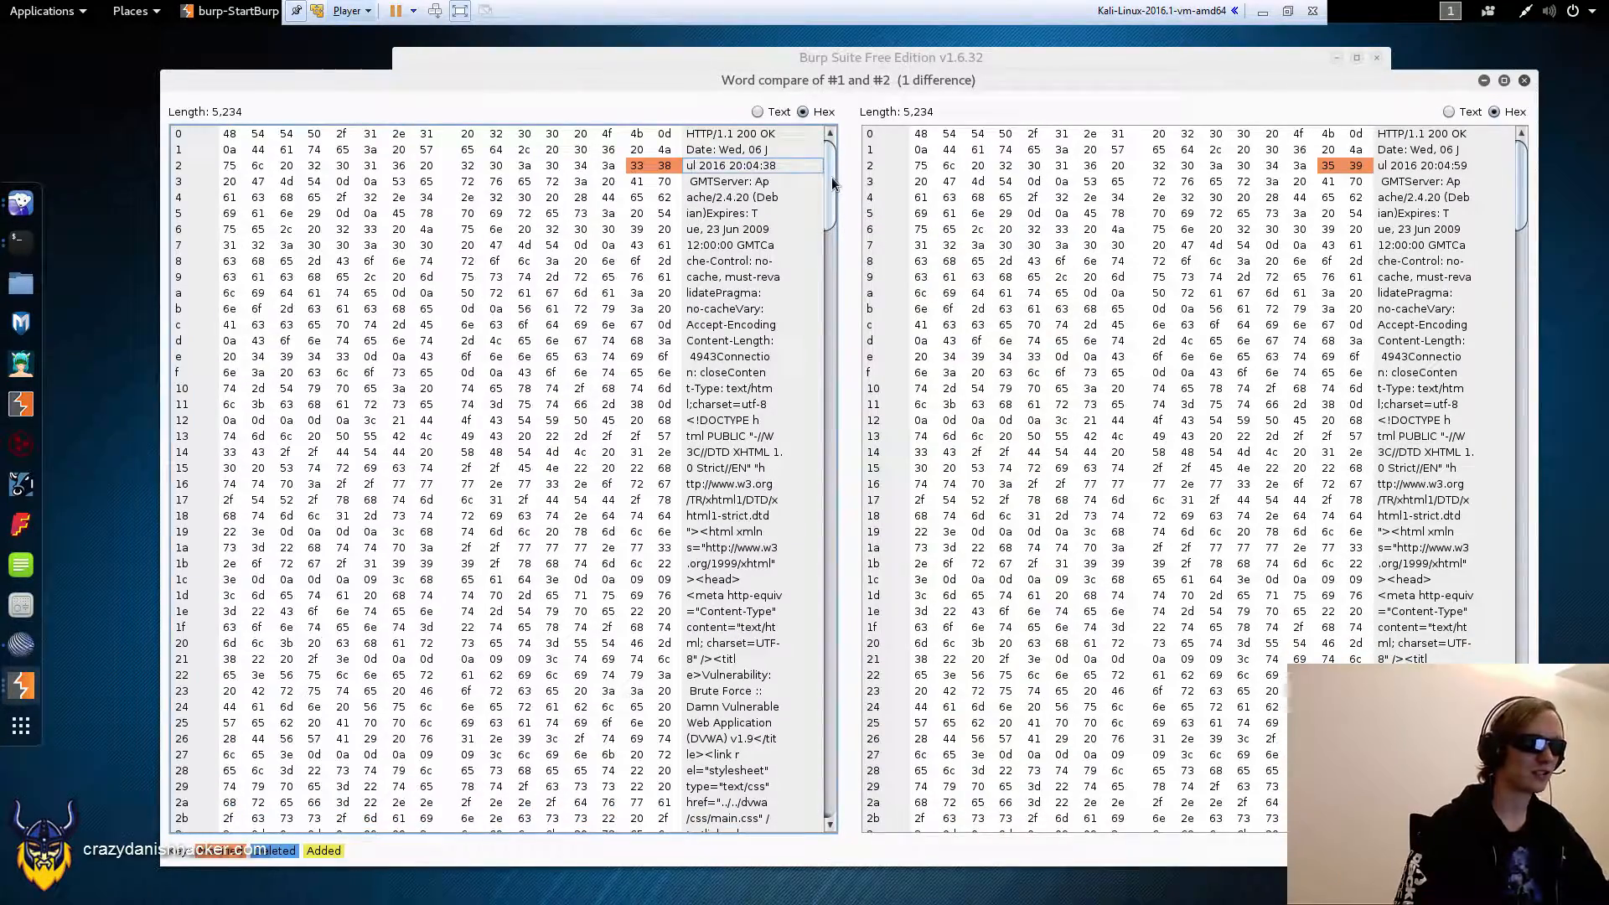
pyautogui.scroll(-3)
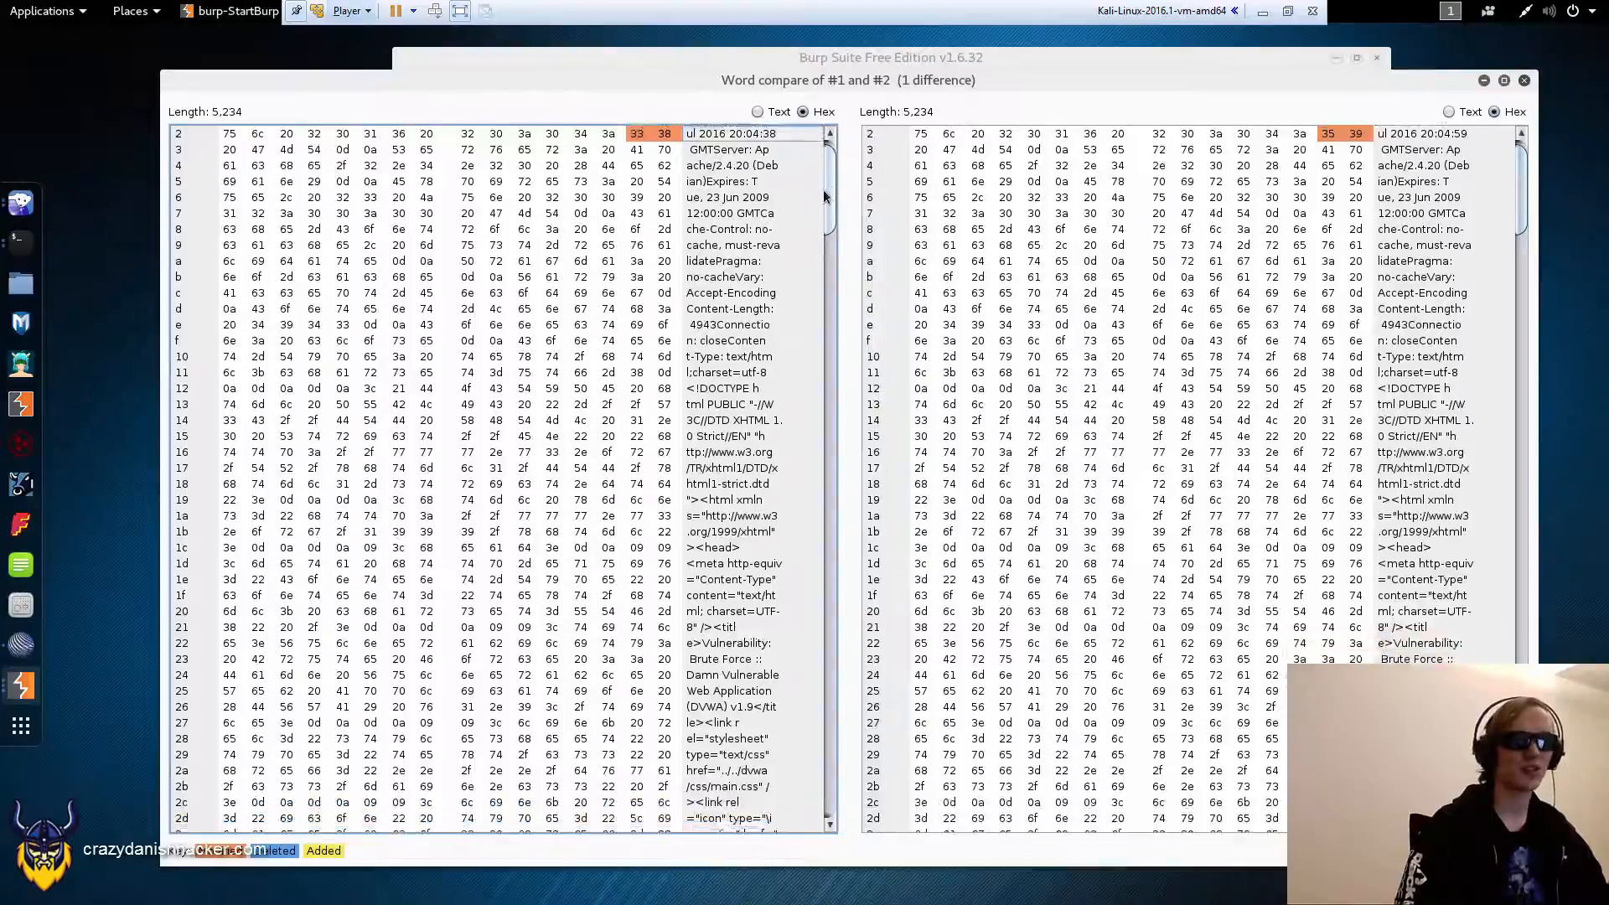
pyautogui.scroll(-3)
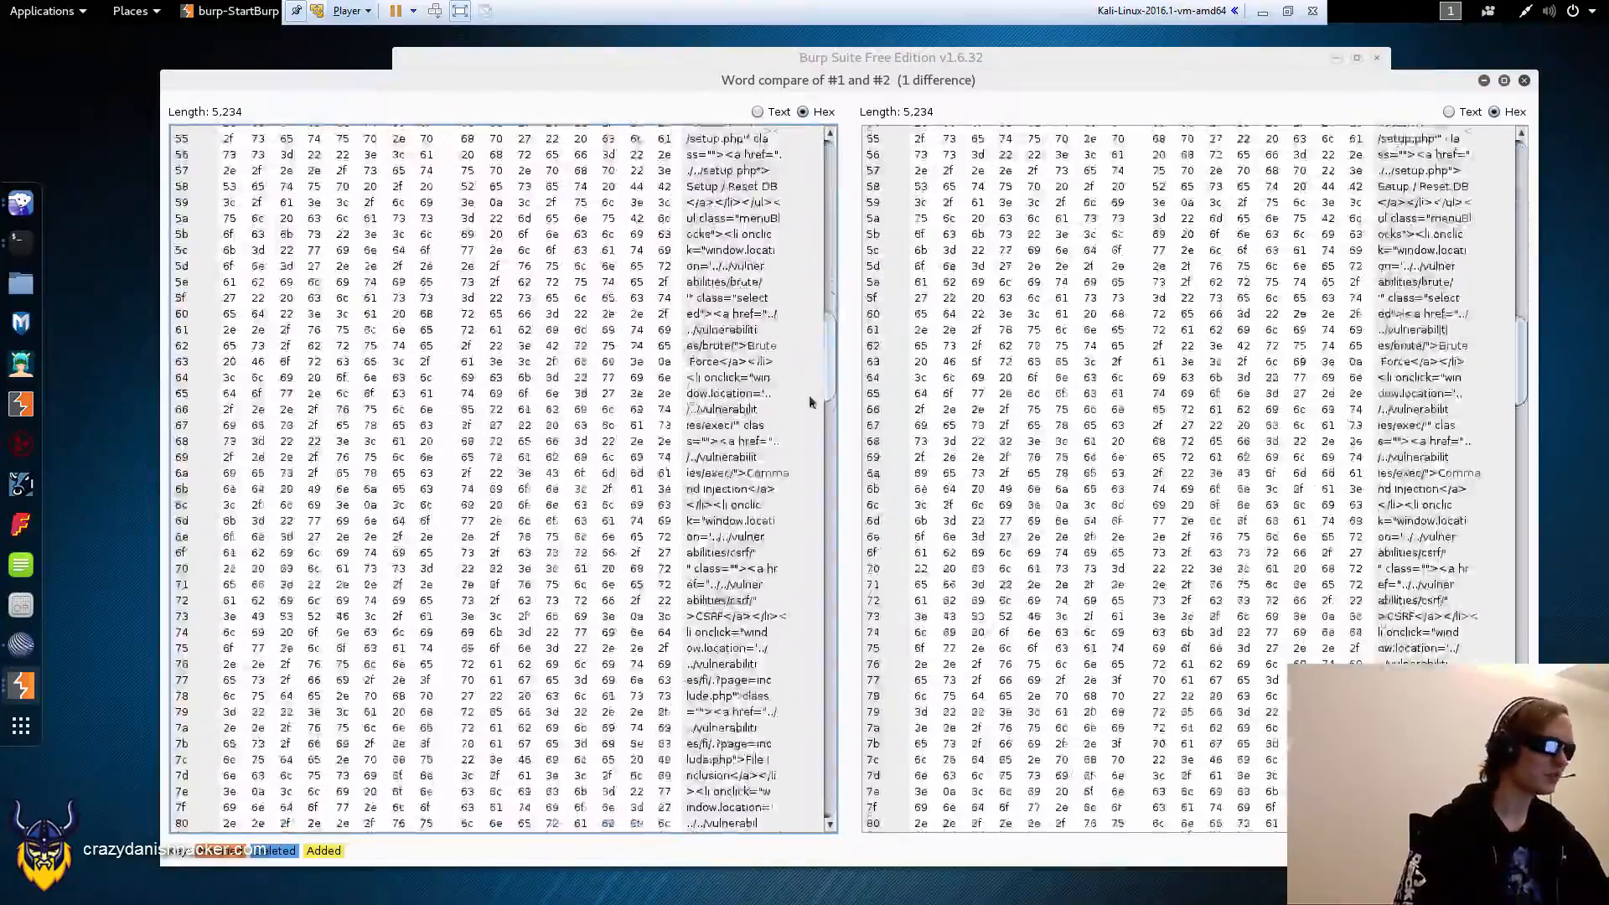
pyautogui.scroll(-3)
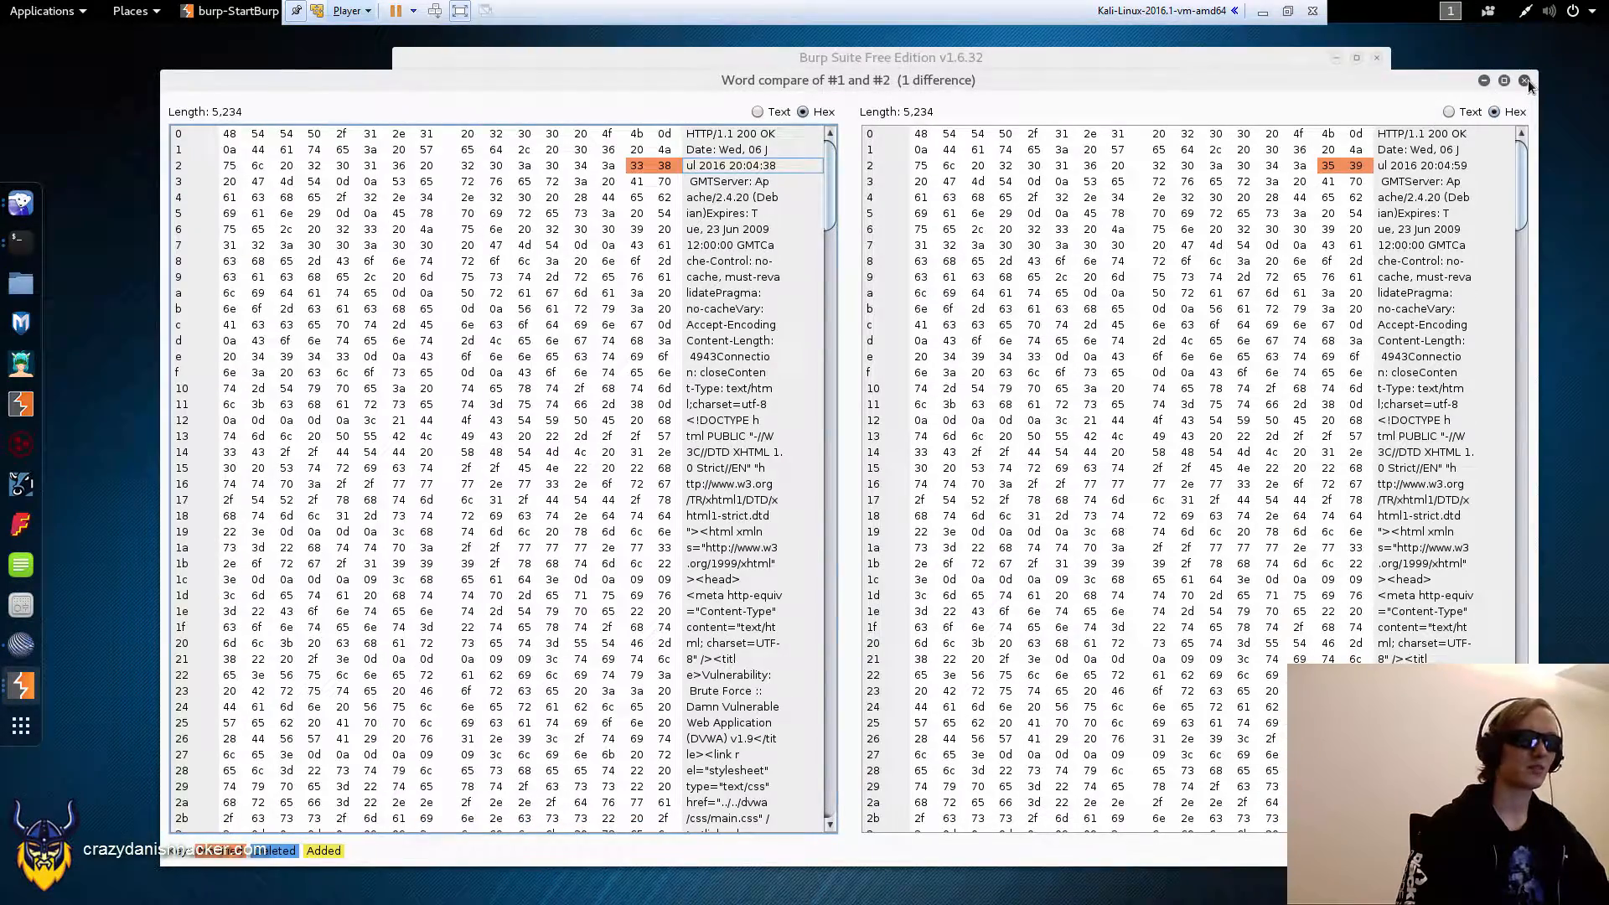
pyautogui.click(1525, 80)
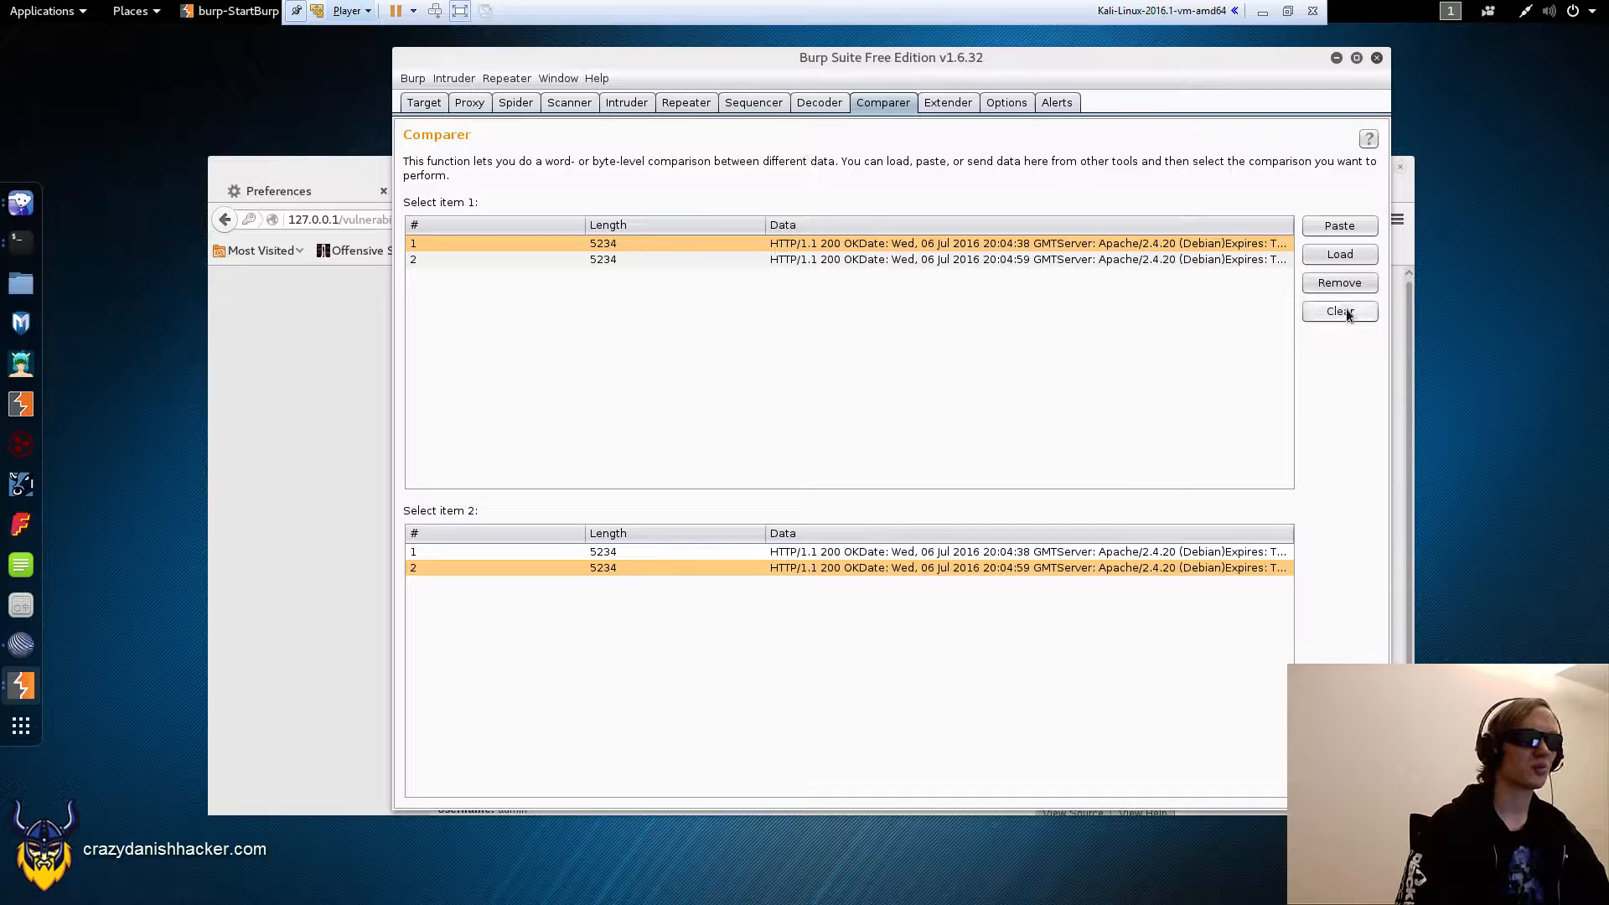
pyautogui.click(685, 102)
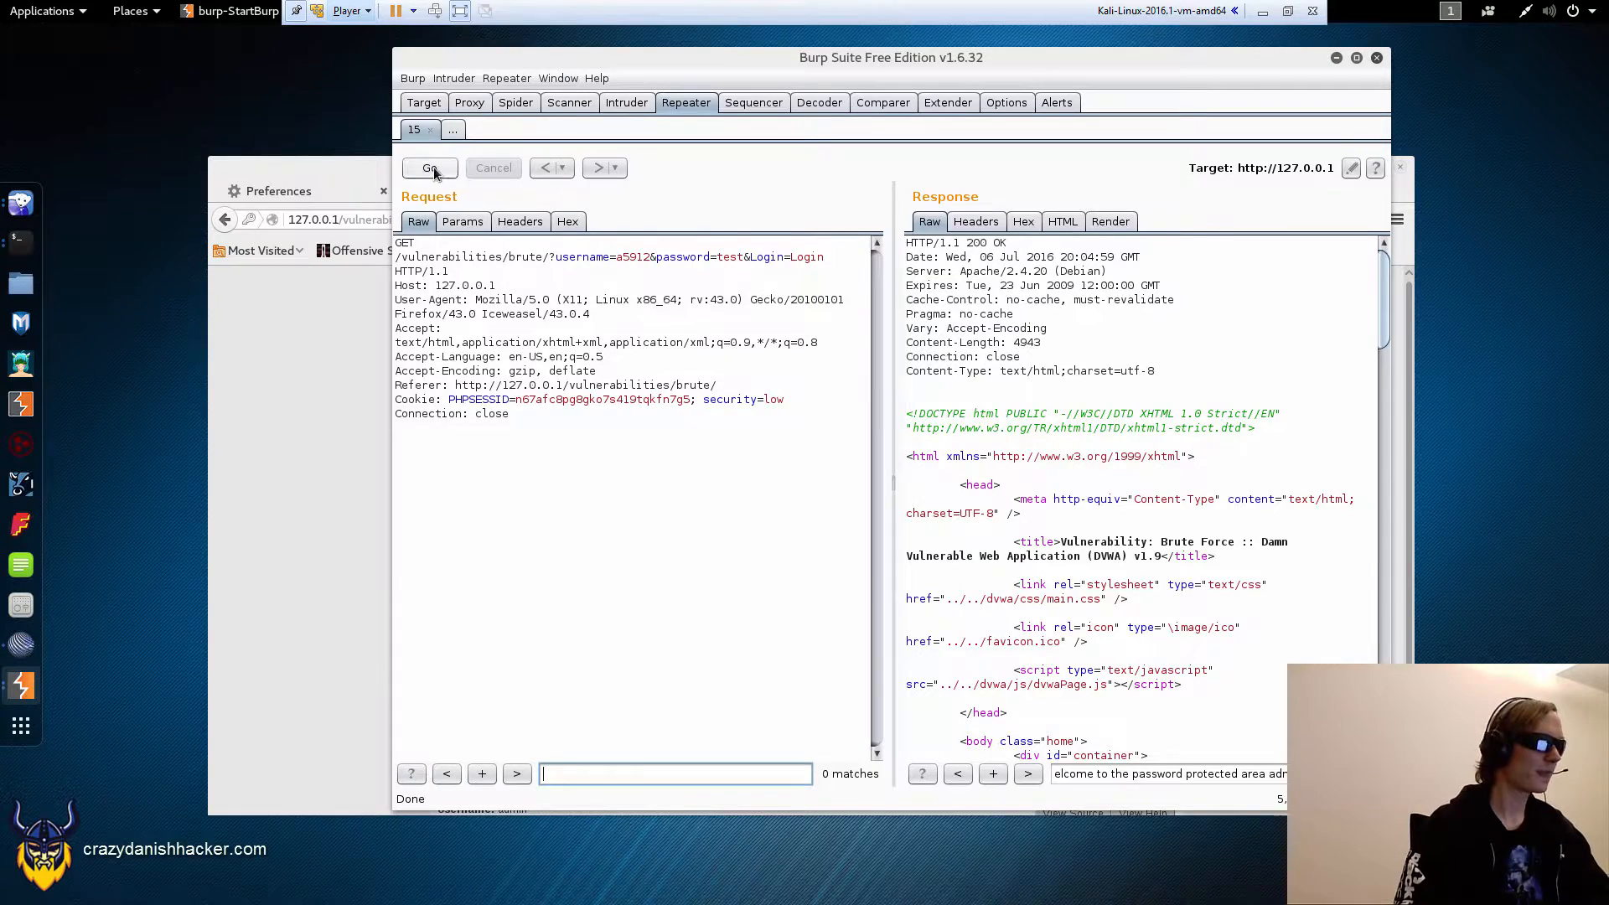
pyautogui.click(429, 168)
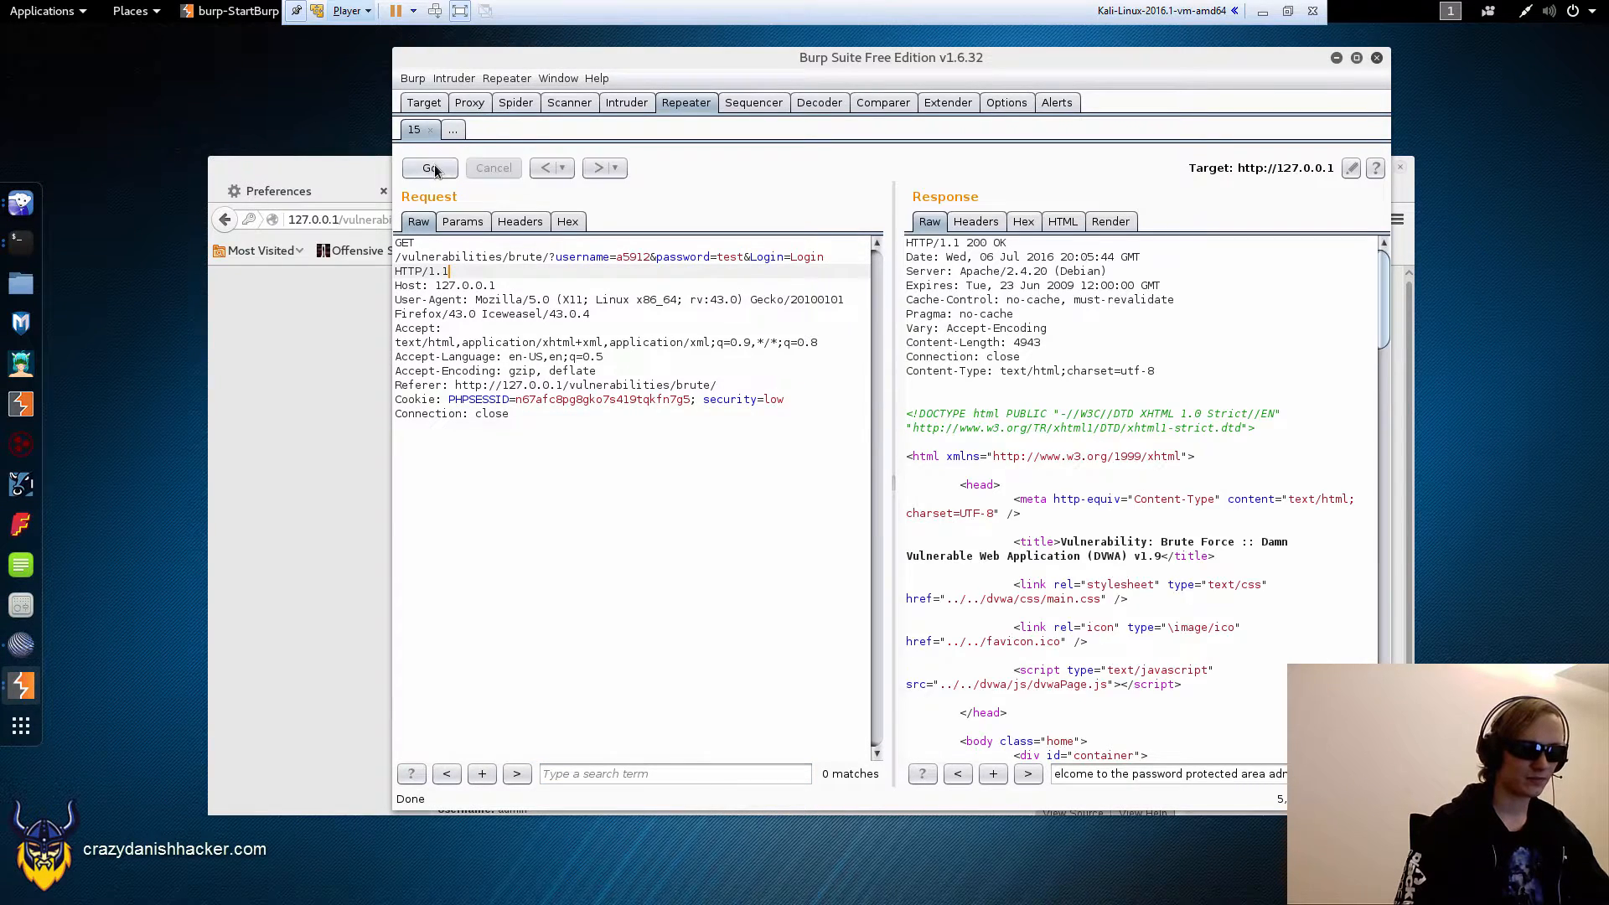
pyautogui.click(429, 167)
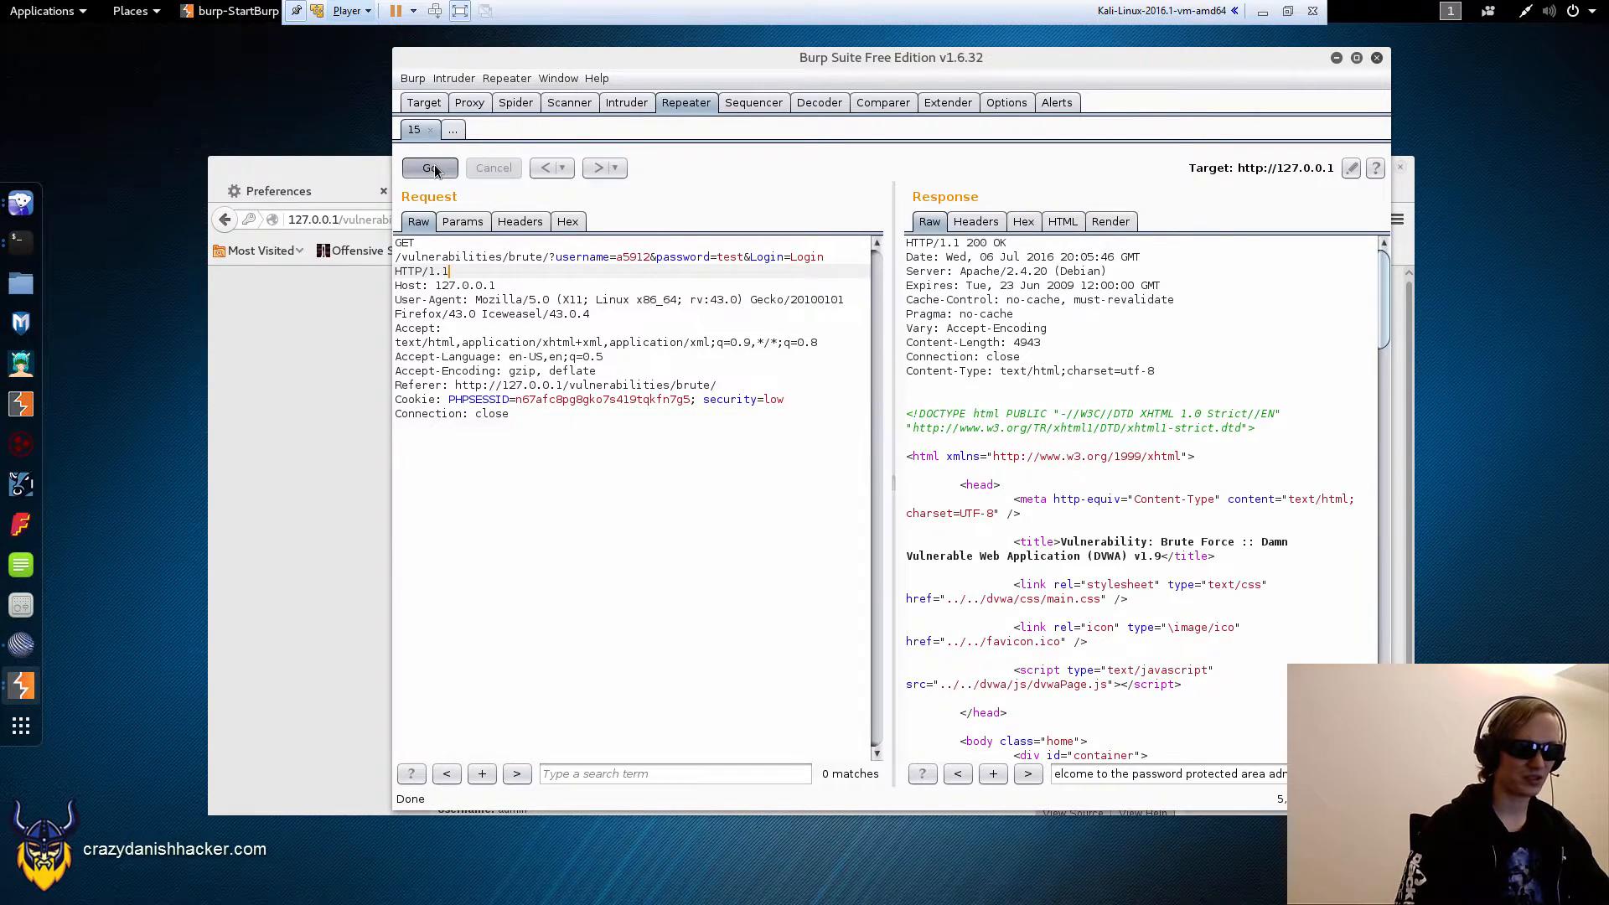
pyautogui.click(429, 168)
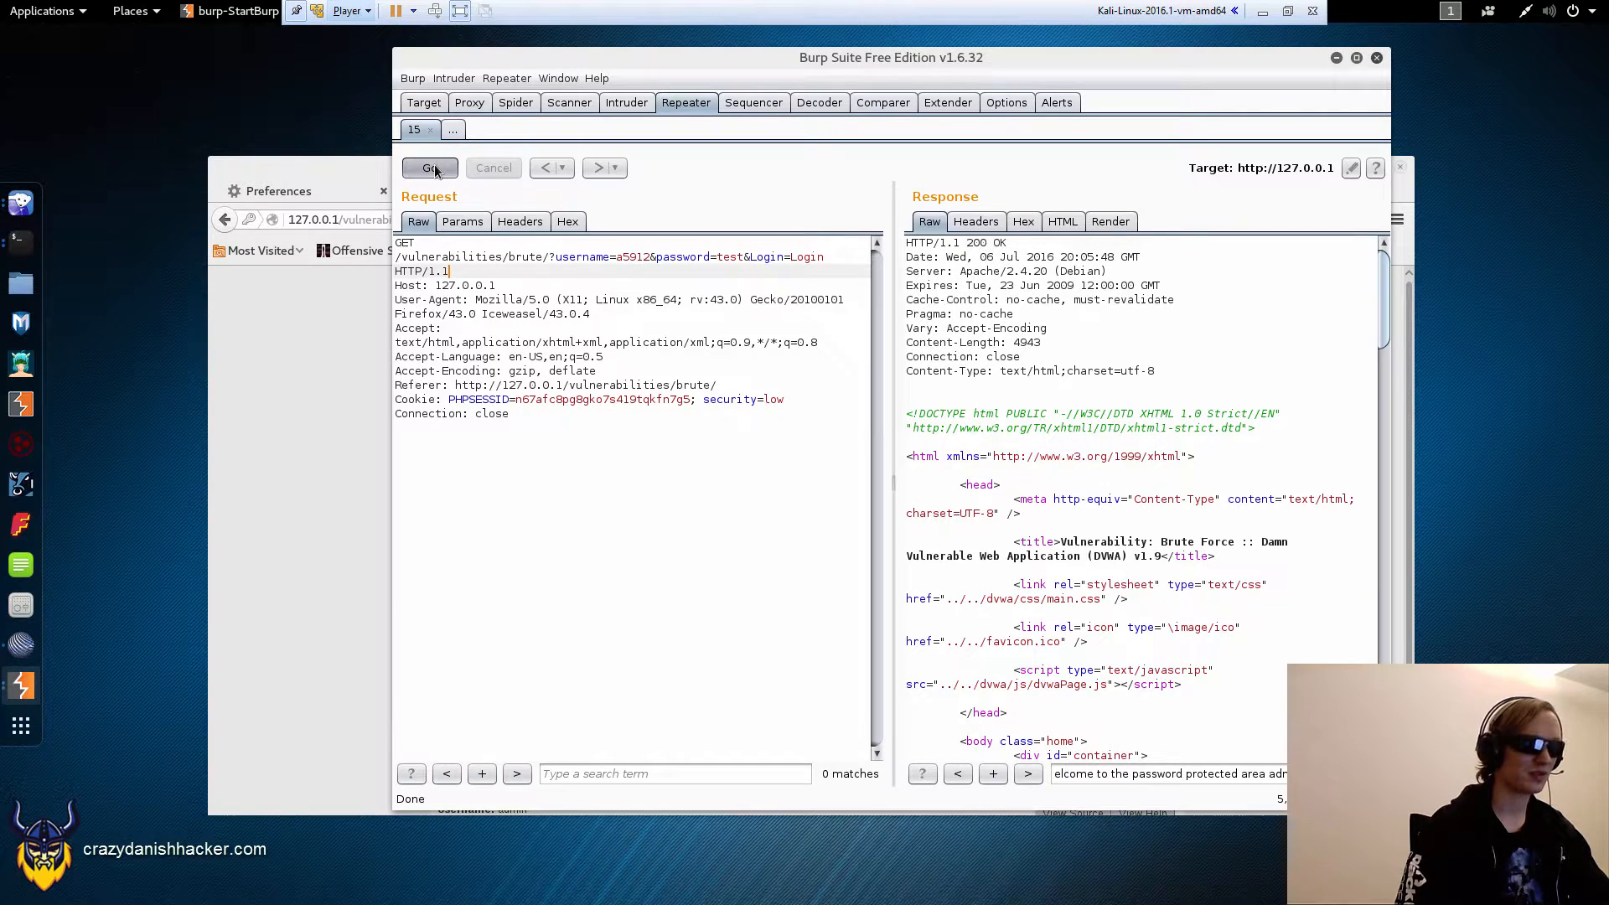
pyautogui.click(429, 167)
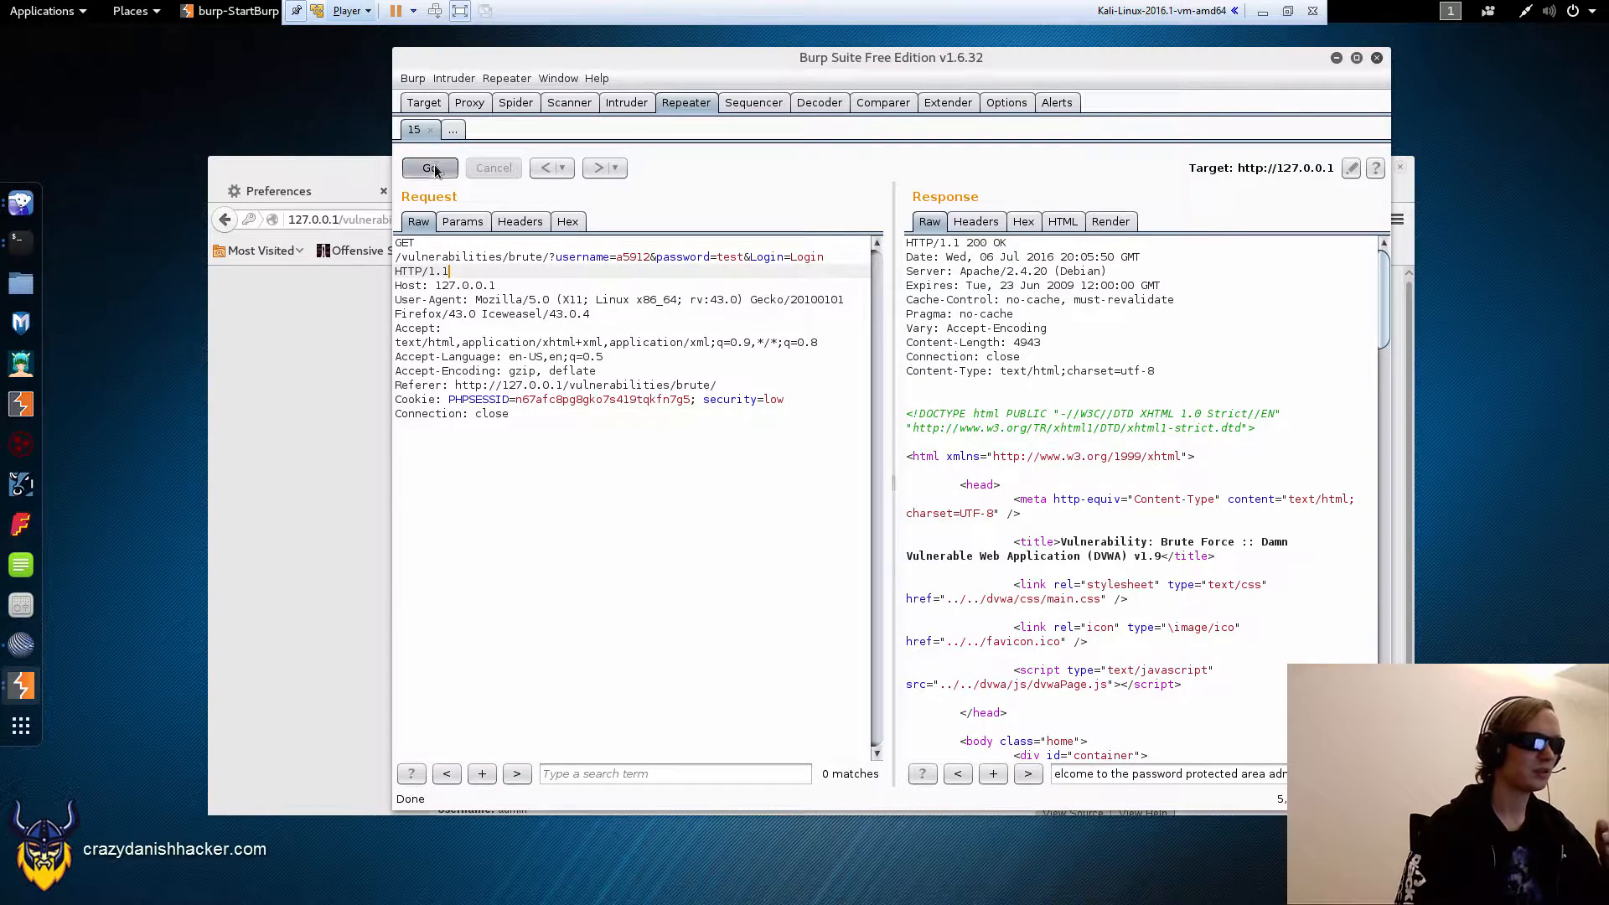
pyautogui.click(429, 167)
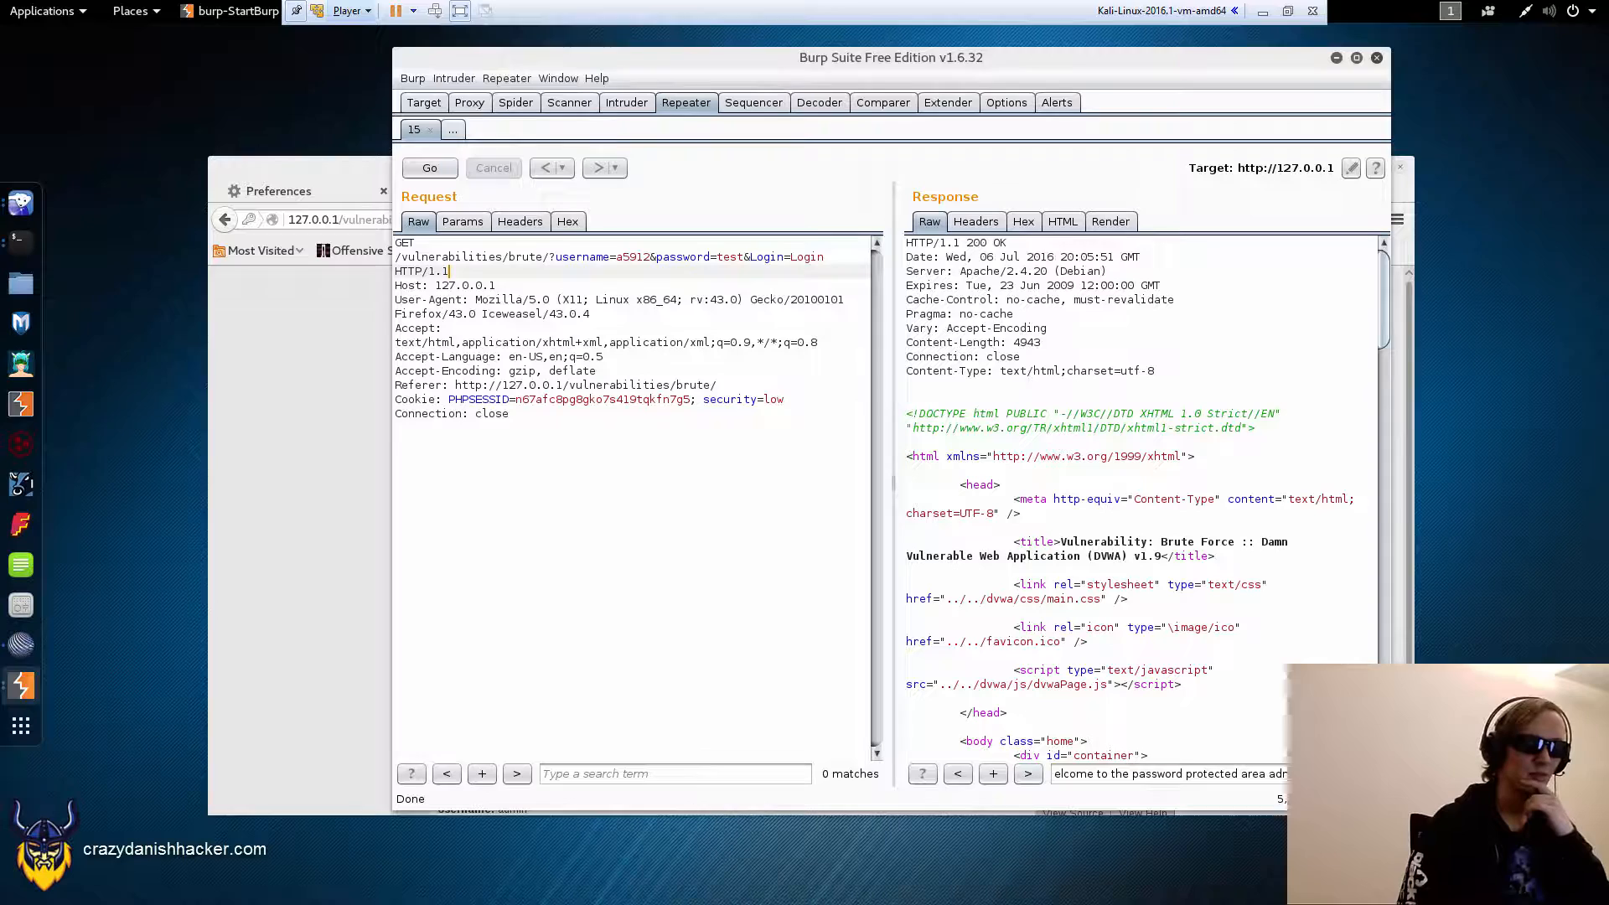
pyautogui.click(429, 168)
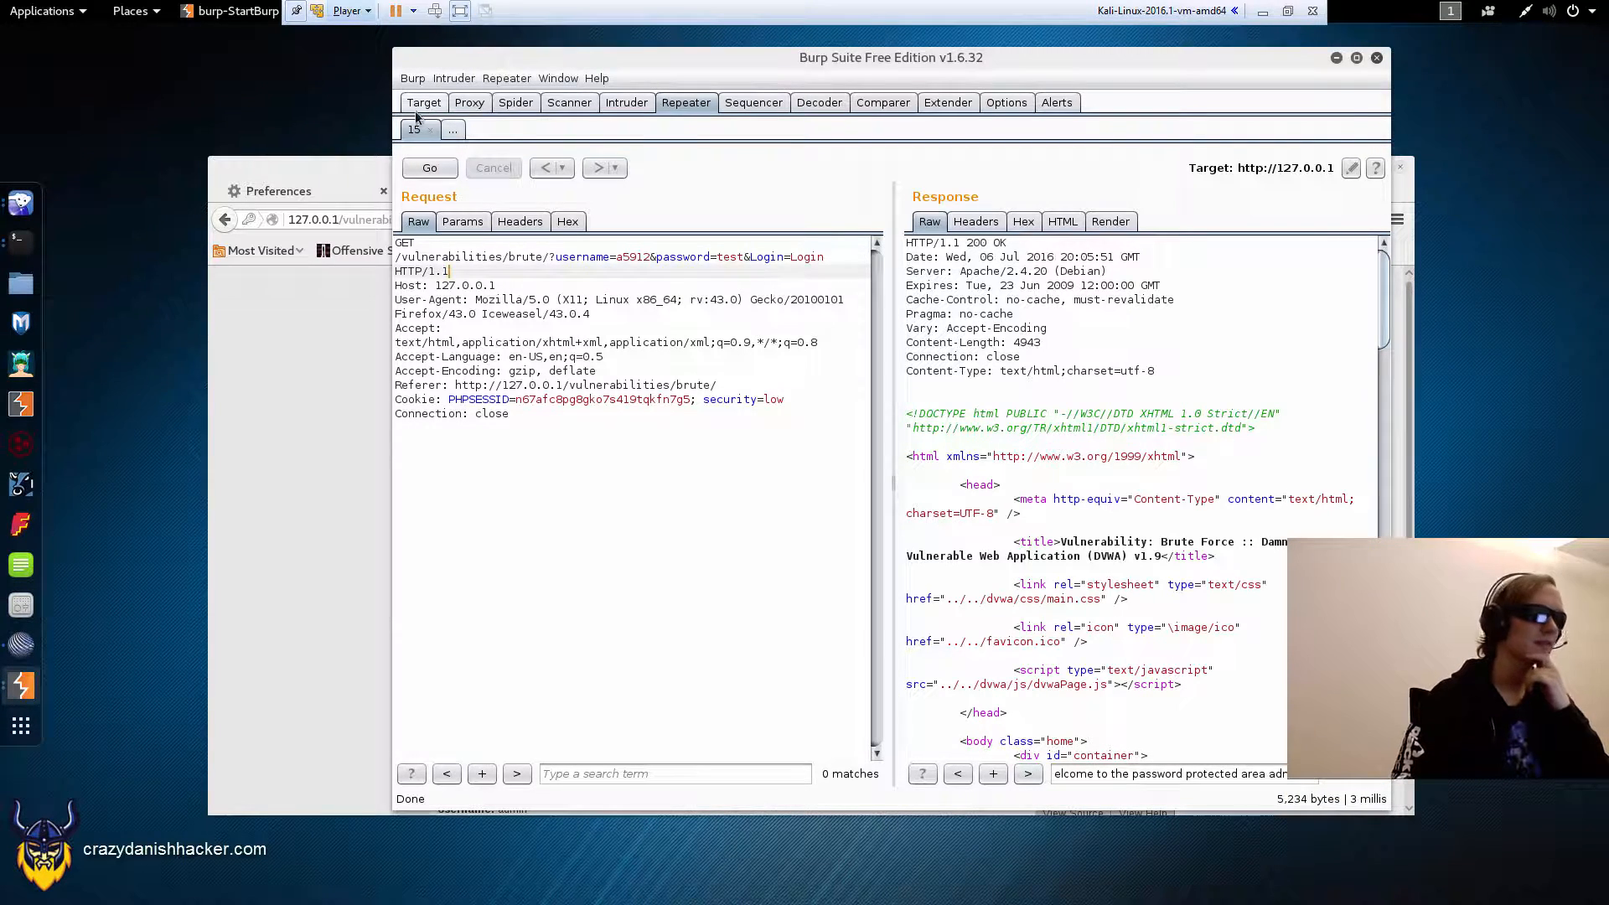
pyautogui.click(429, 167)
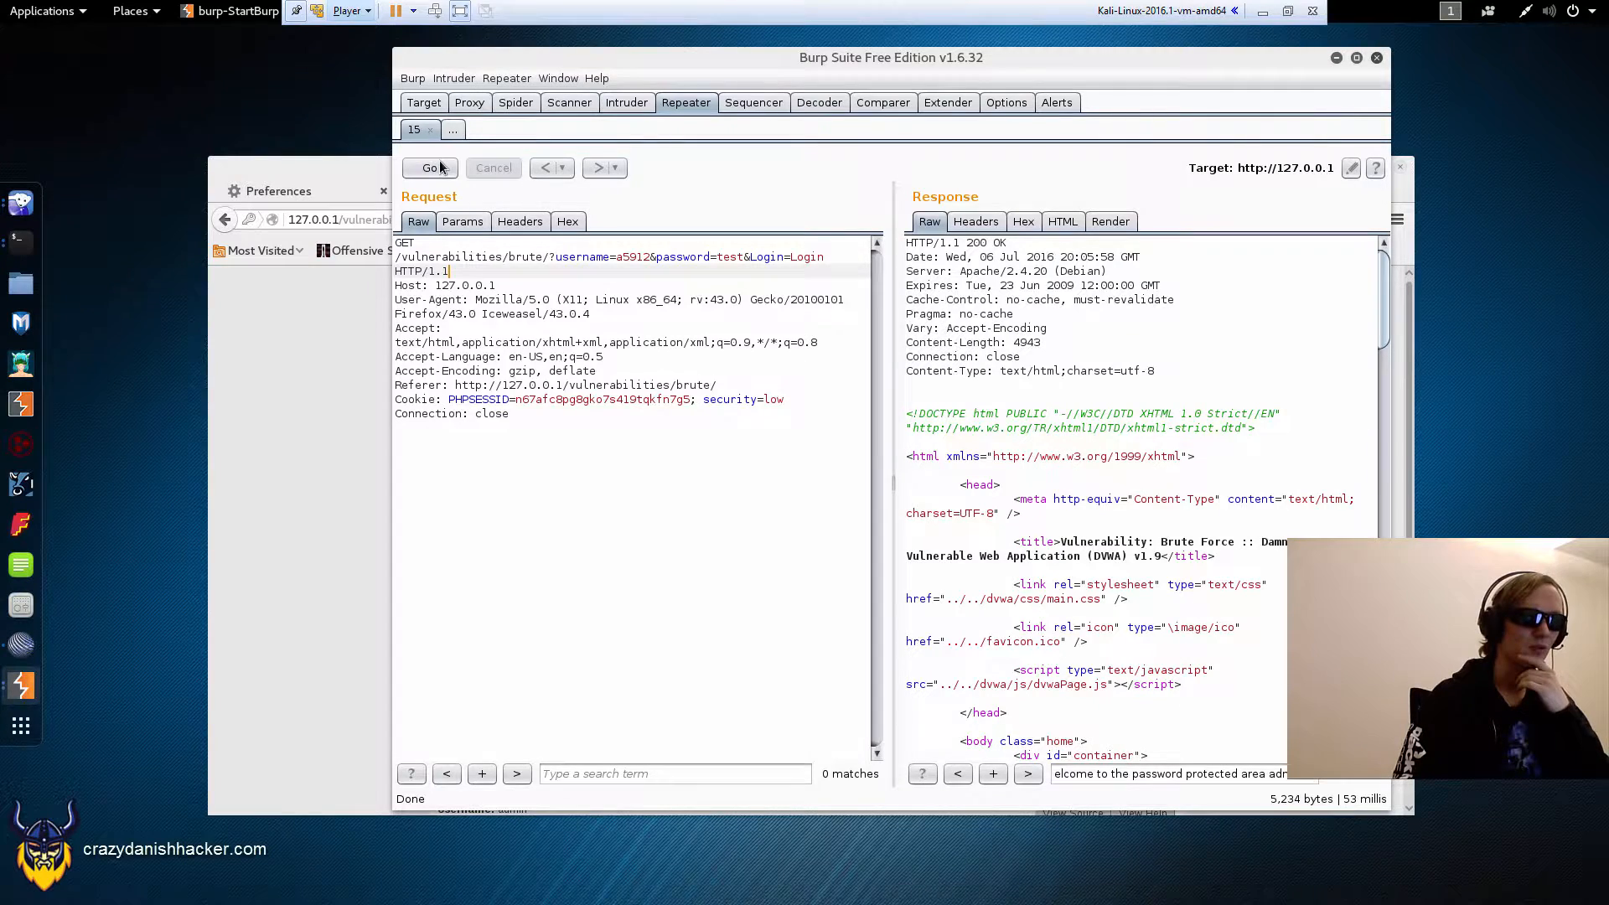
pyautogui.click(427, 167)
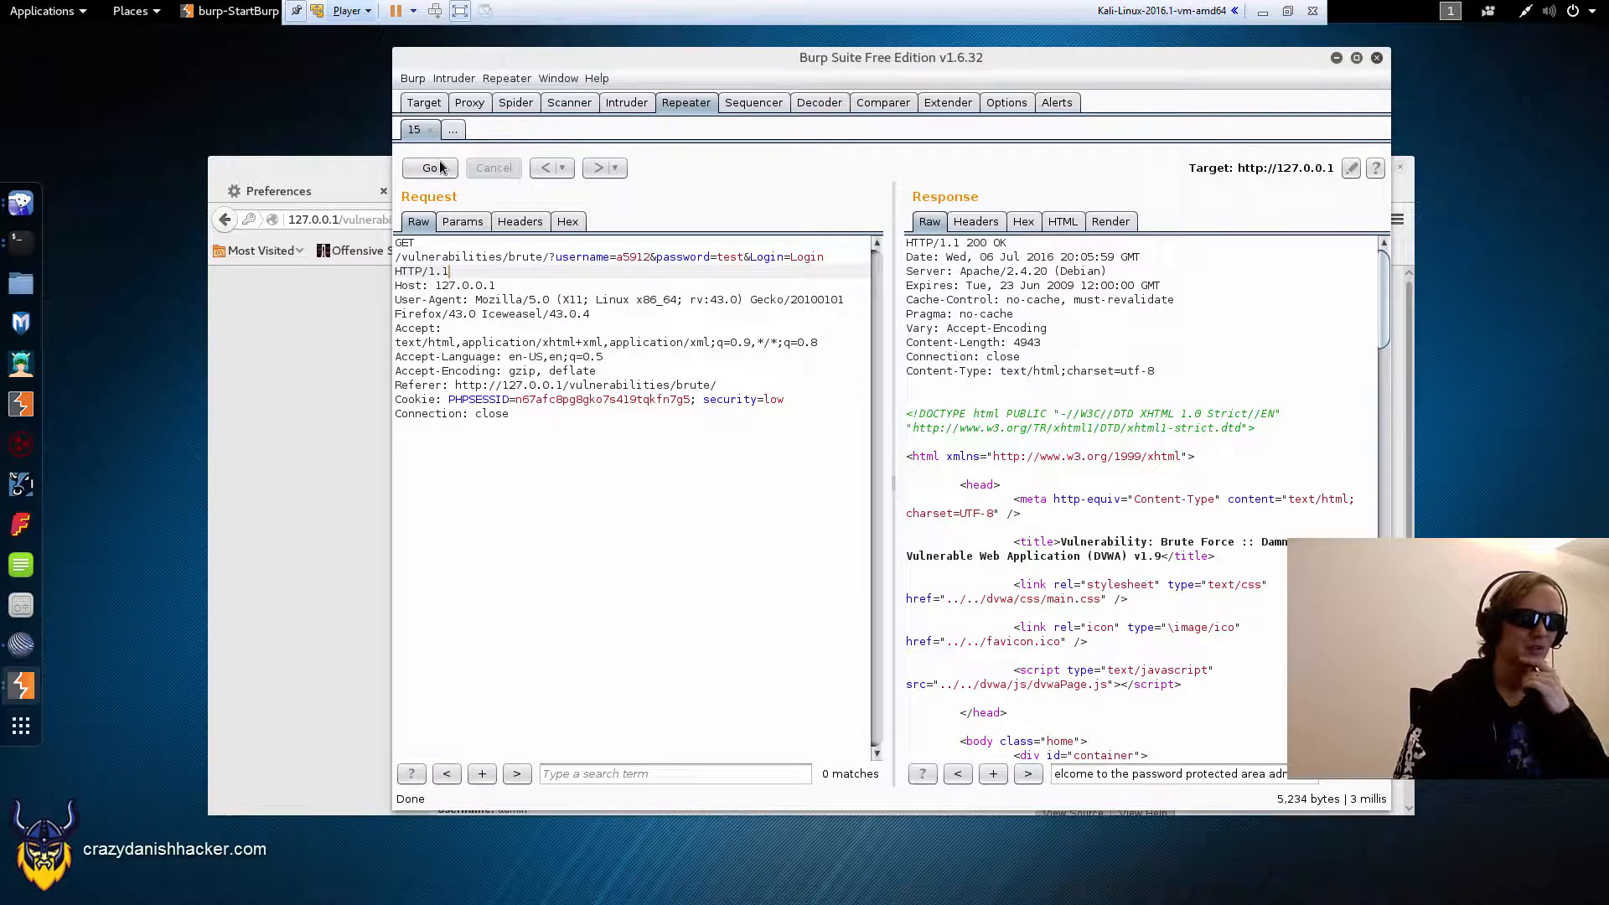
pyautogui.click(429, 168)
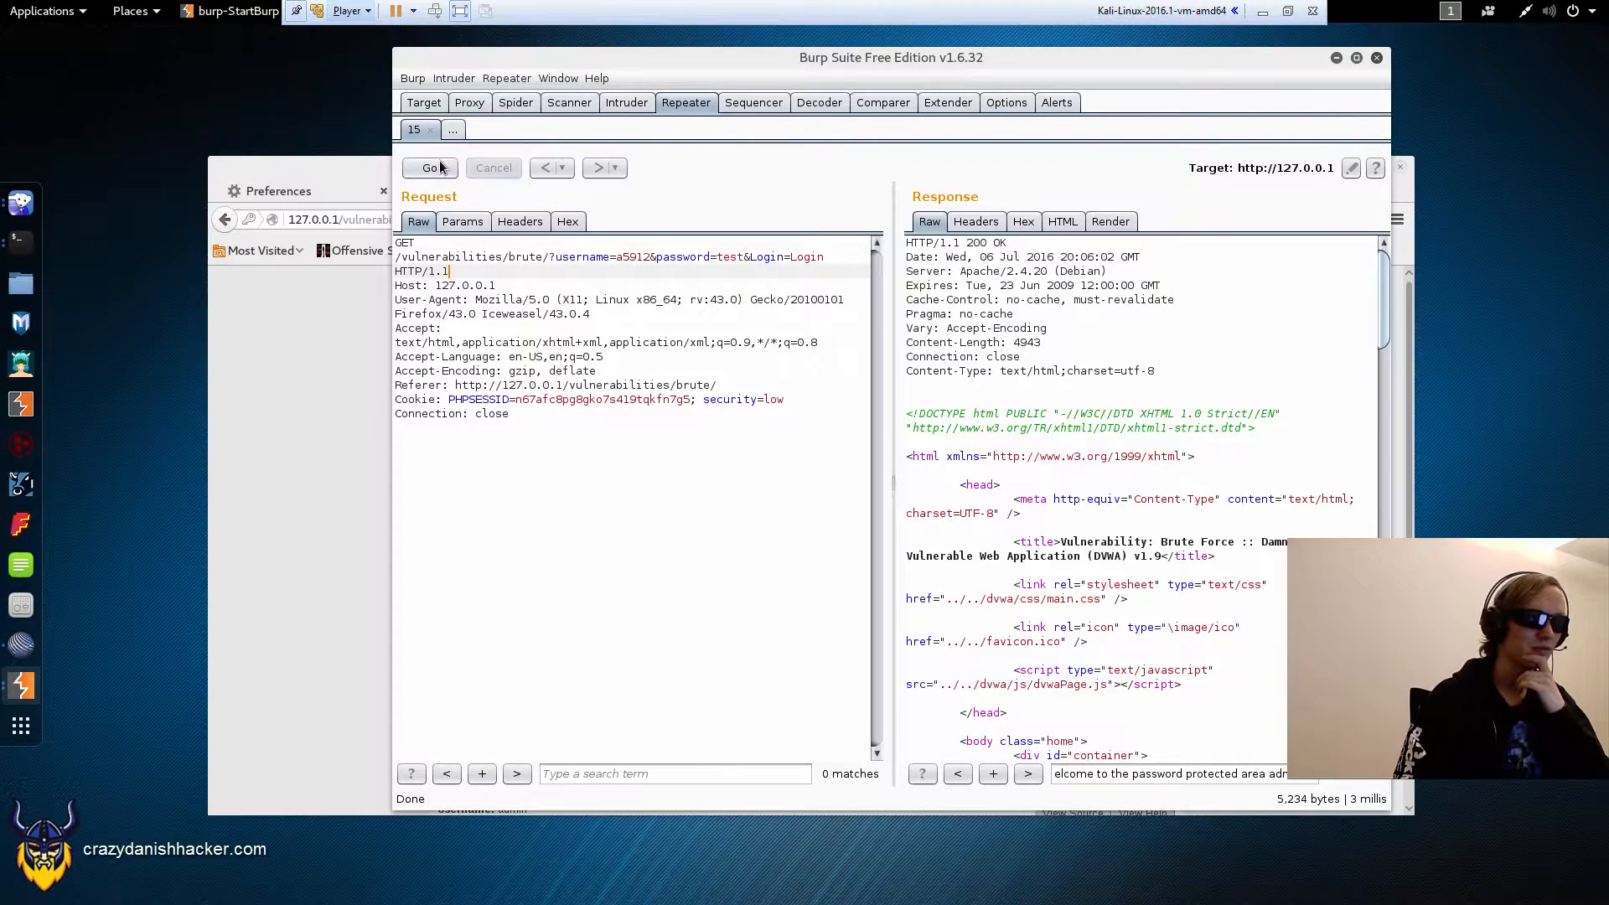
# Step: Change the username to admin and resend the admin/test login request repeatedly
pyautogui.doubleClick(633, 257)
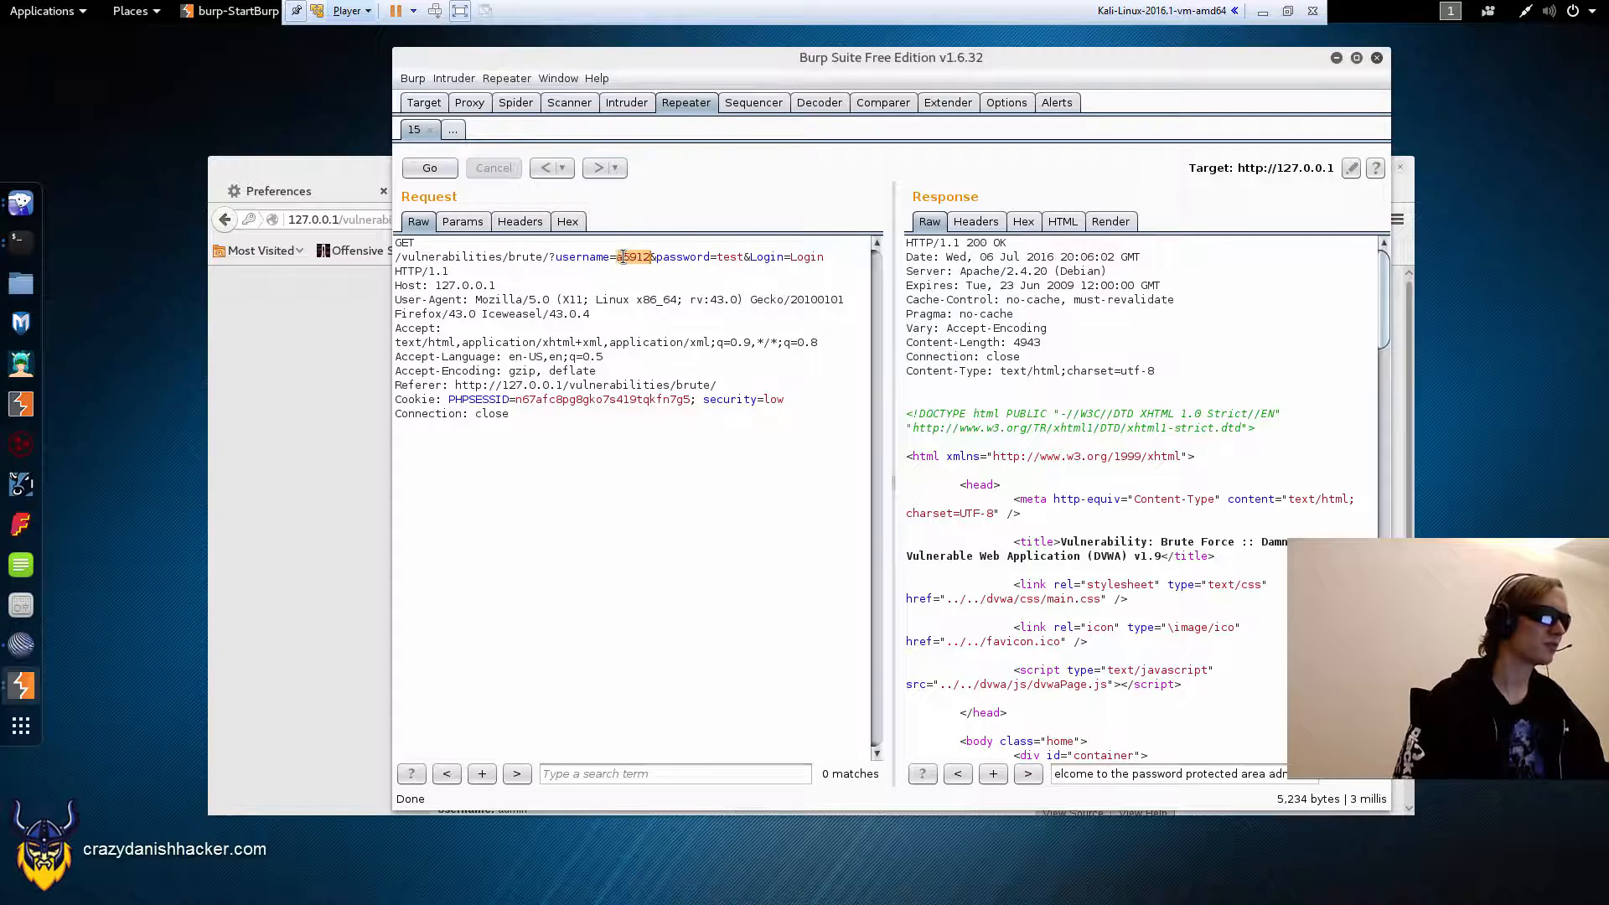
pyautogui.write('admin')
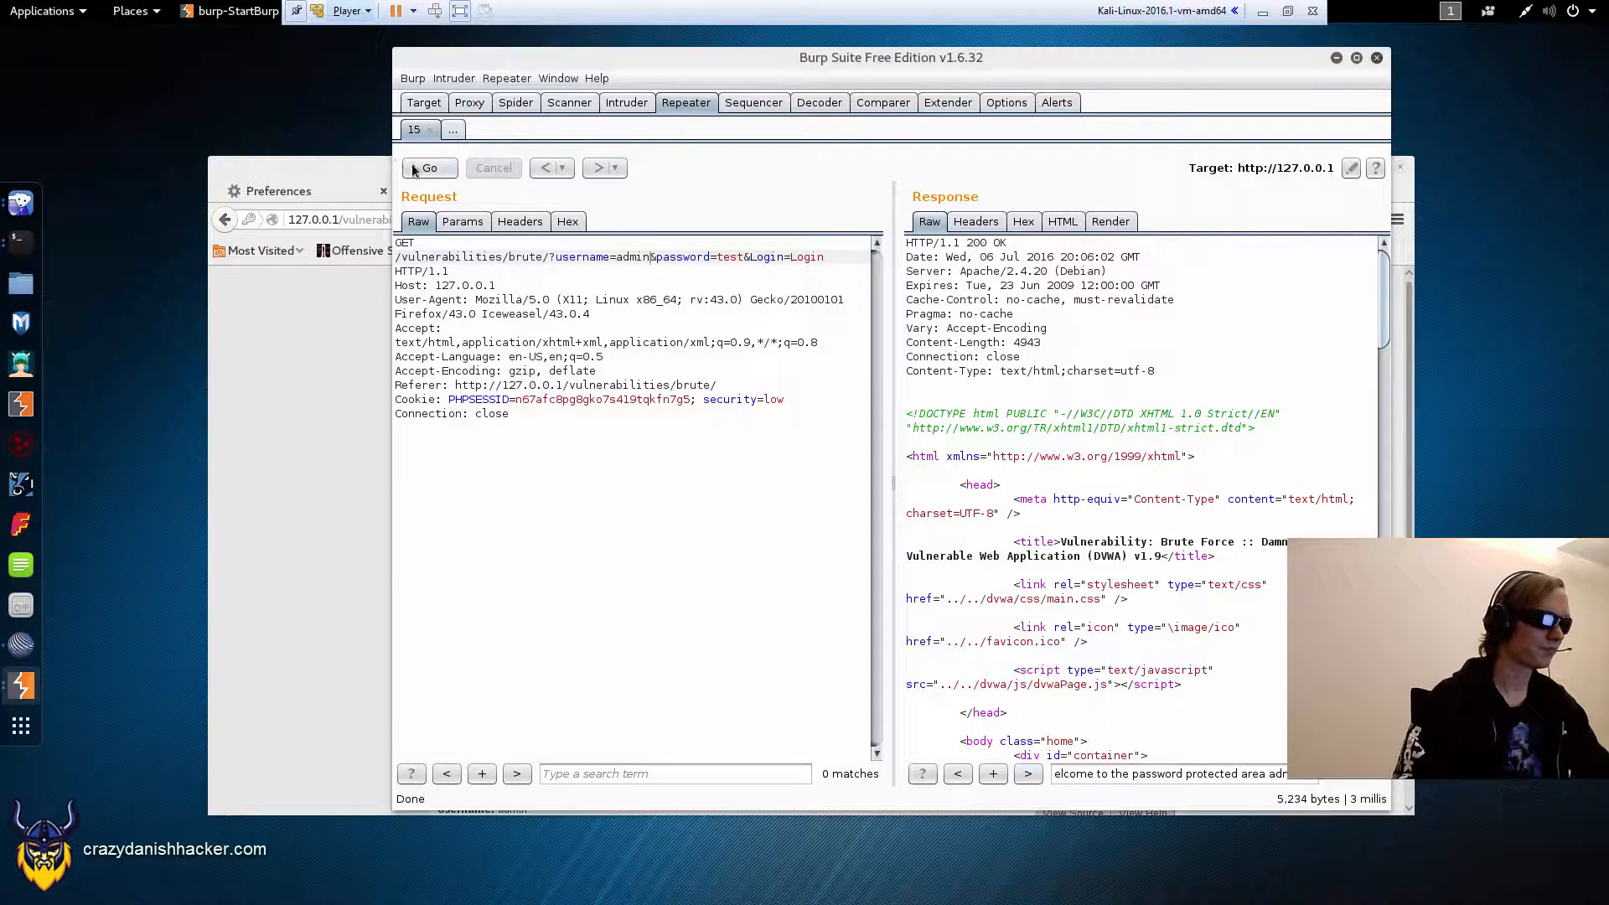
pyautogui.click(429, 168)
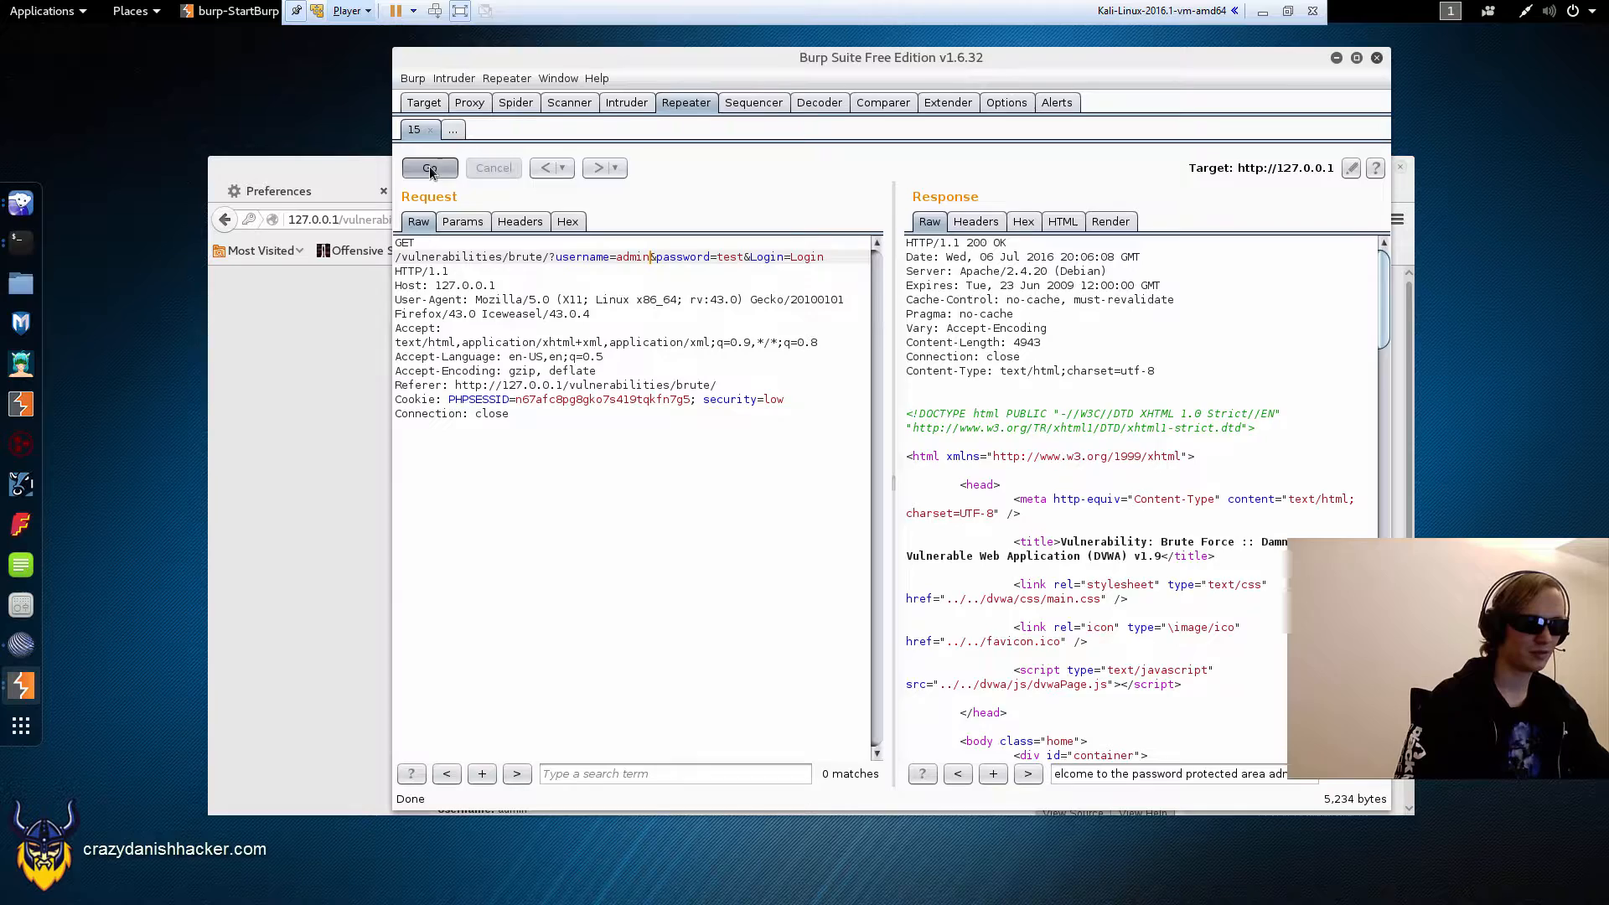
pyautogui.click(424, 168)
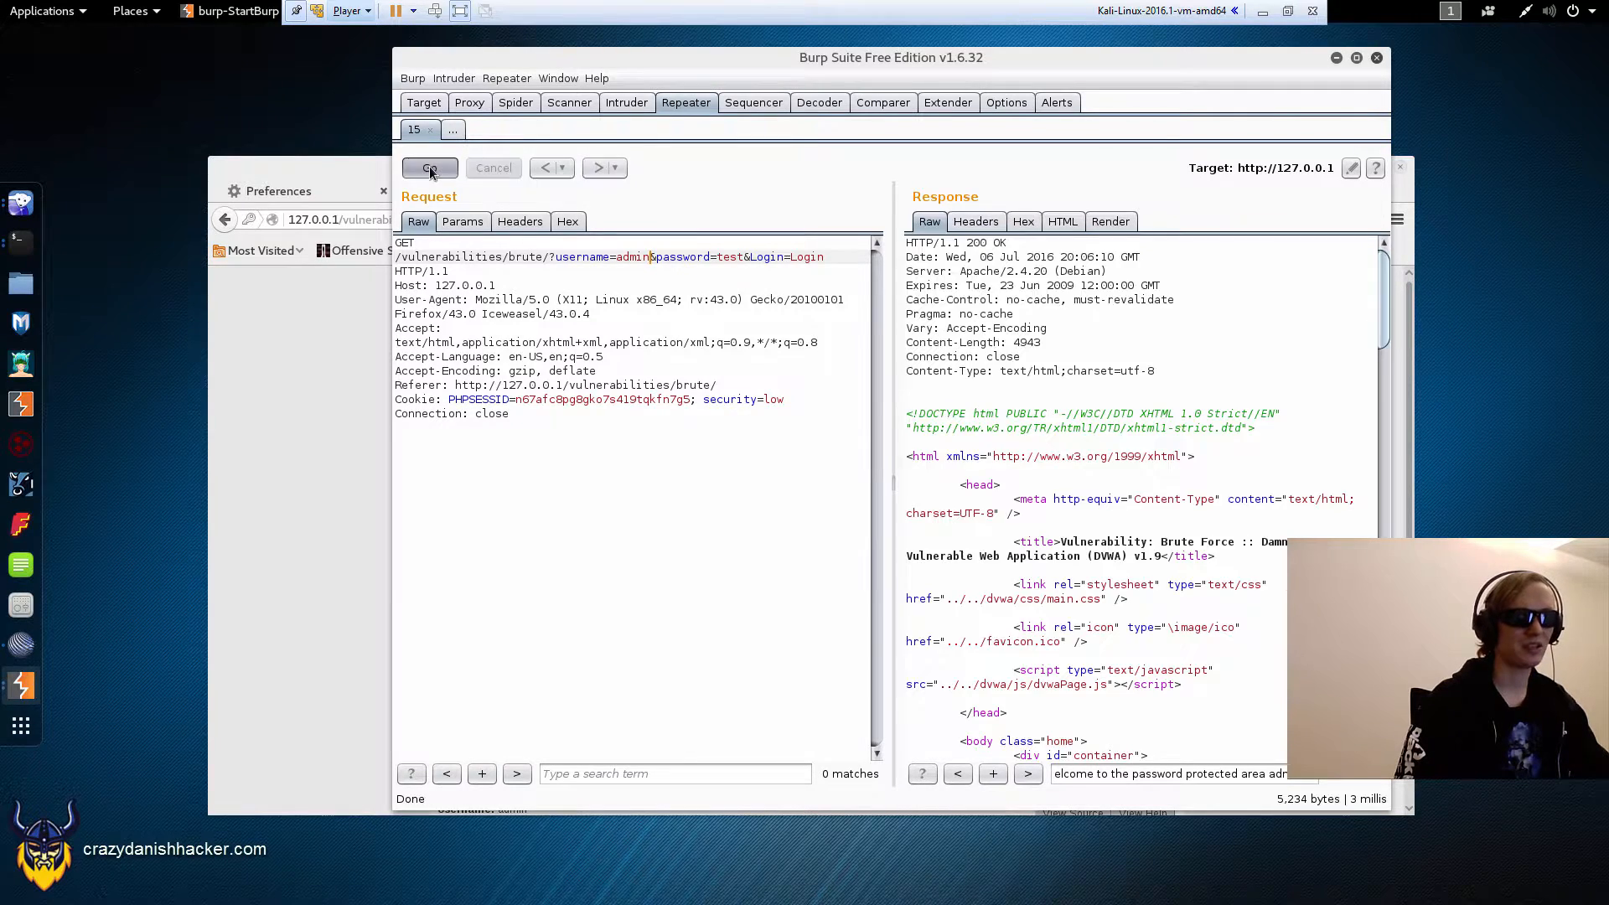
pyautogui.click(429, 167)
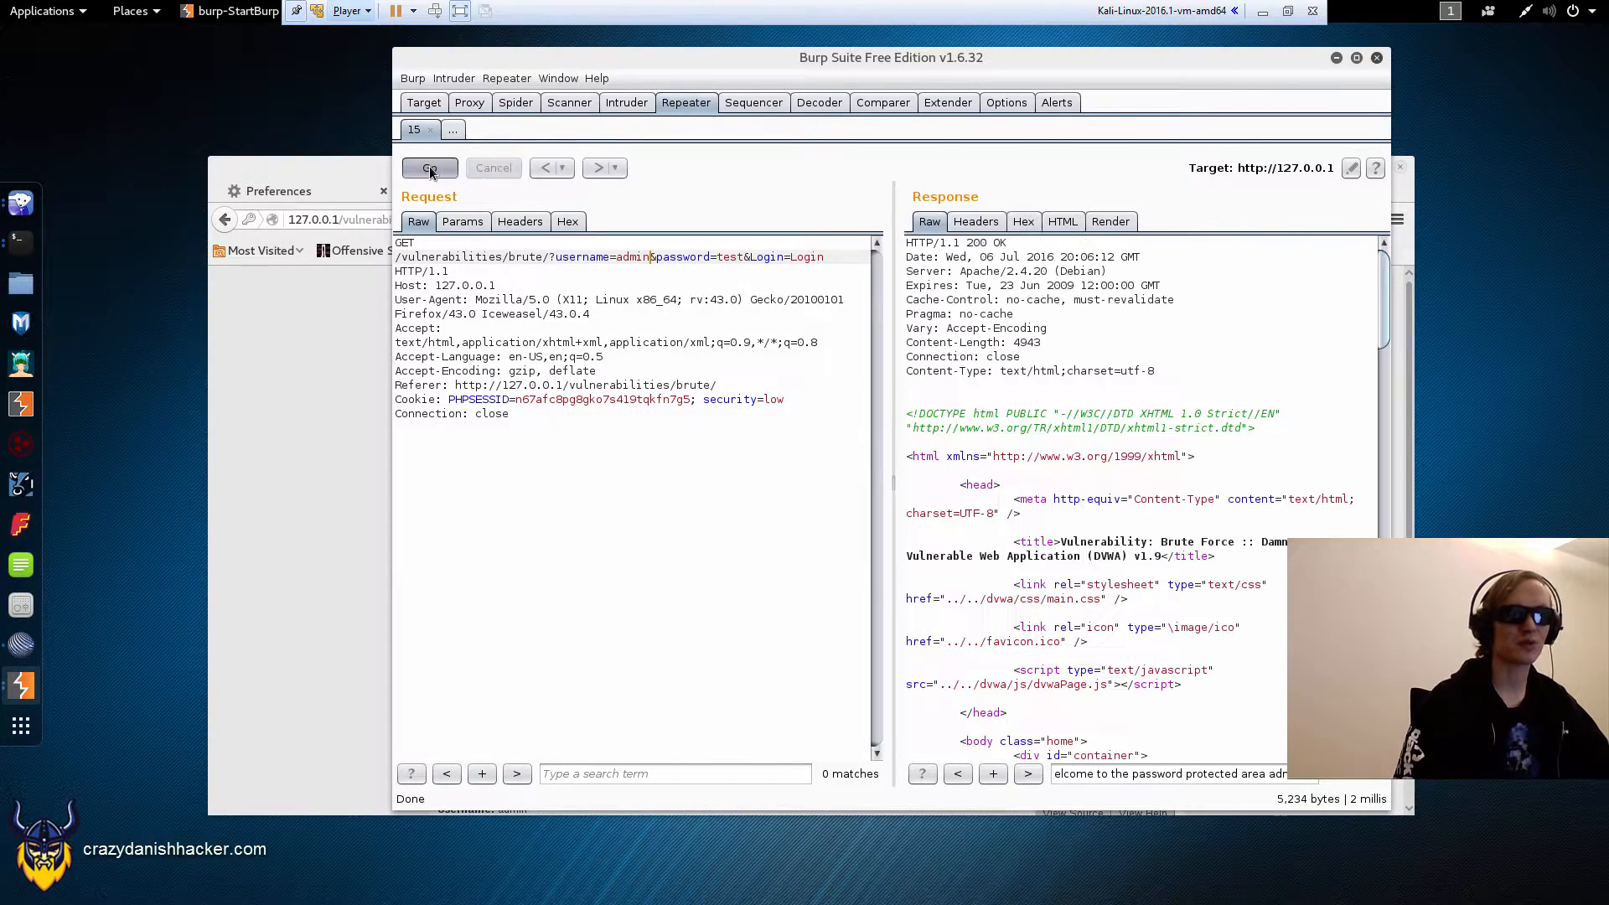
pyautogui.click(429, 167)
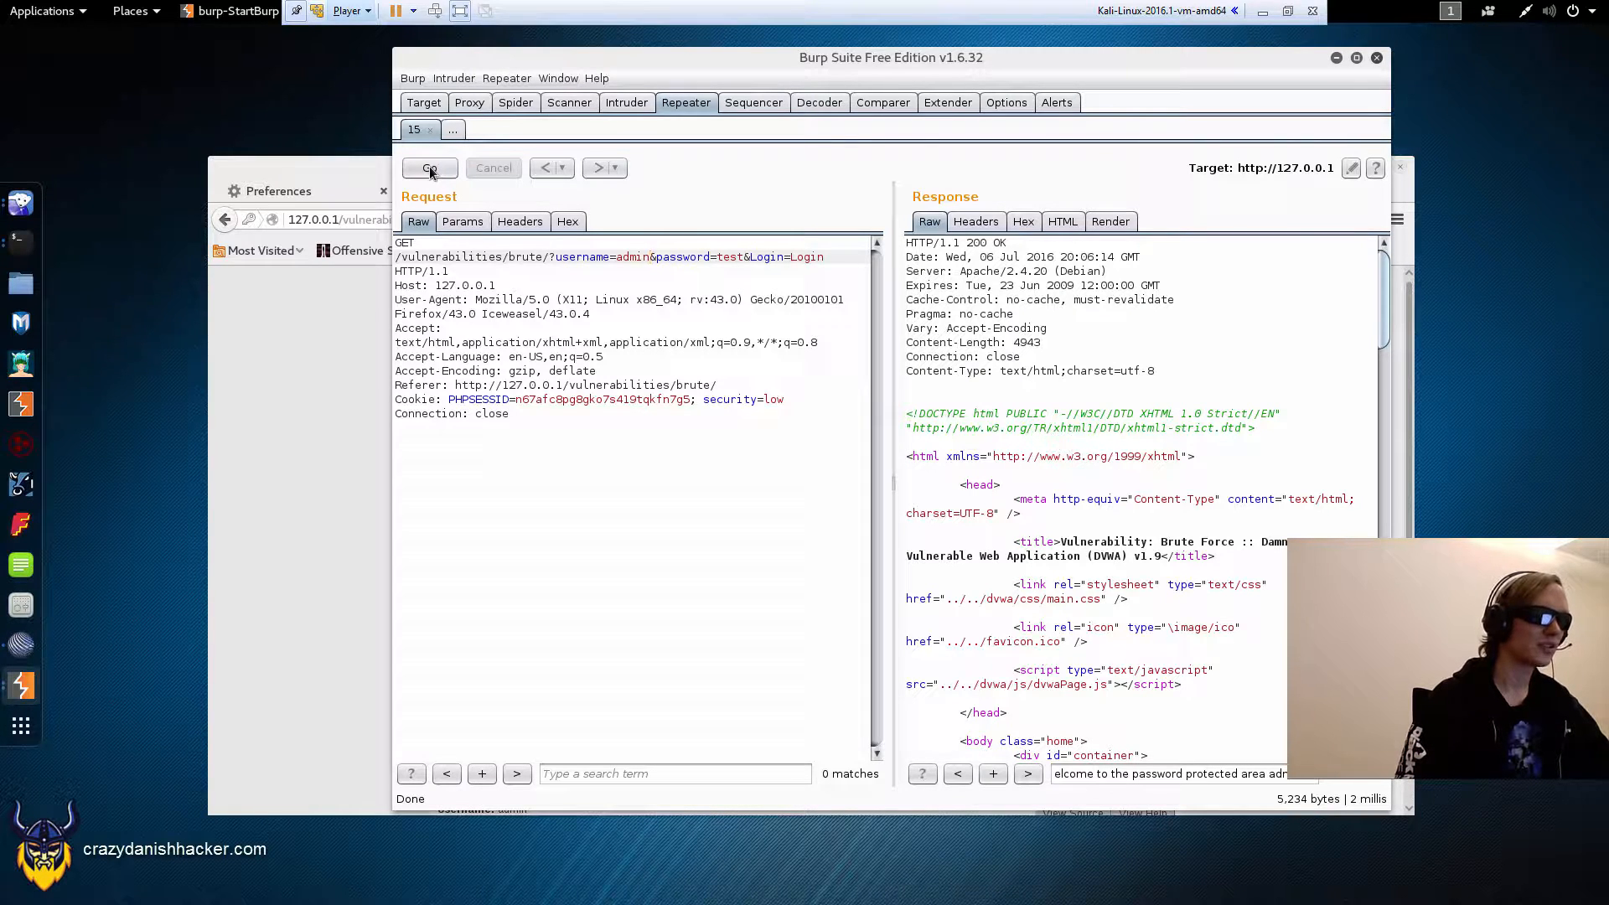
pyautogui.click(427, 168)
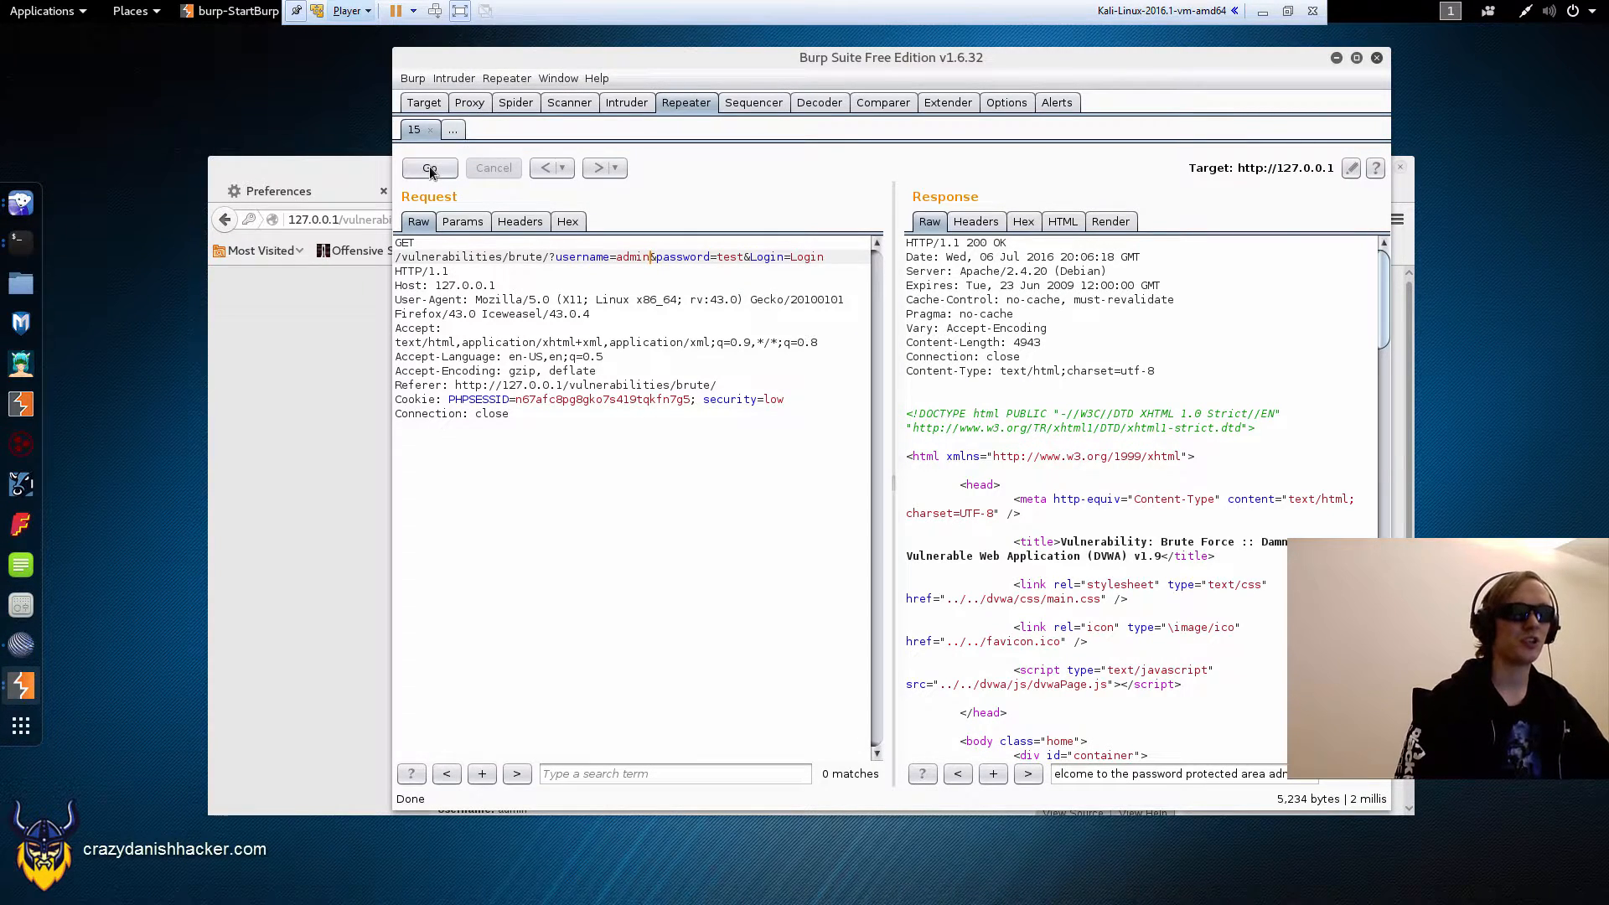
pyautogui.click(428, 168)
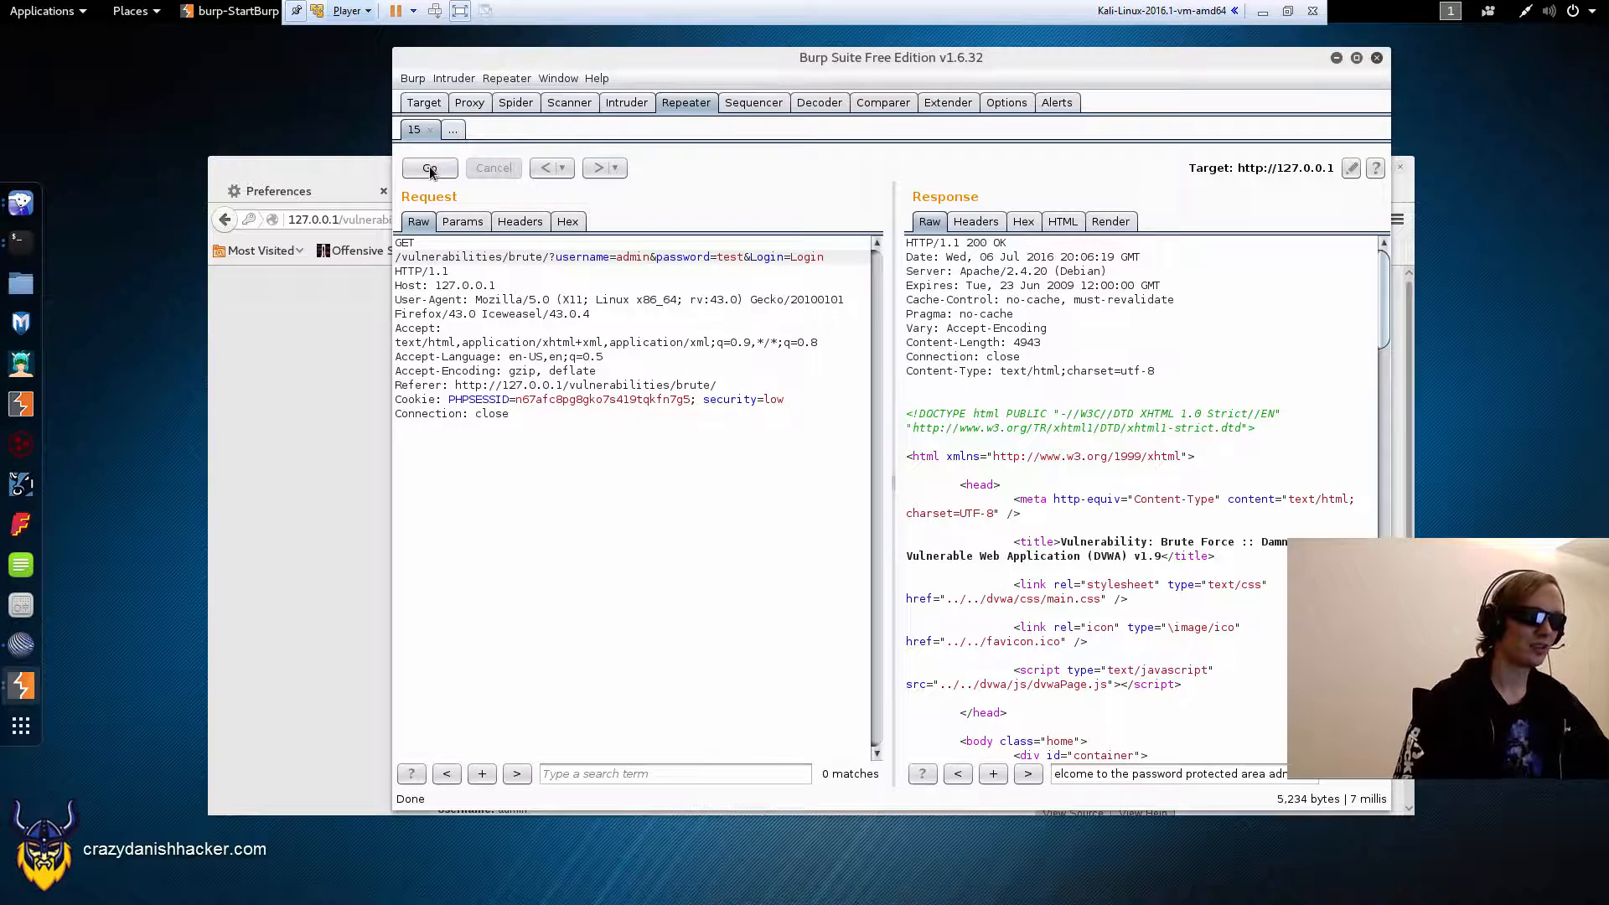
pyautogui.click(429, 168)
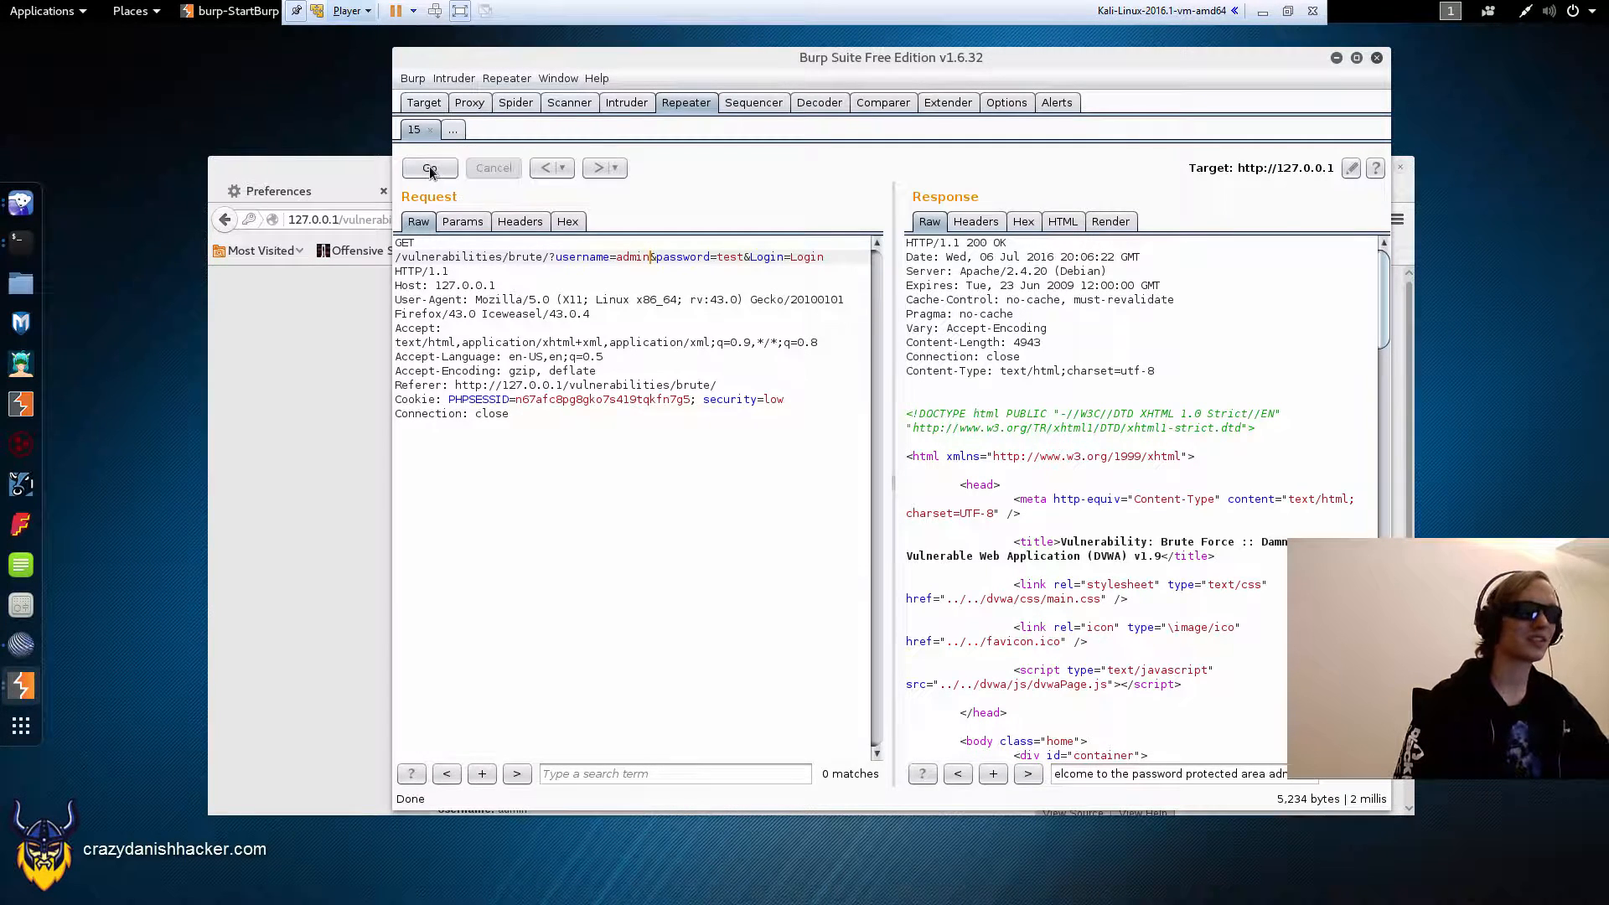
pyautogui.click(429, 168)
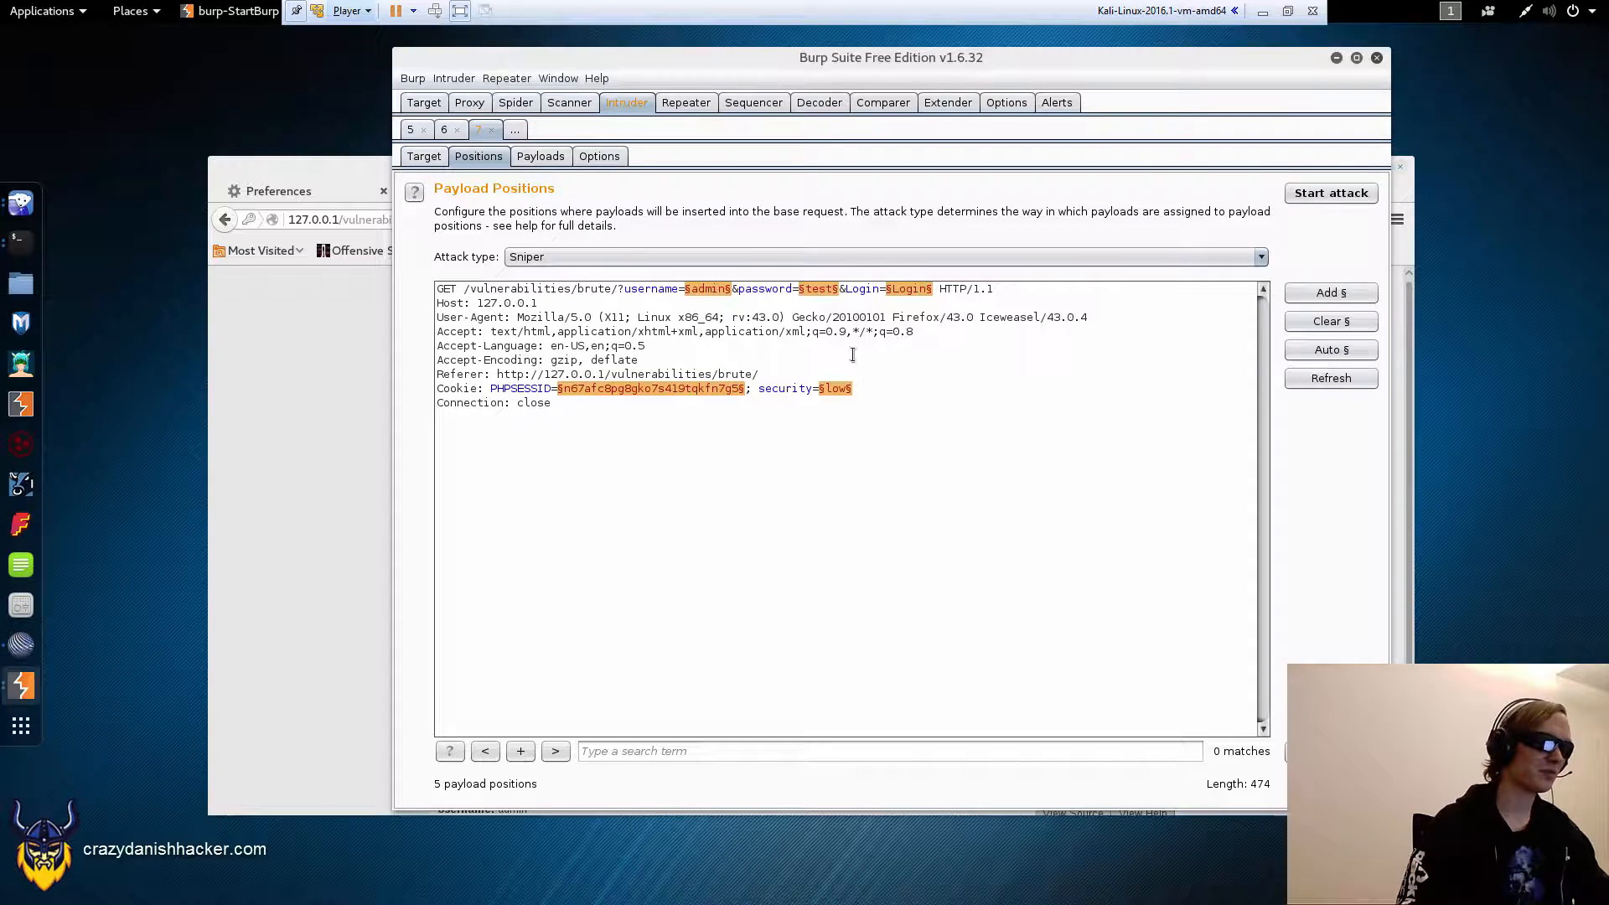
# Step: Mark only the admin and test values as payload positions and choose the Cluster bomb attack type
pyautogui.click(1330, 322)
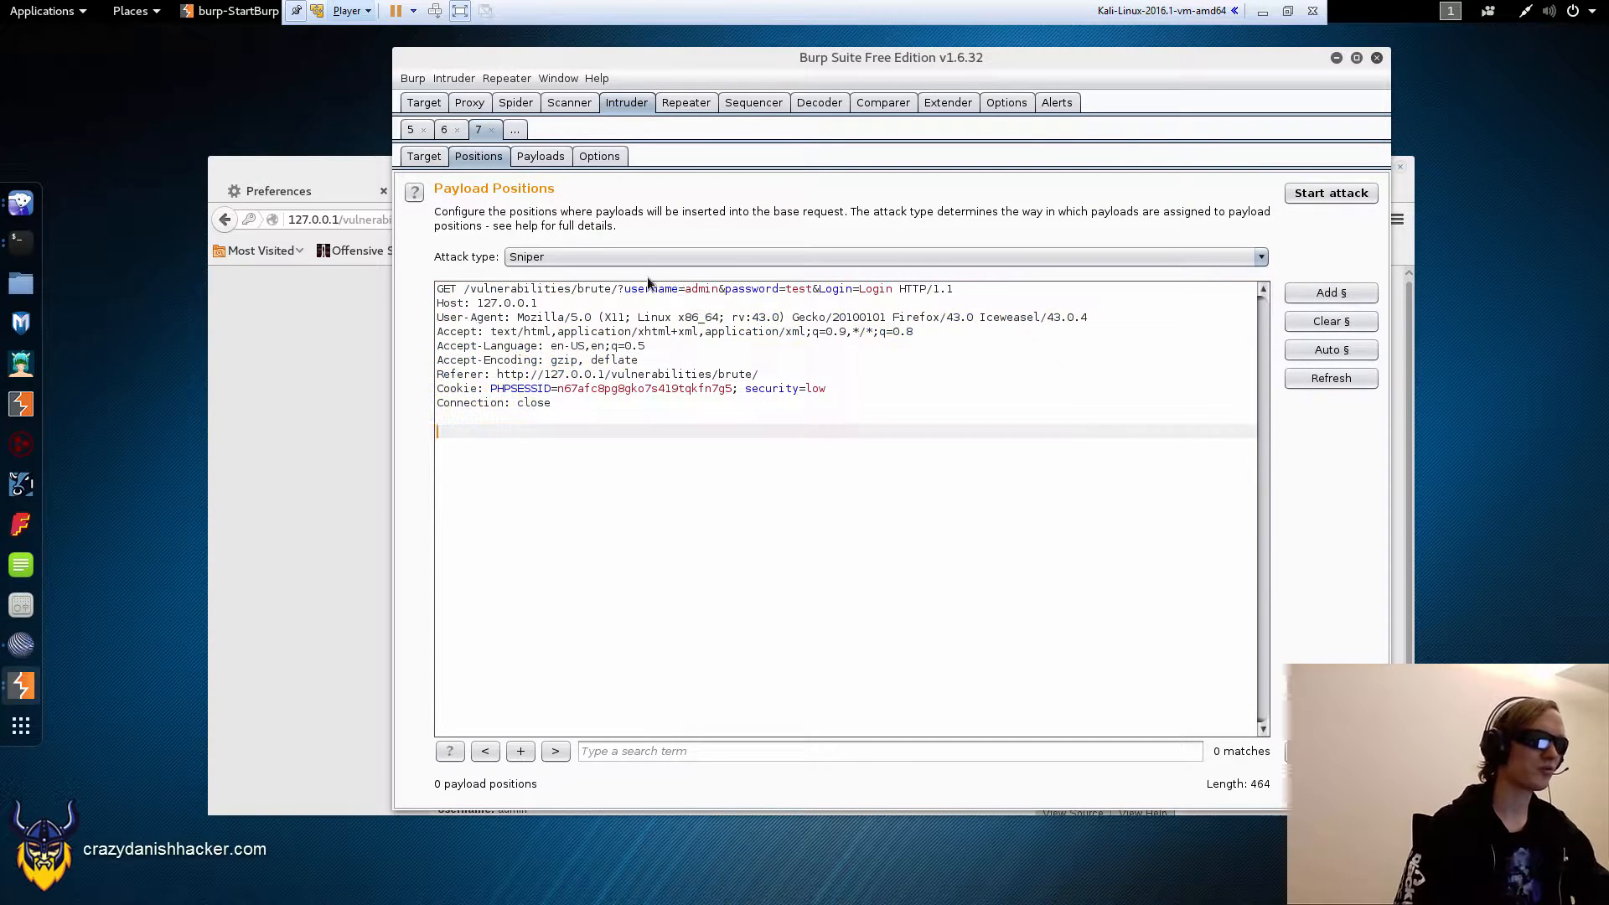
pyautogui.click(1330, 291)
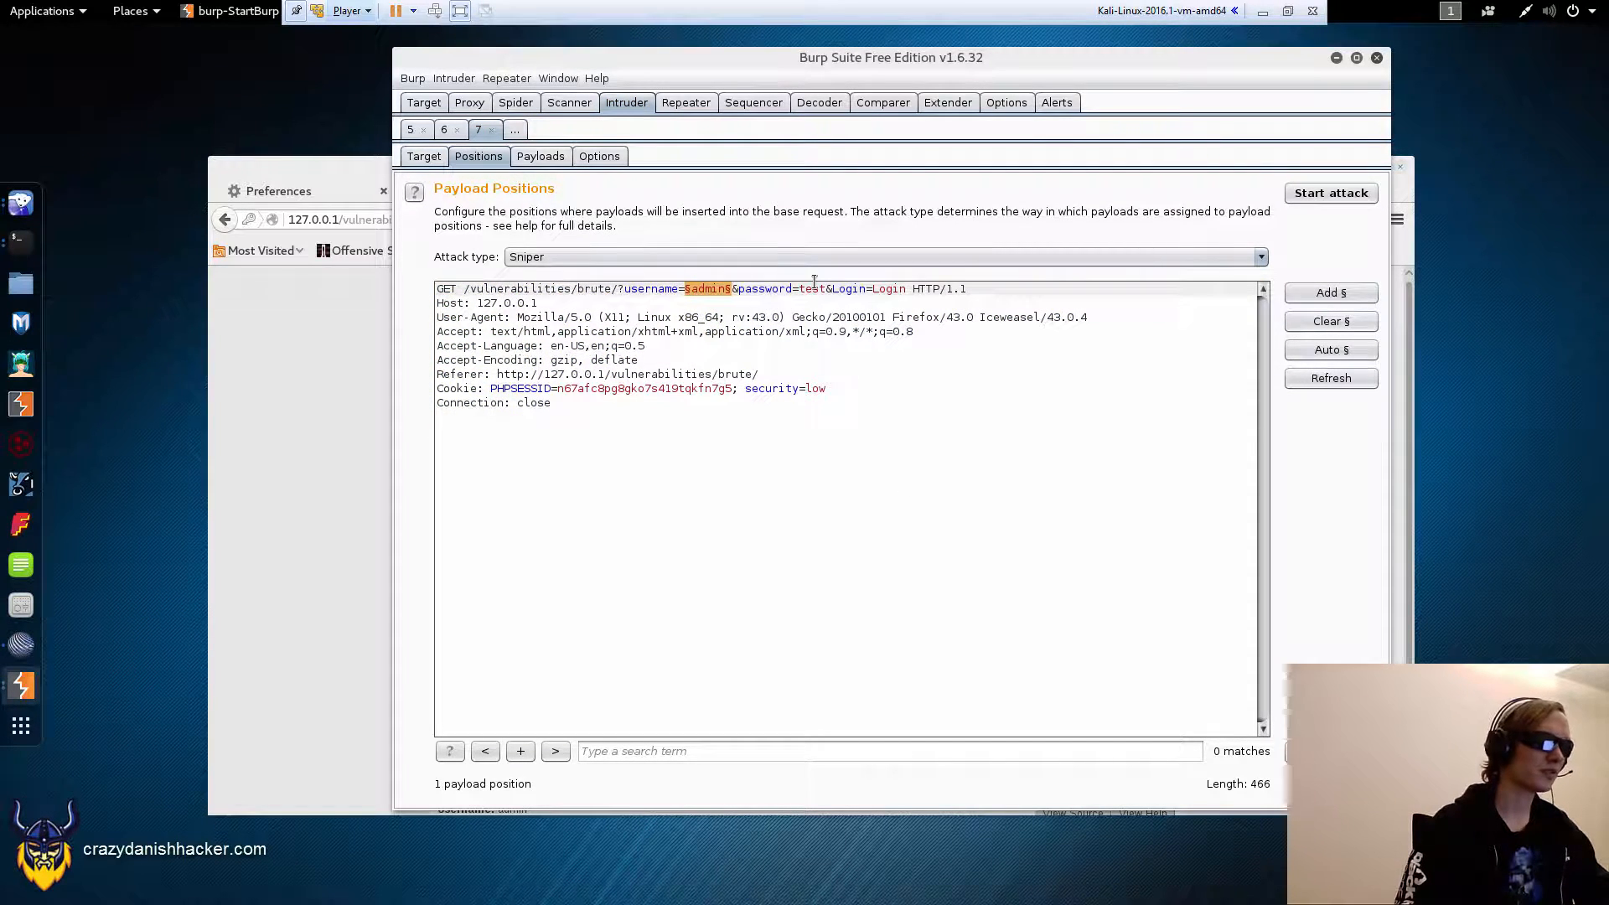
pyautogui.click(1330, 292)
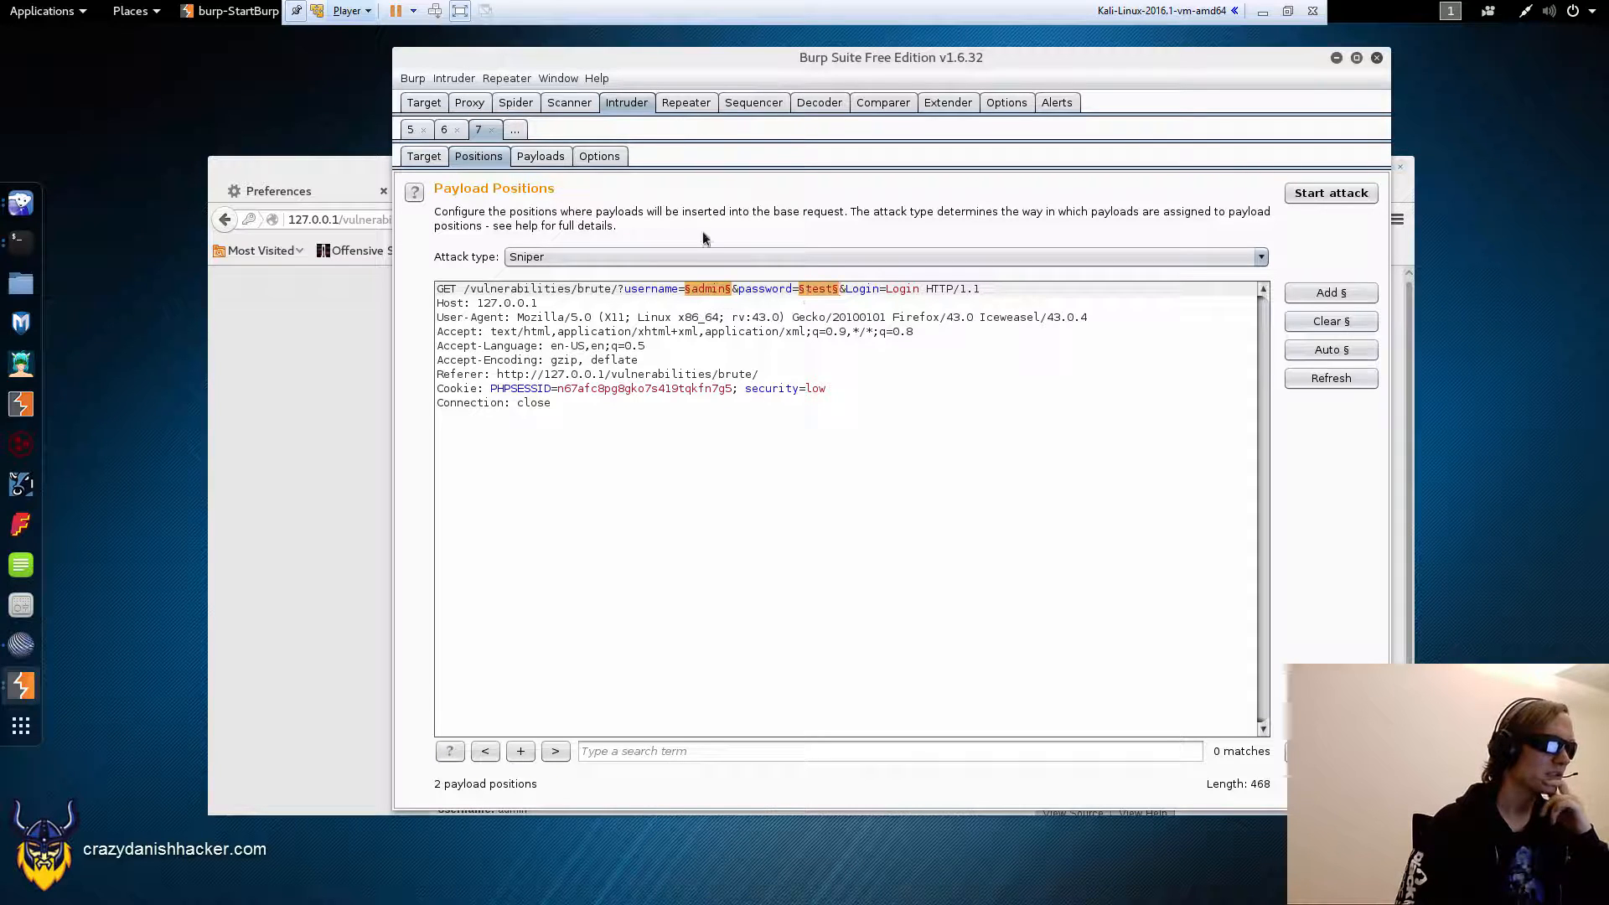
pyautogui.click(1258, 256)
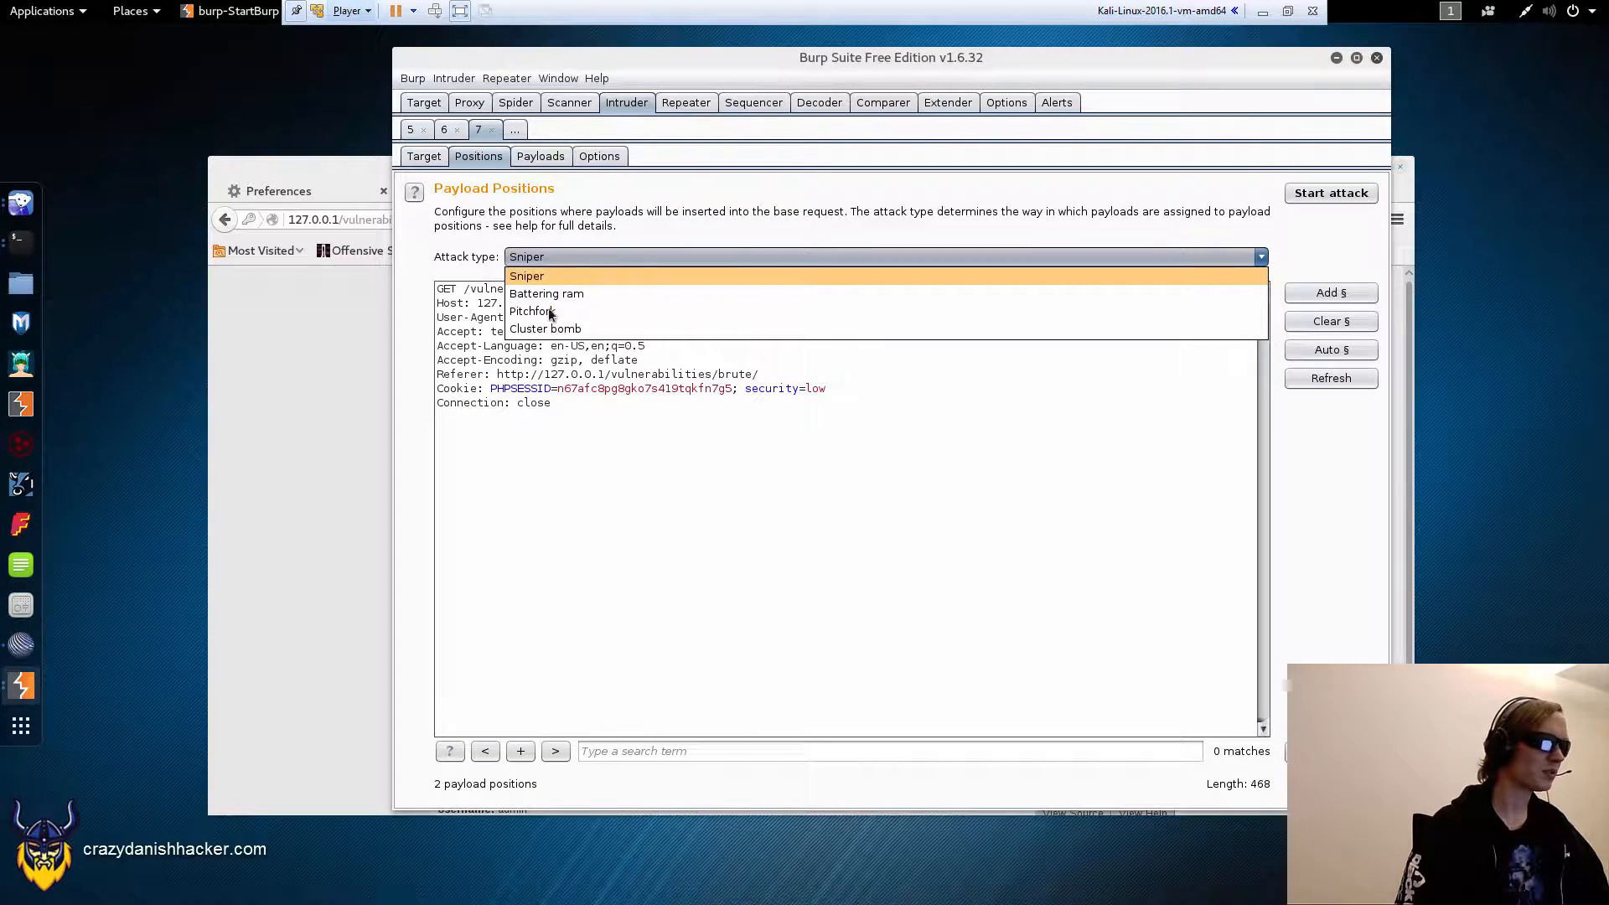
pyautogui.click(541, 156)
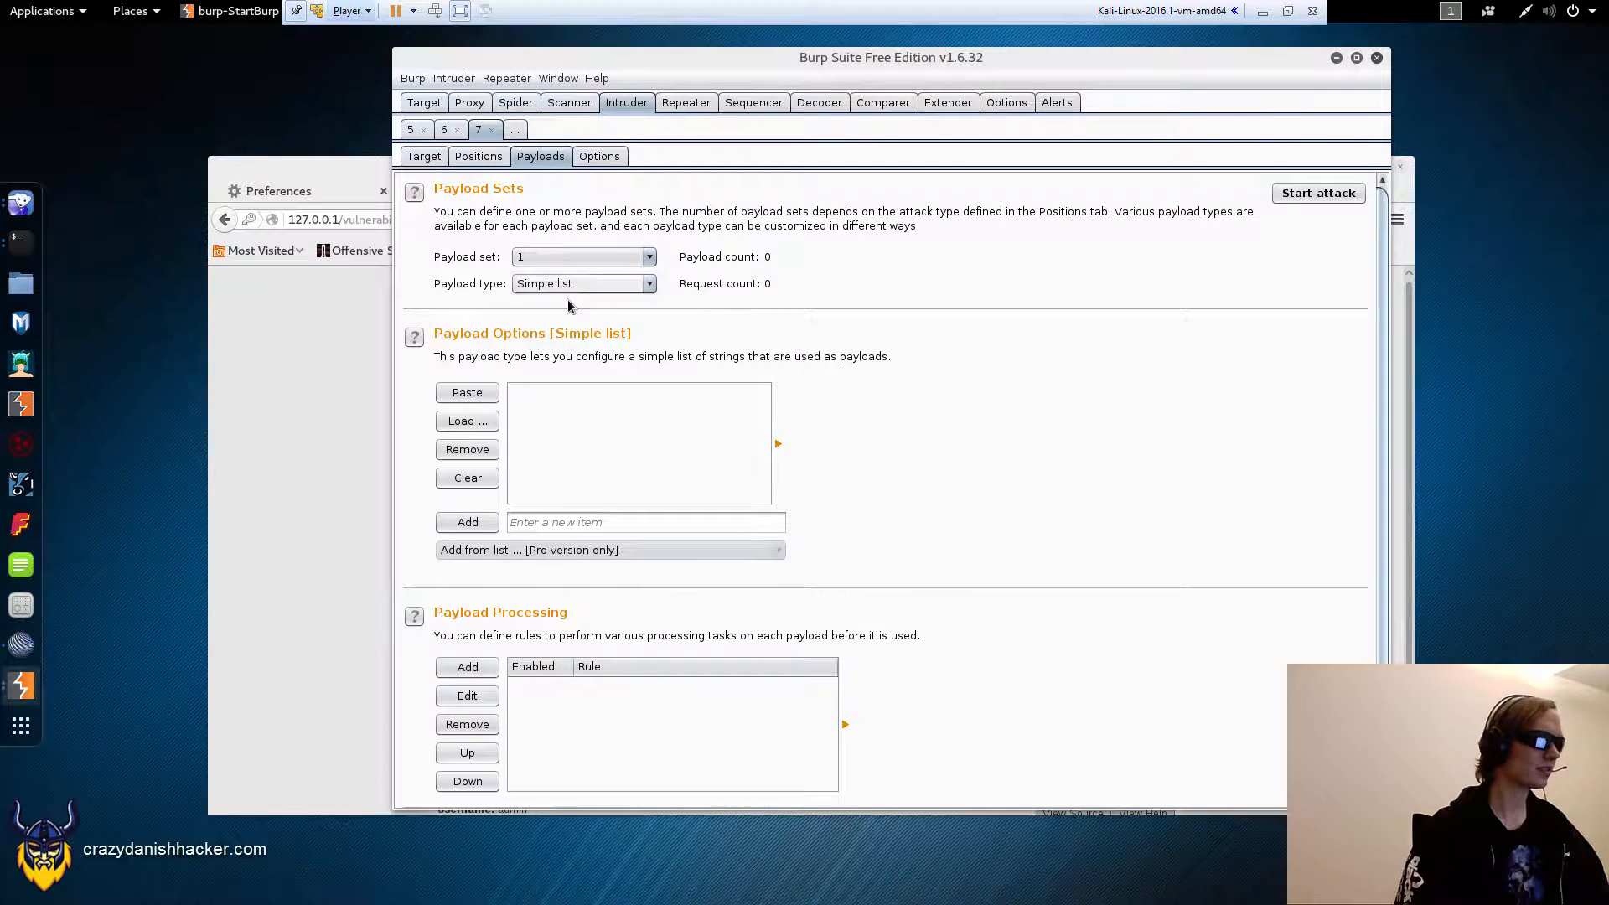
# Step: Add the usernames admin, test, guest and 1337 to payload set 1's simple list
pyautogui.write('adm')
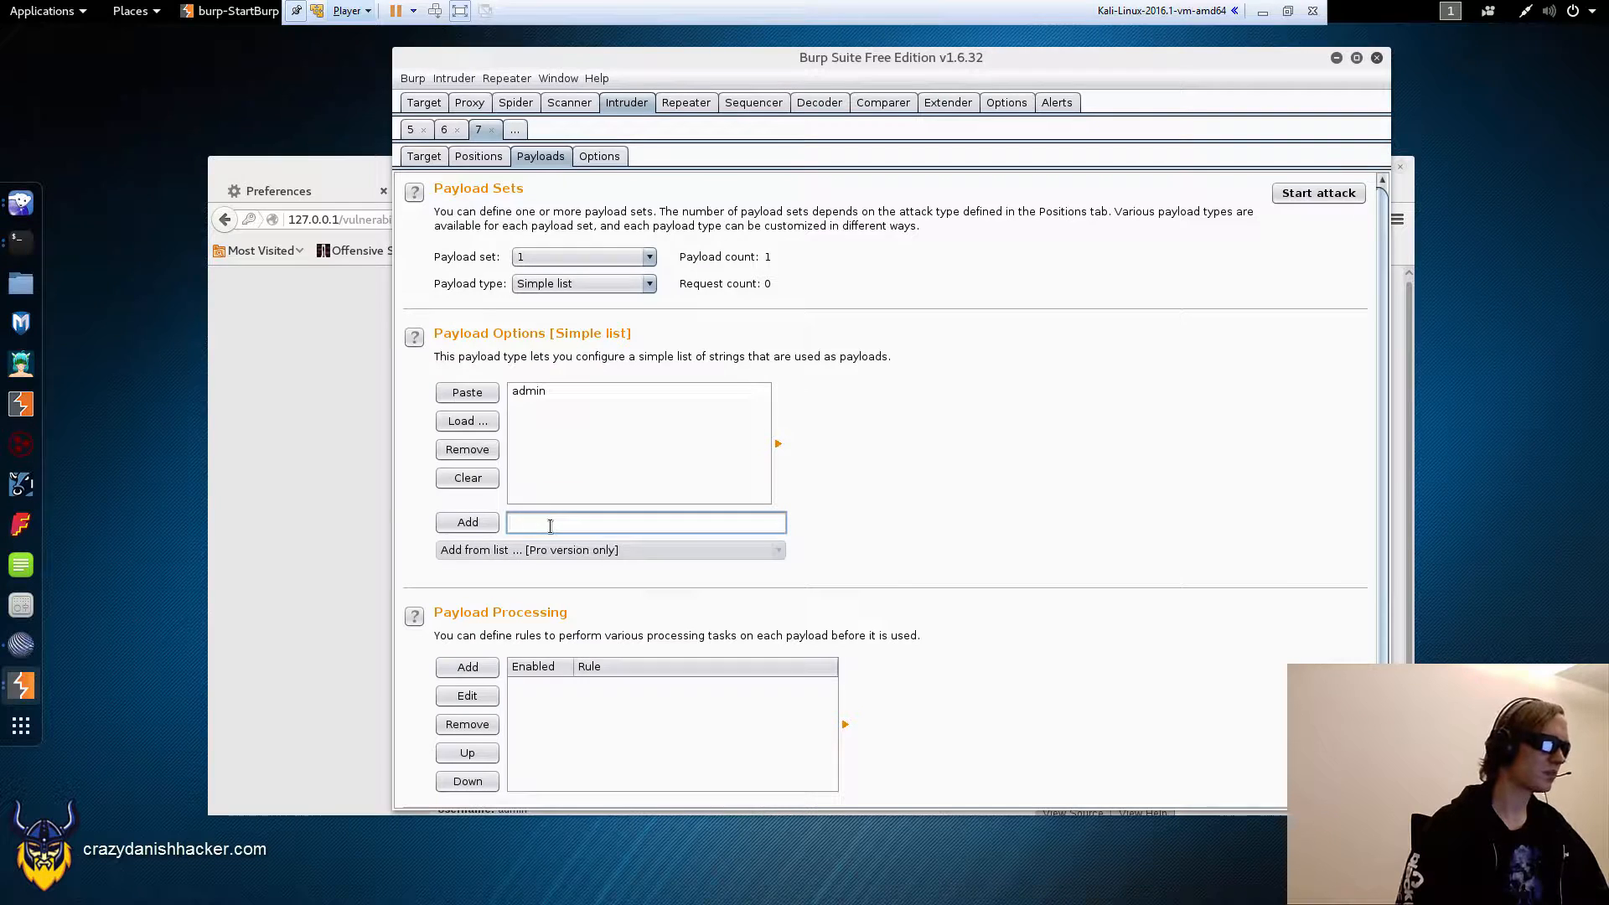
pyautogui.click(468, 521)
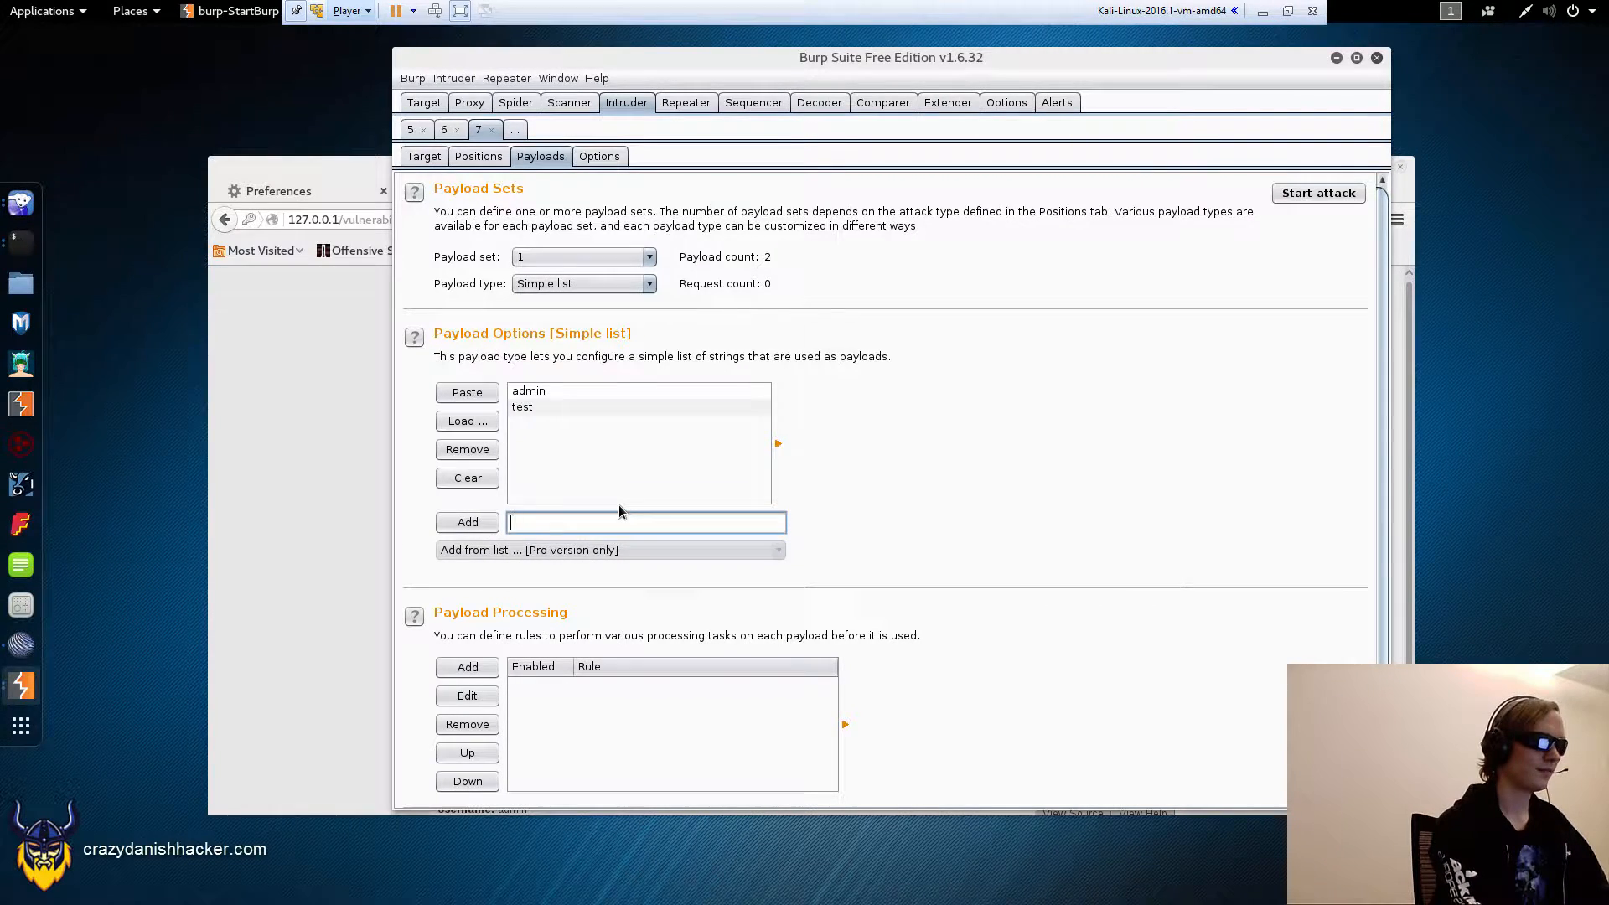
pyautogui.click(468, 521)
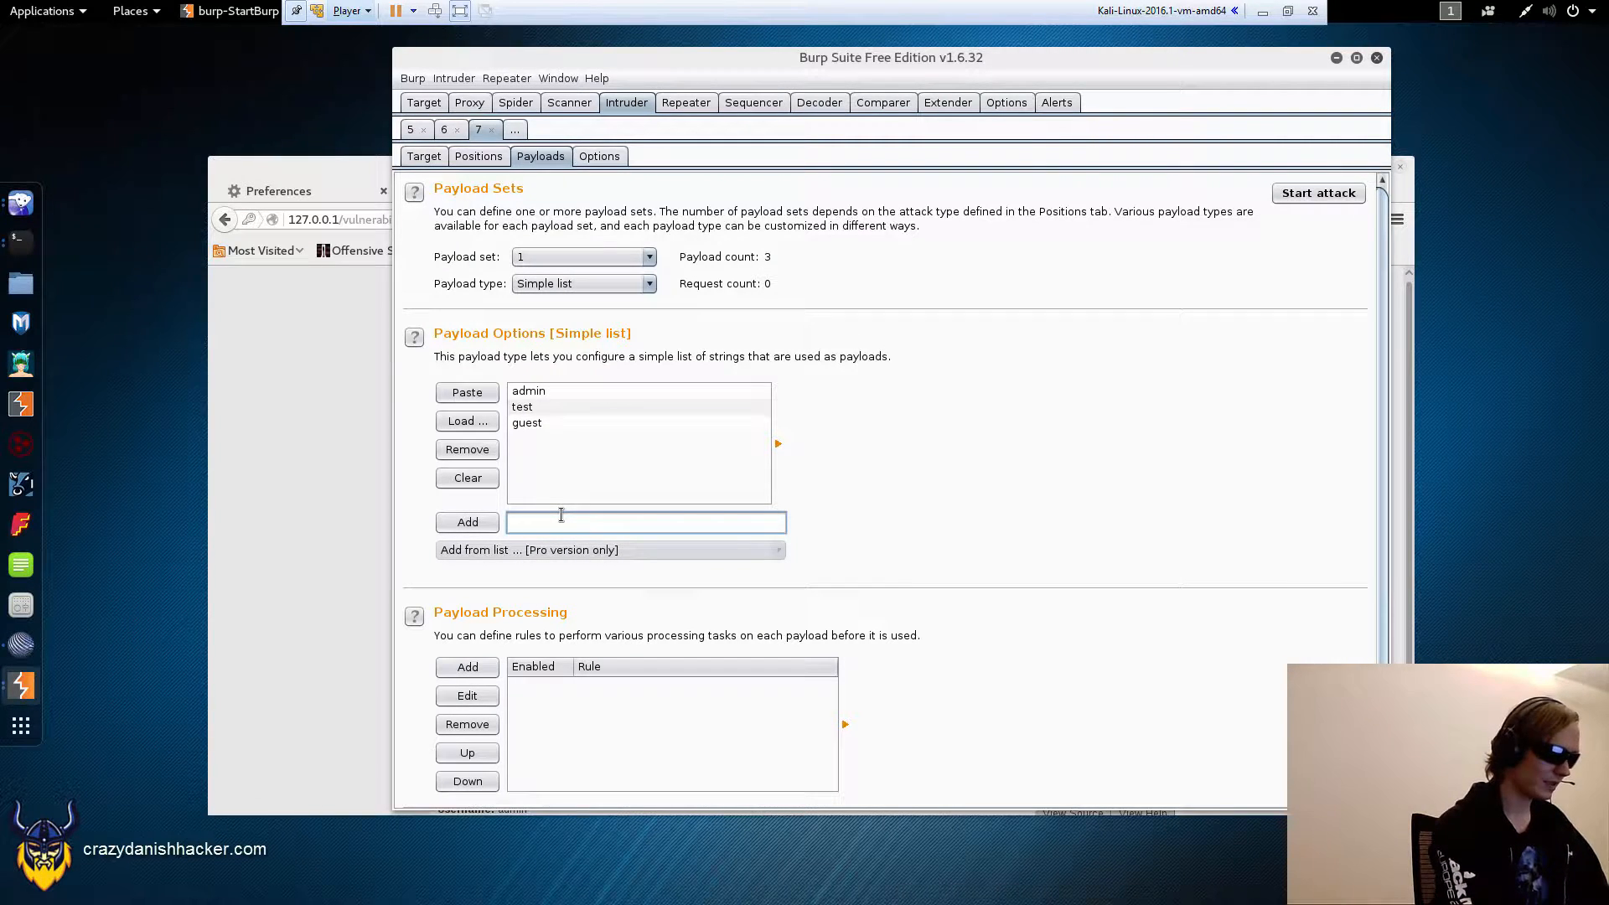
pyautogui.write('13')
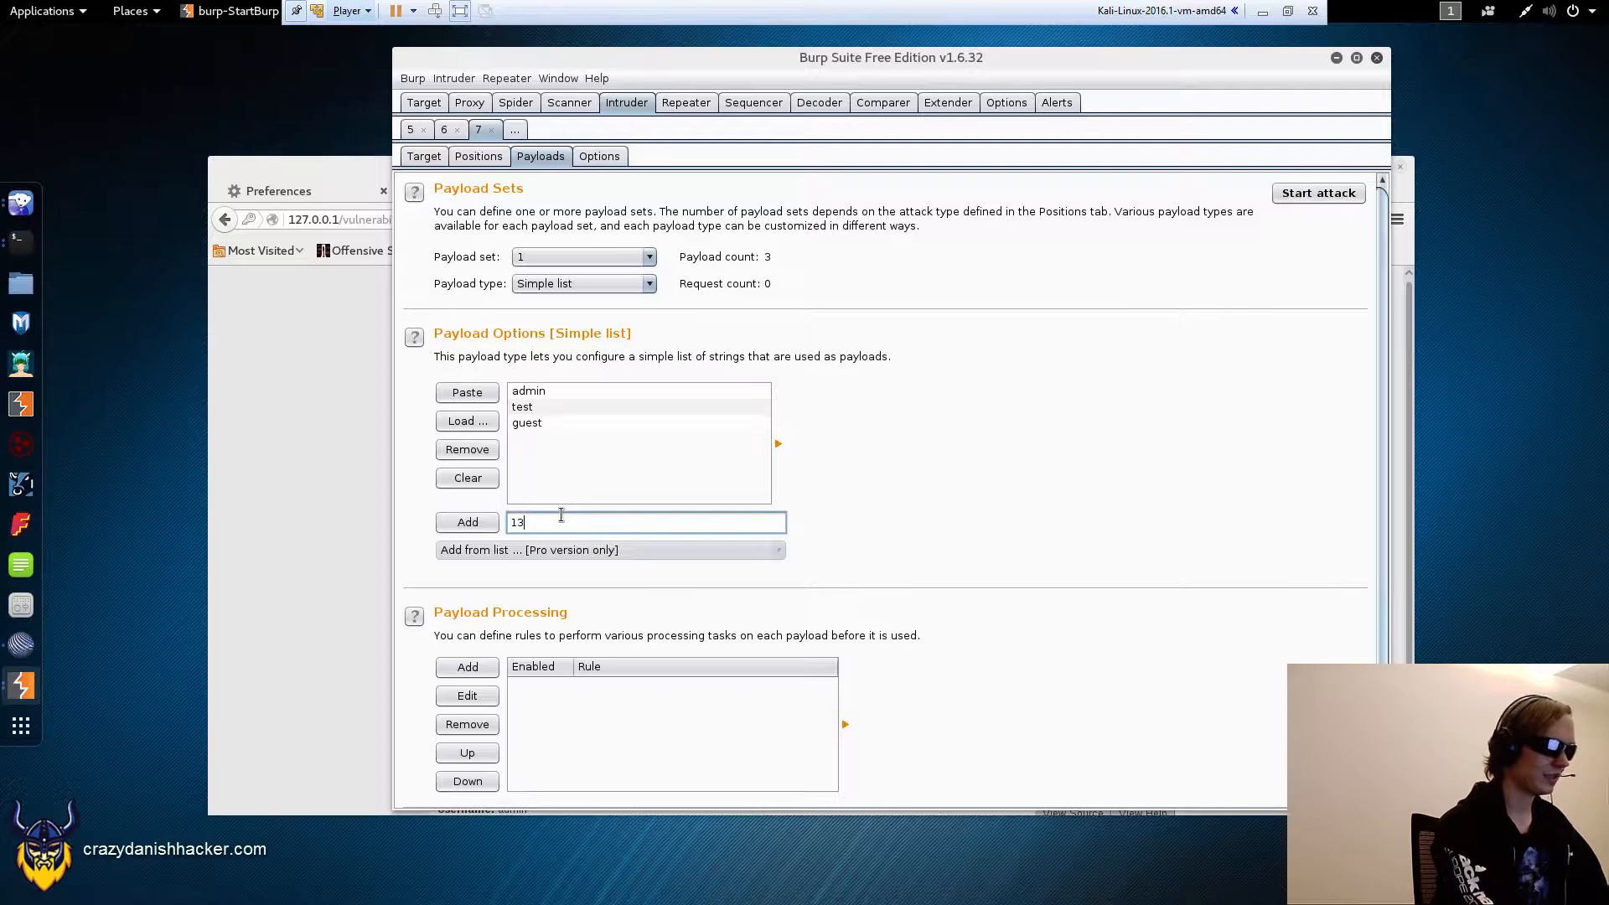
pyautogui.click(467, 521)
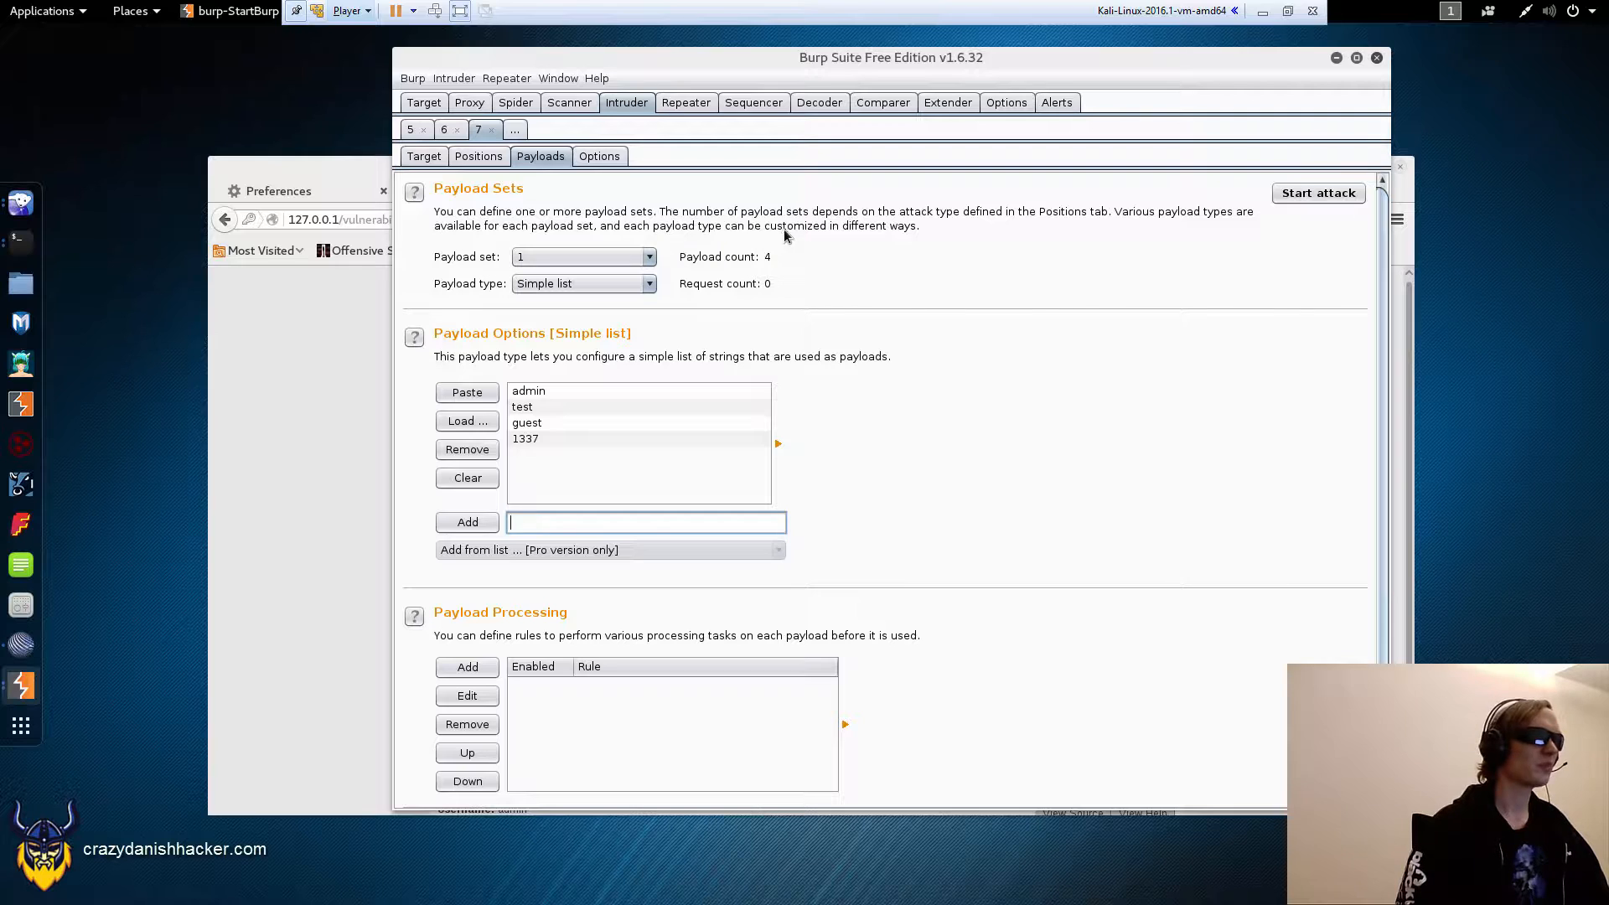
pyautogui.moveTo(547, 449)
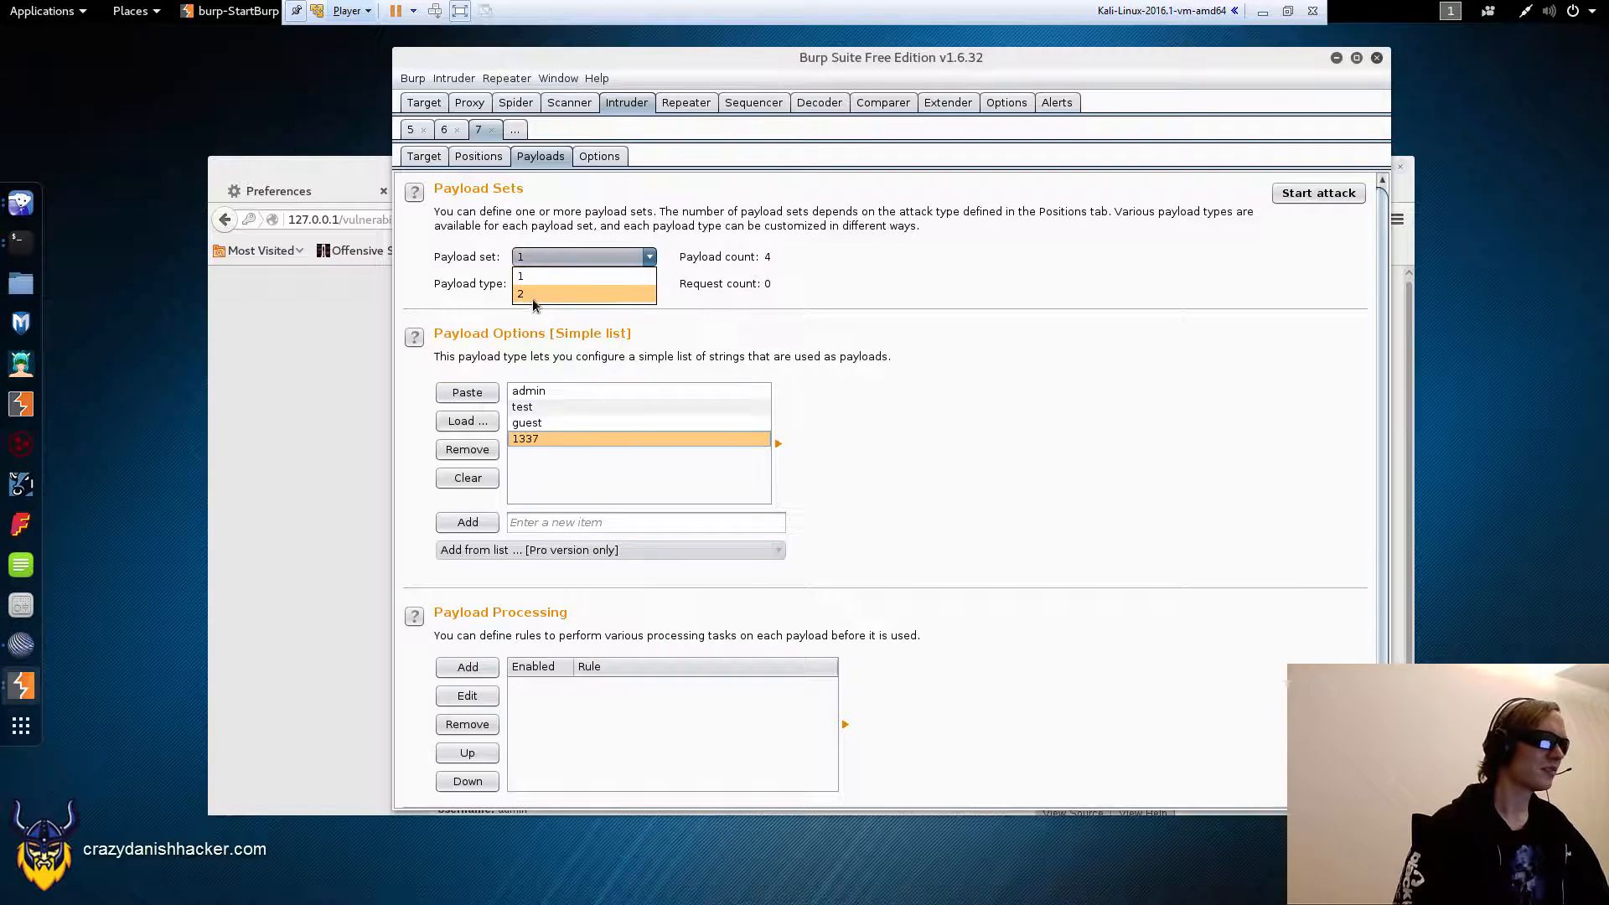
# Step: Add eight passwords (password, letmein, pablo, abc123, test, guest, admin, backup) to payload set 2 for 32 requests
pyautogui.click(519, 293)
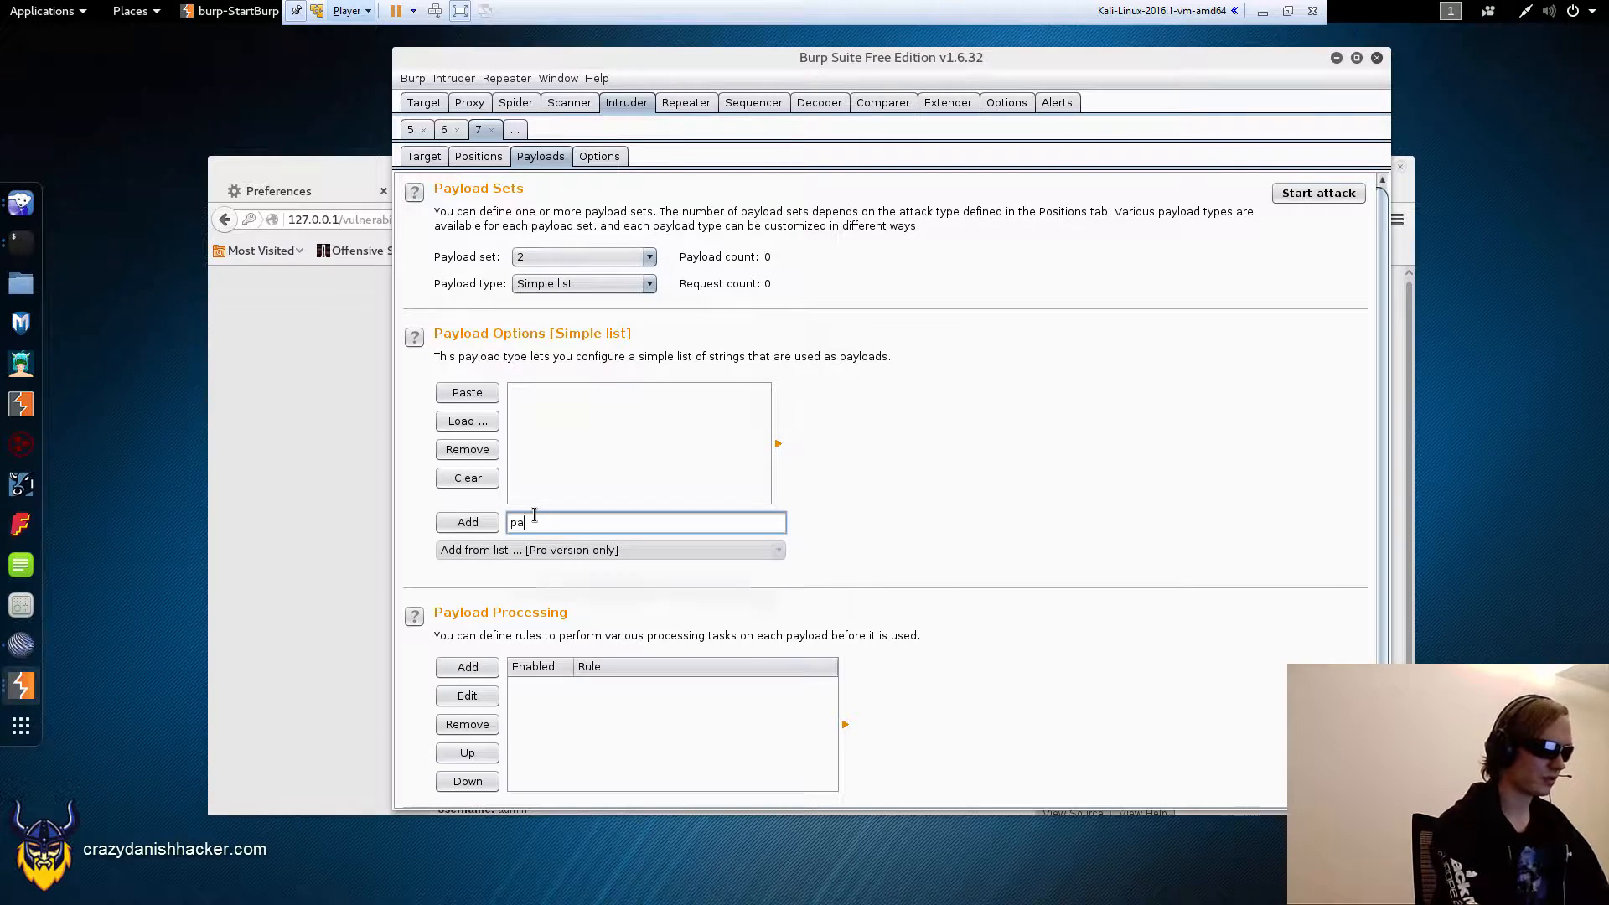
pyautogui.click(467, 521)
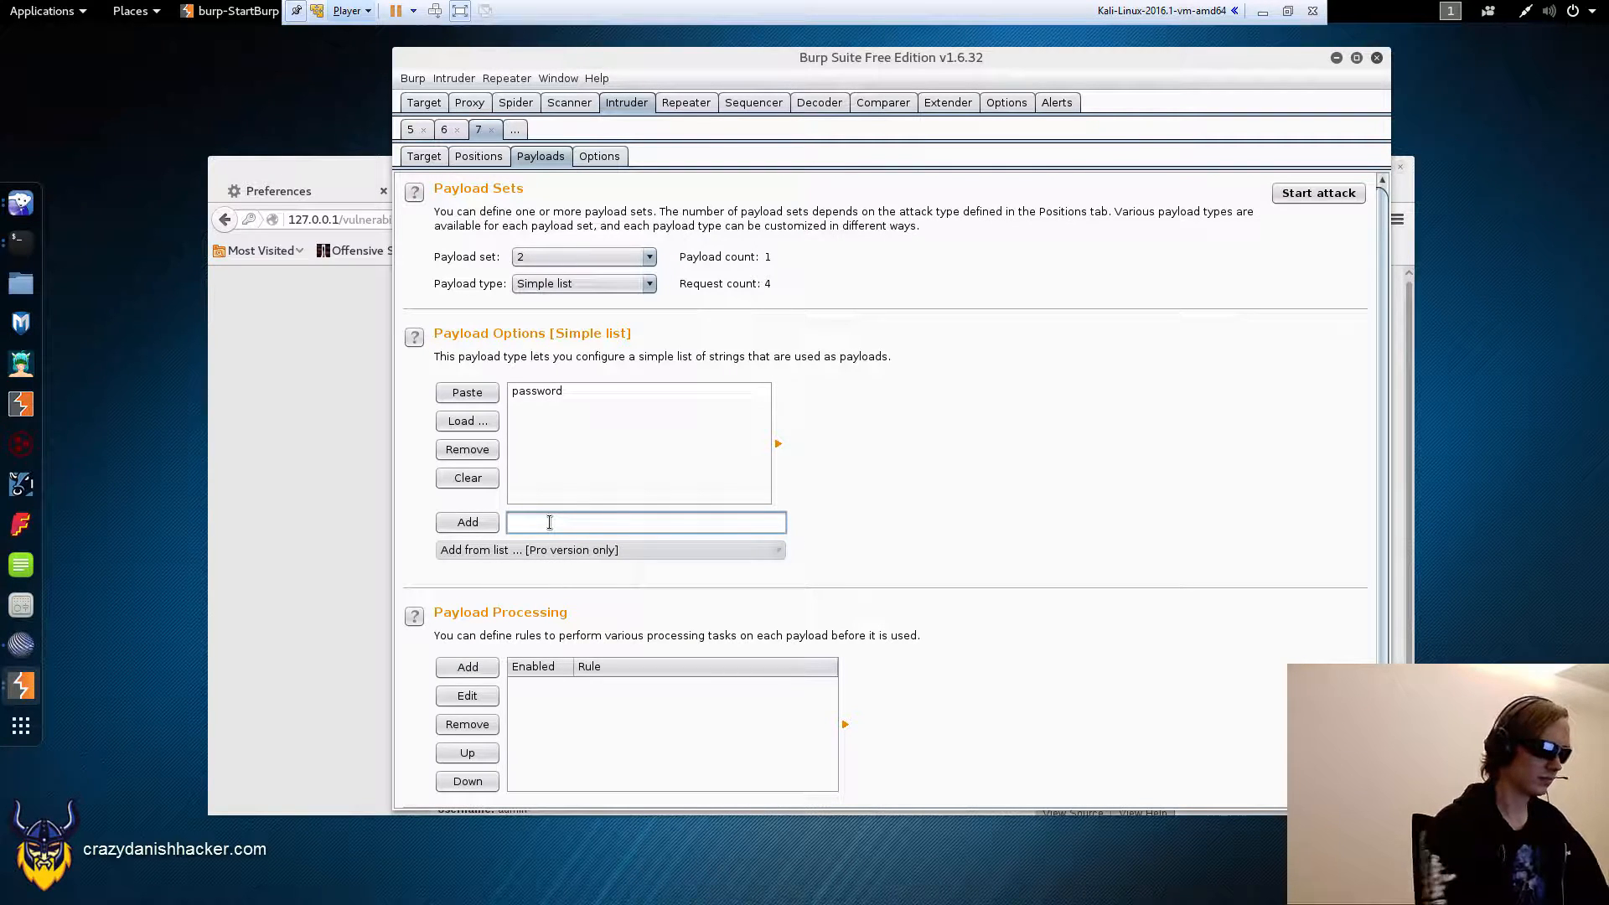
pyautogui.write('ke')
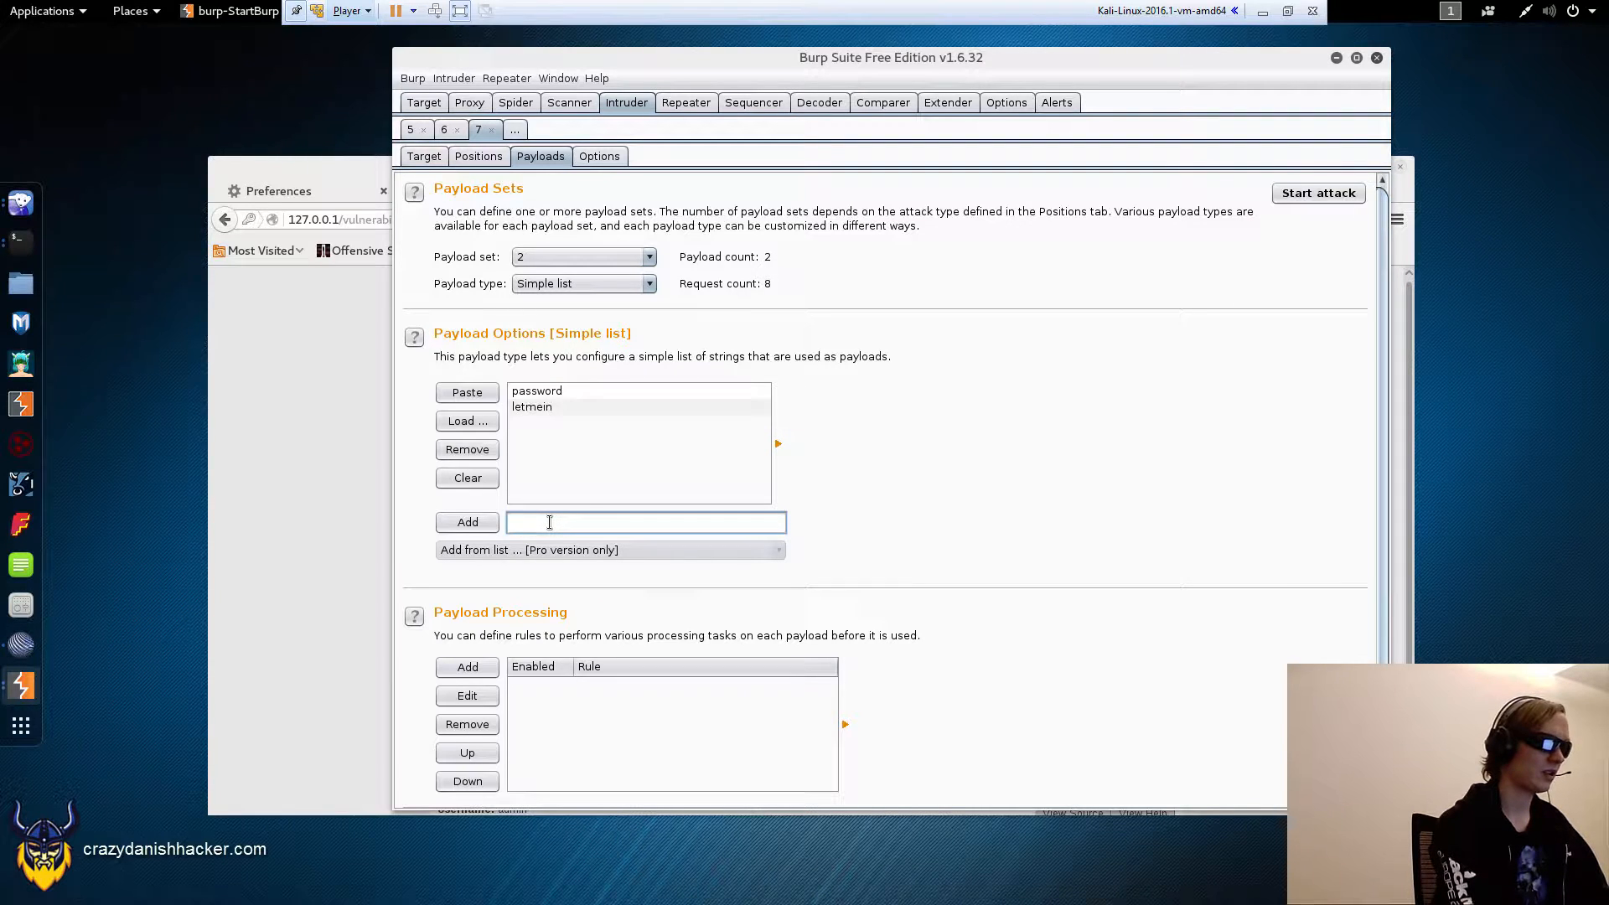
pyautogui.click(467, 521)
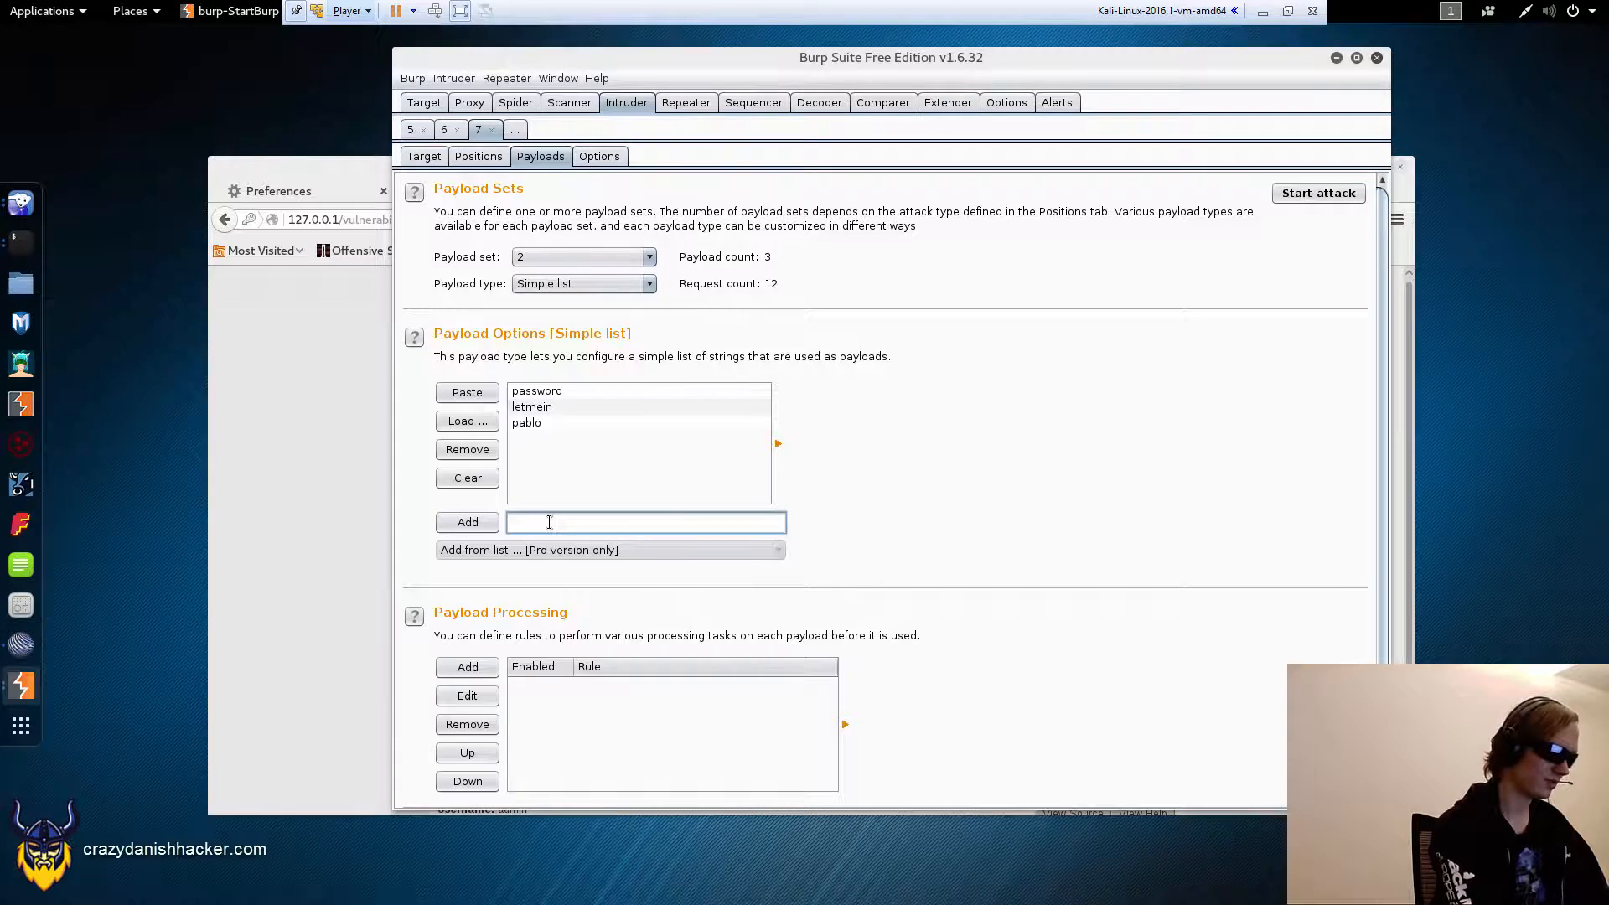
pyautogui.click(467, 521)
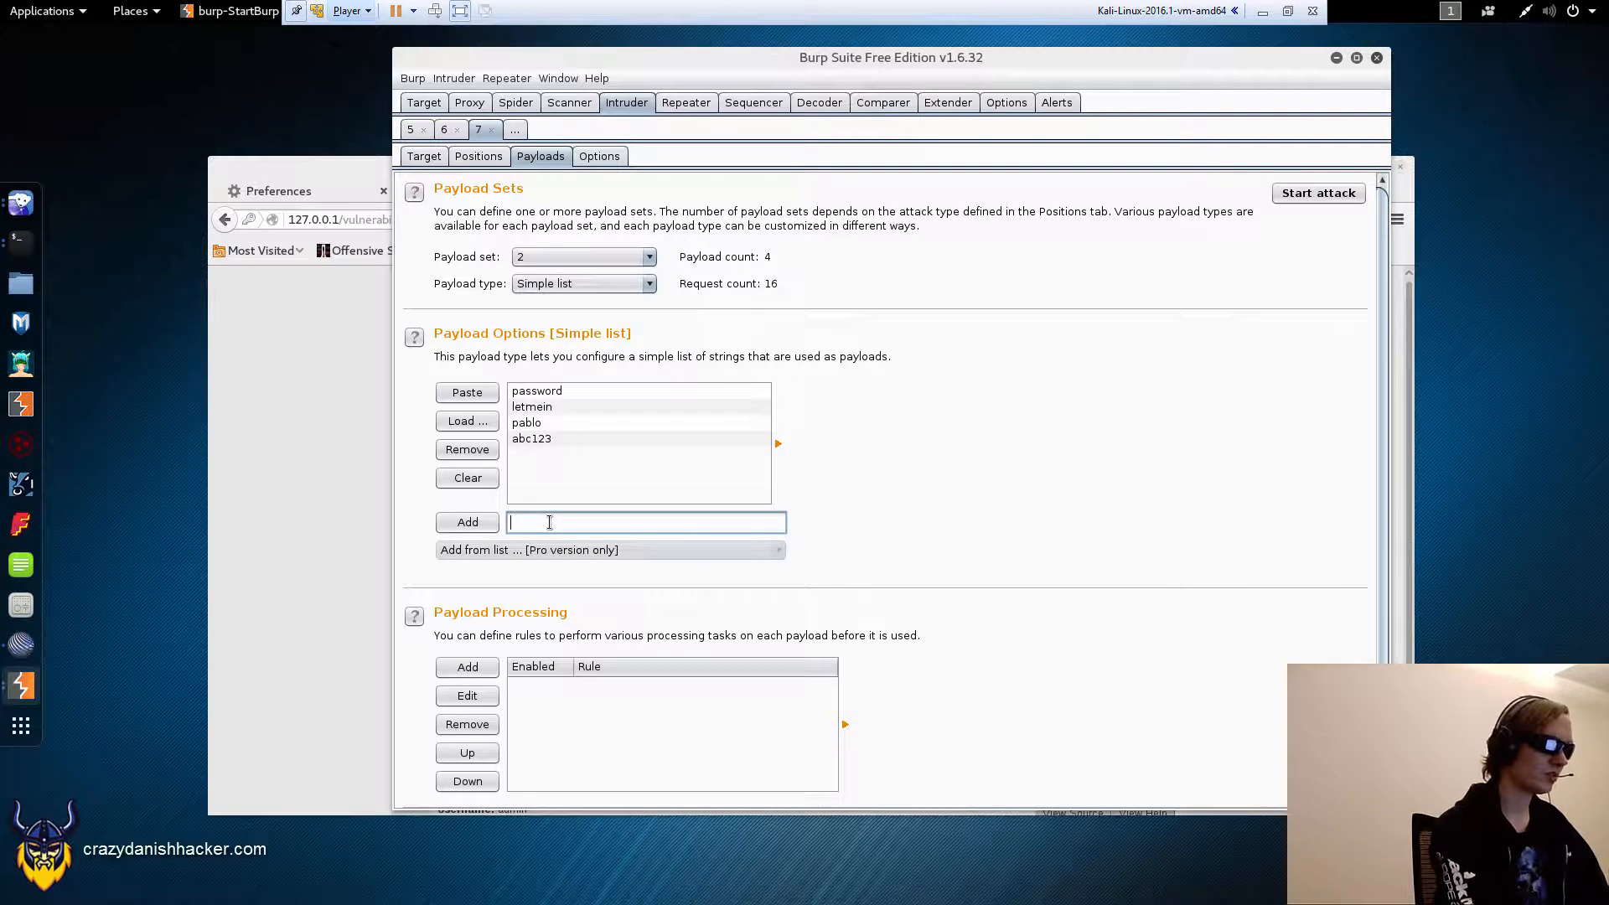
pyautogui.click(467, 521)
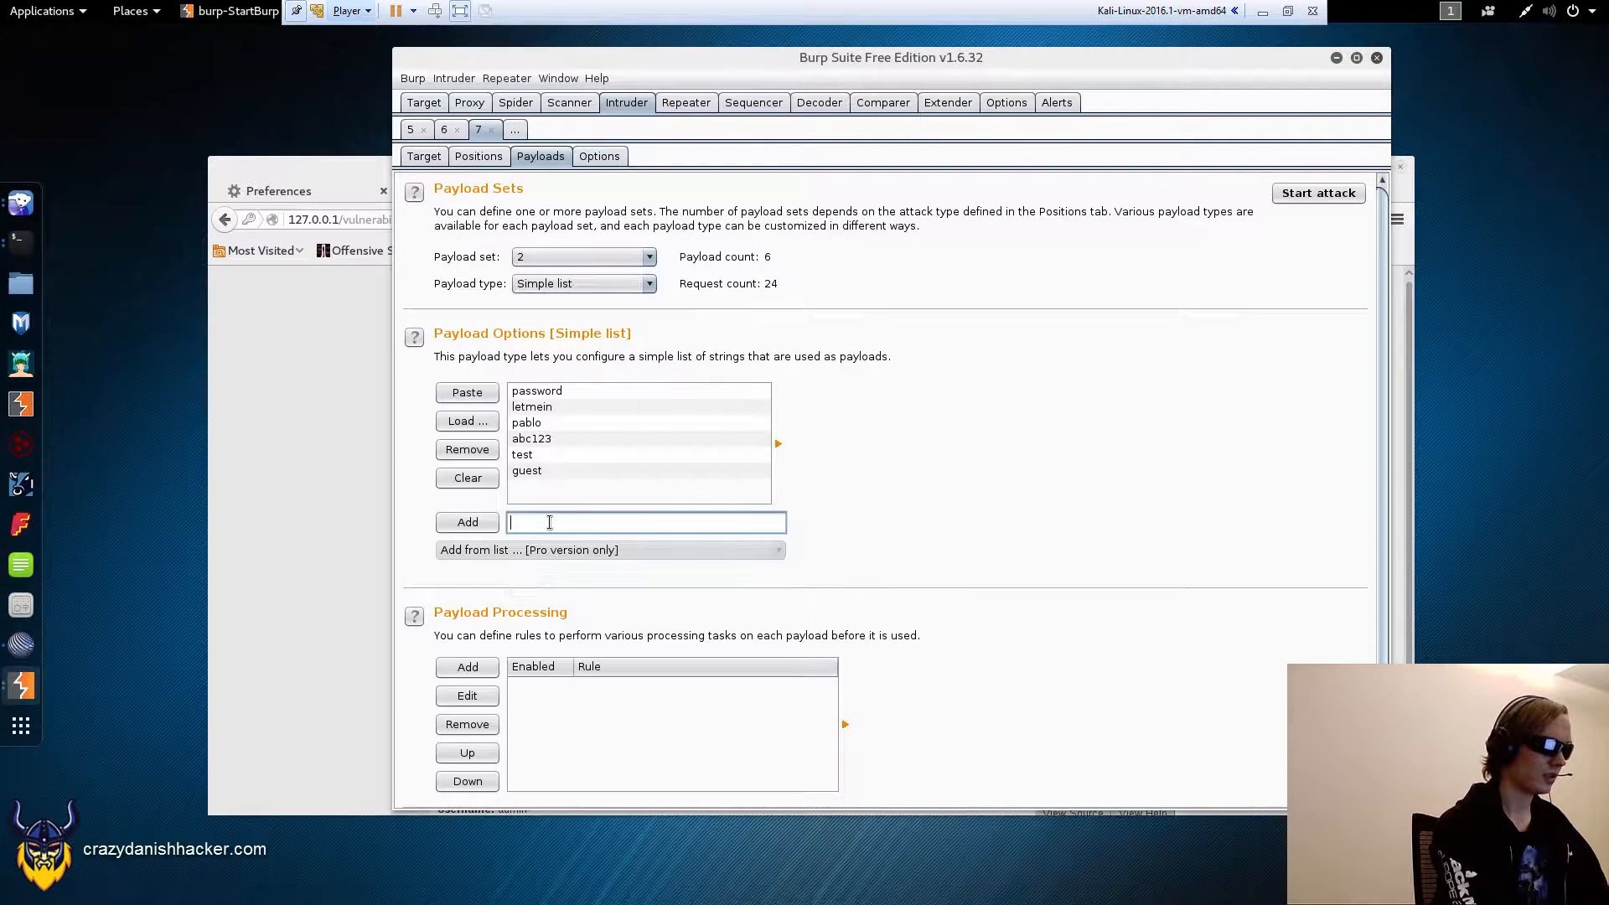
pyautogui.click(467, 522)
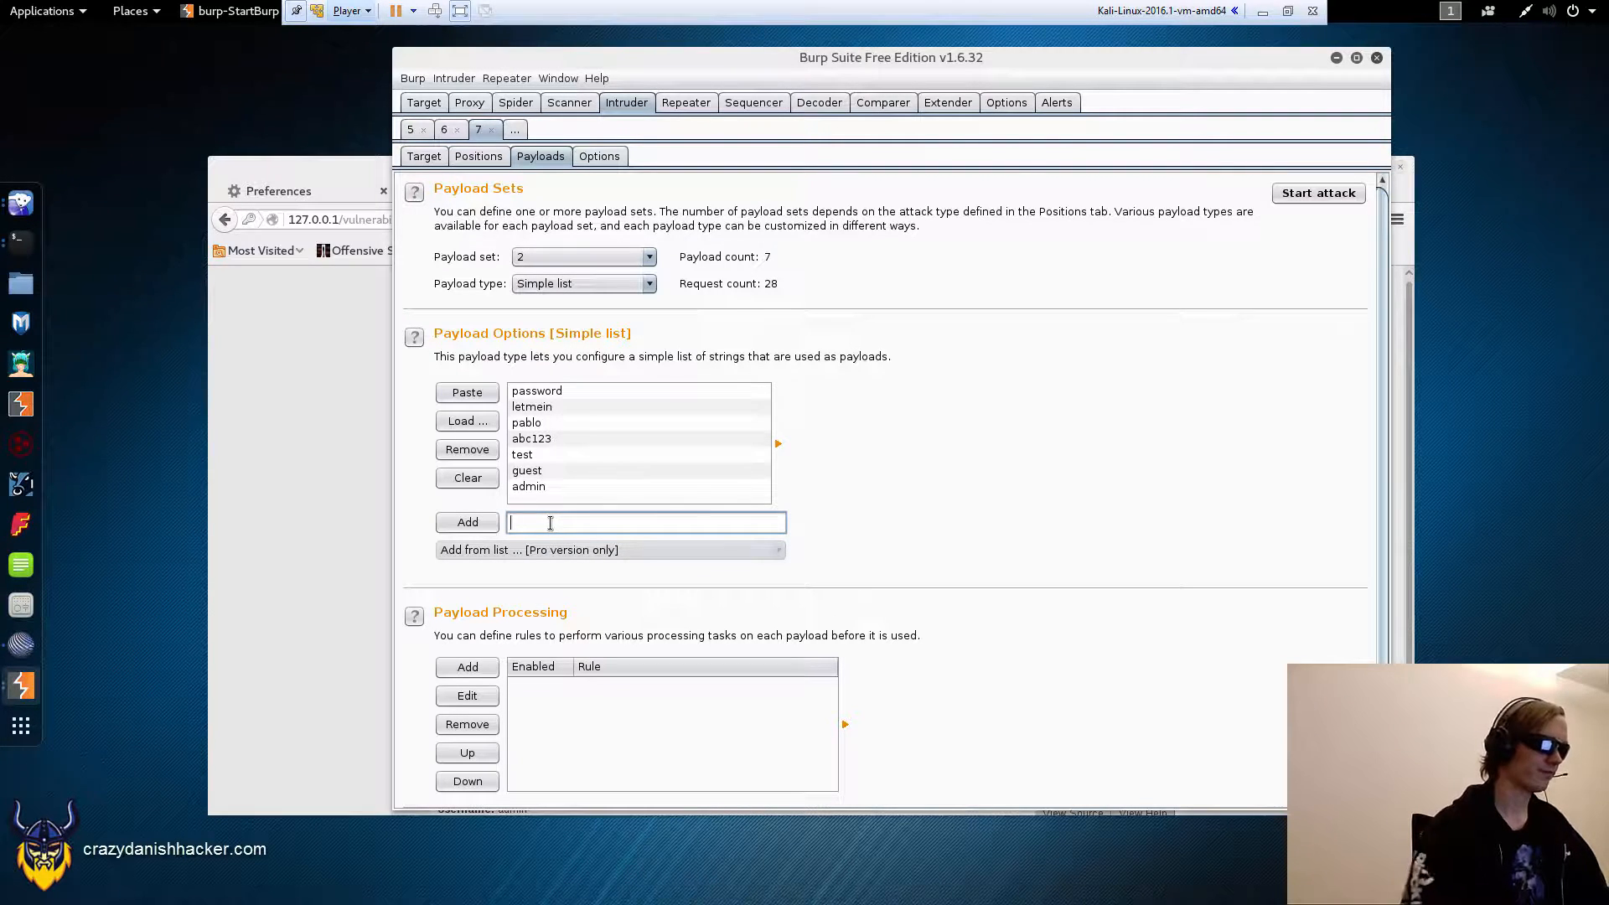
pyautogui.scroll(-3)
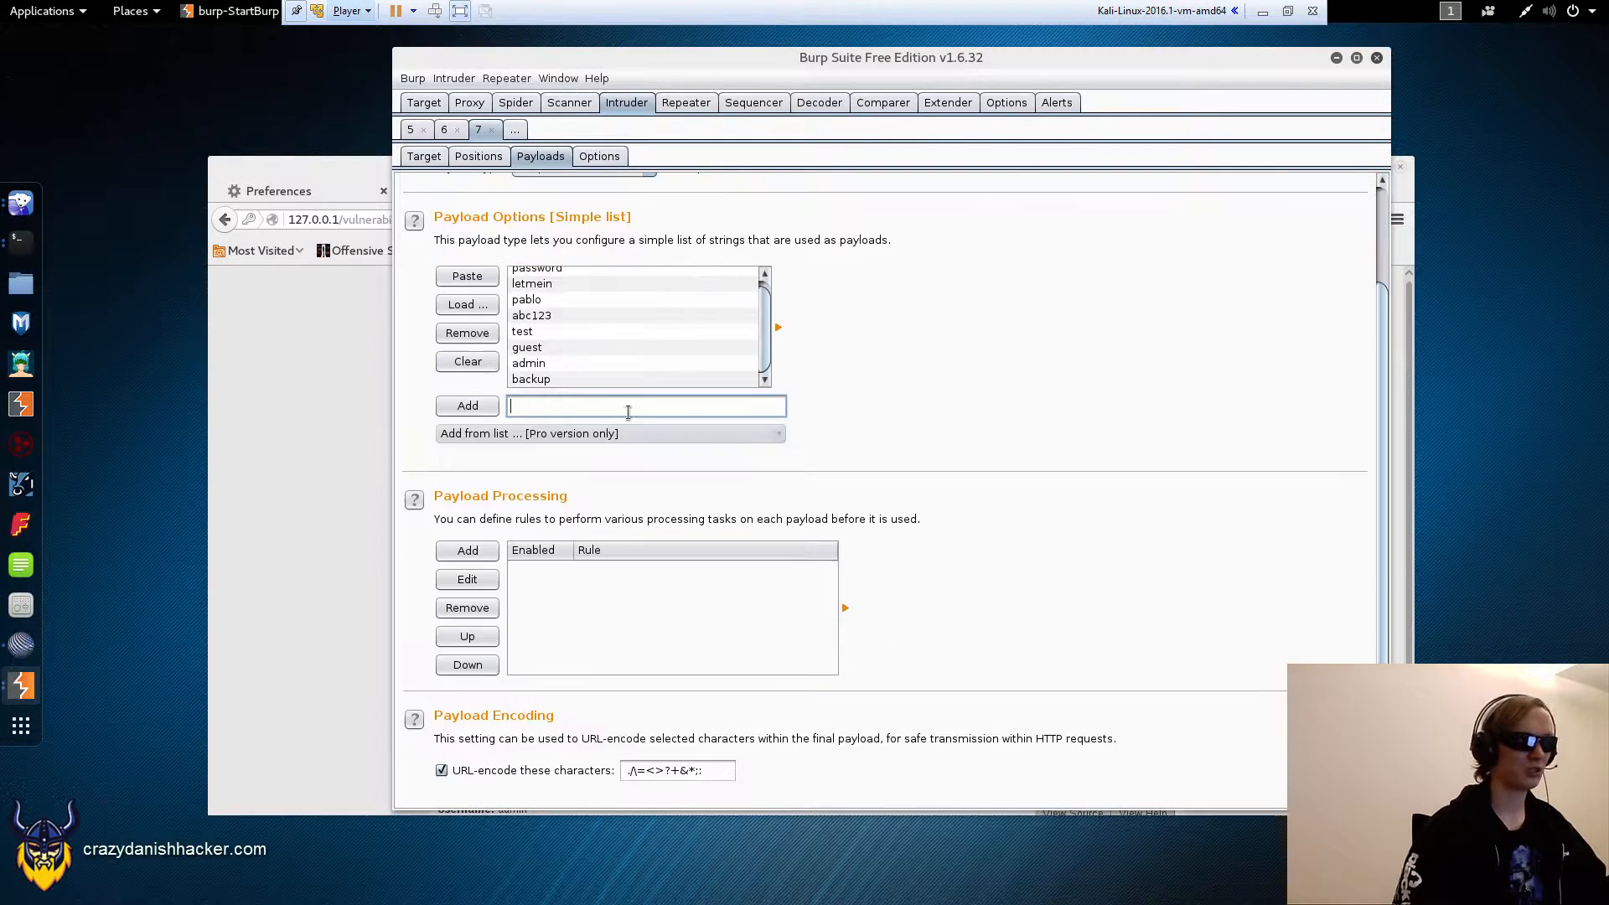
pyautogui.scroll(3)
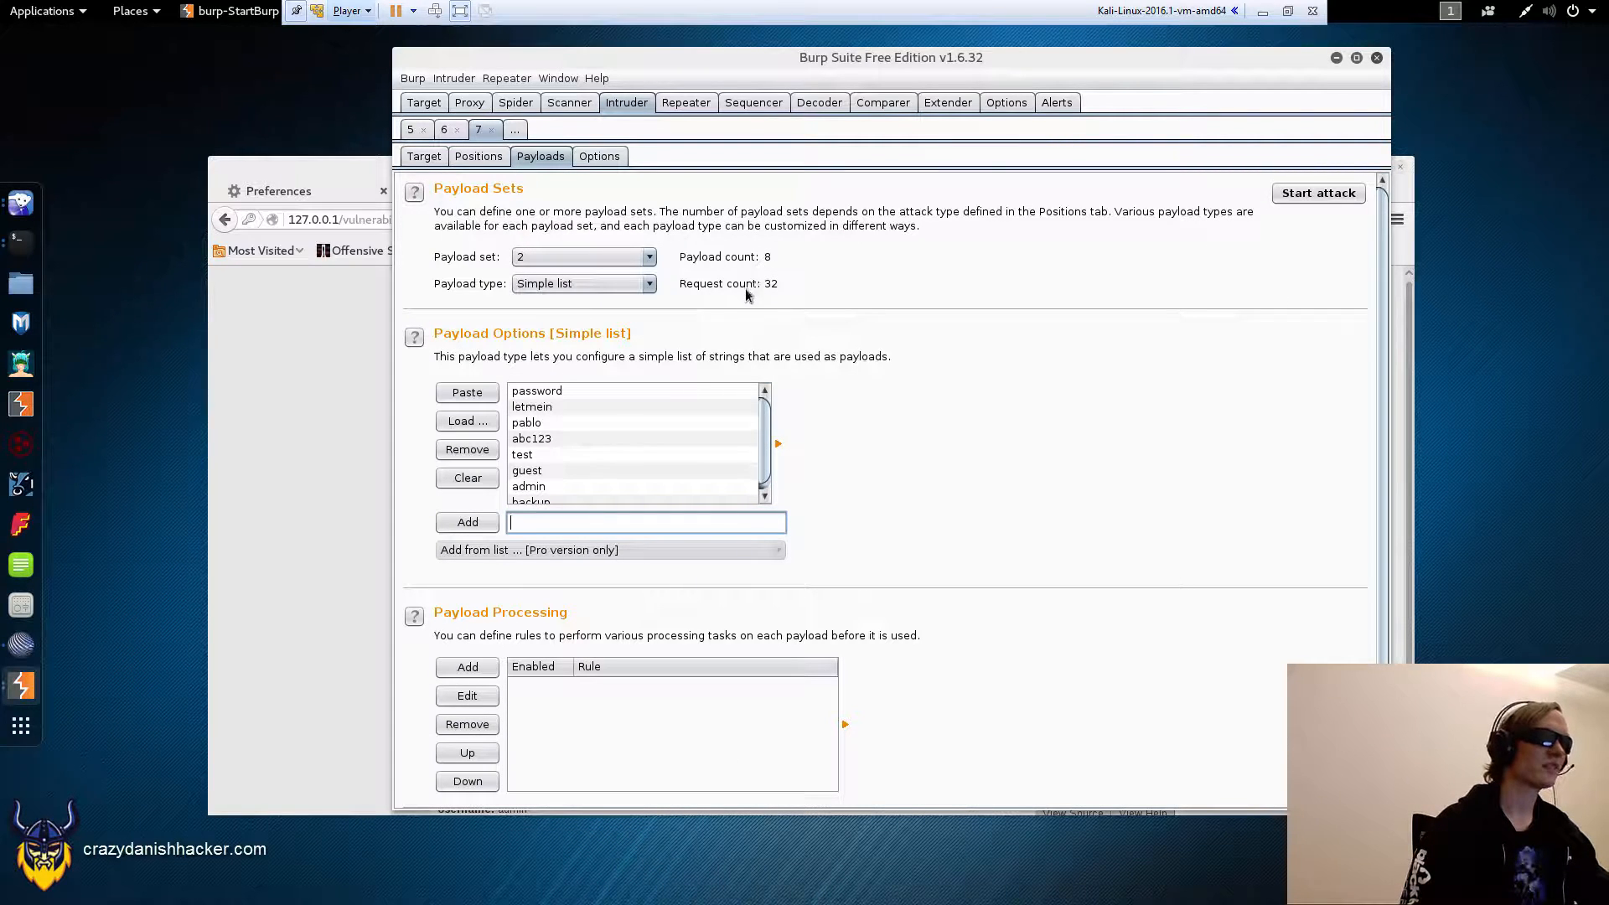
pyautogui.moveTo(776, 311)
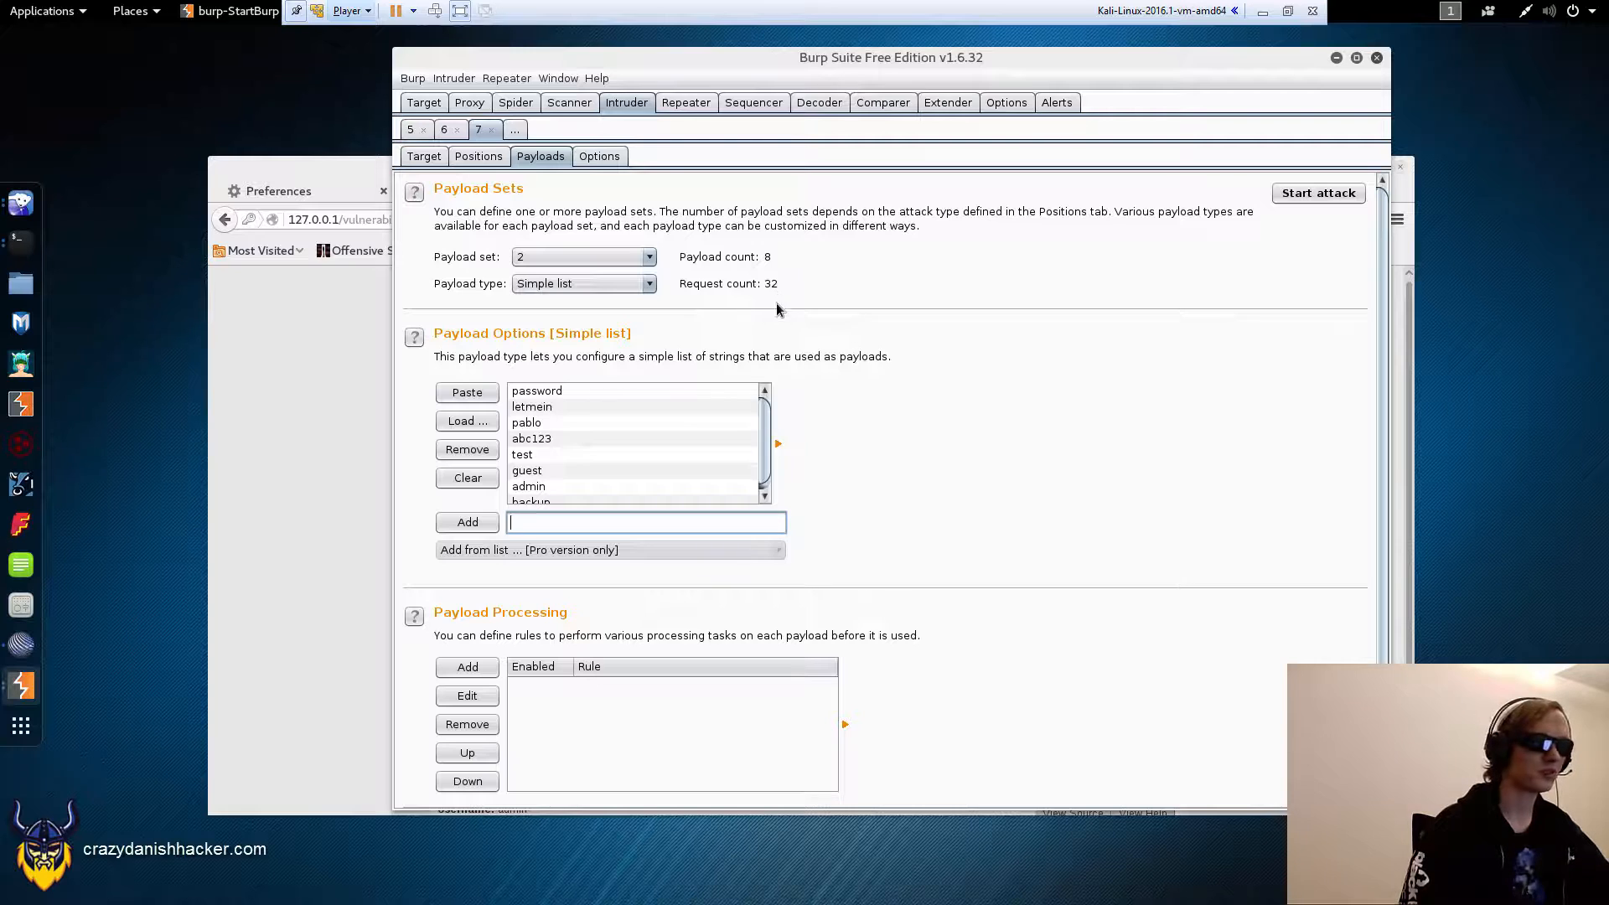
pyautogui.moveTo(533, 246)
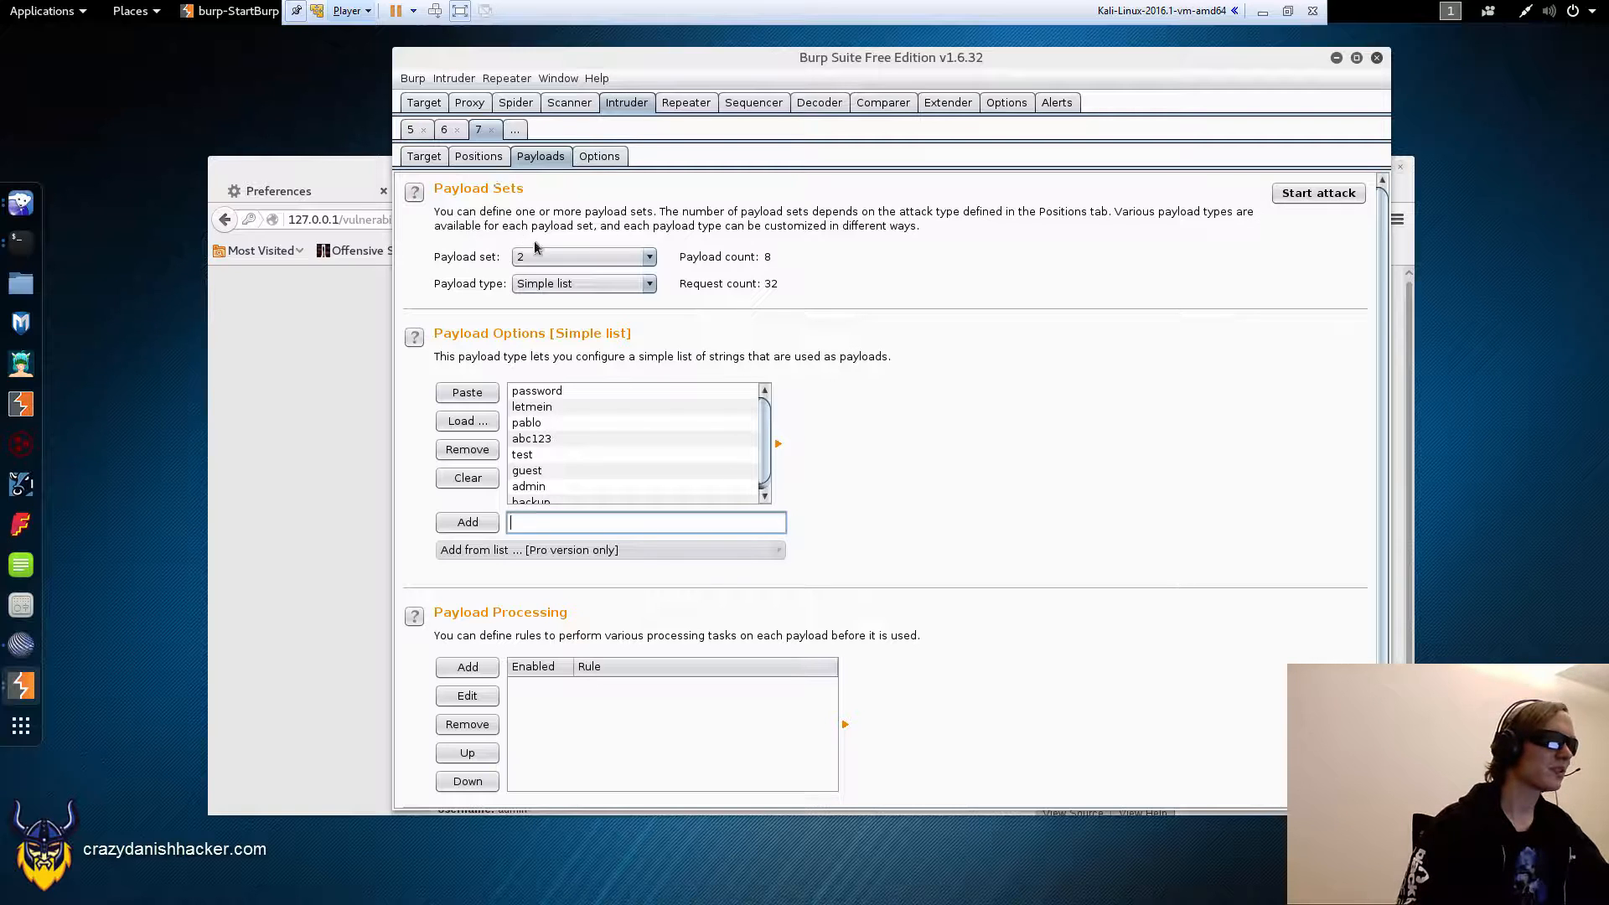
pyautogui.click(526, 422)
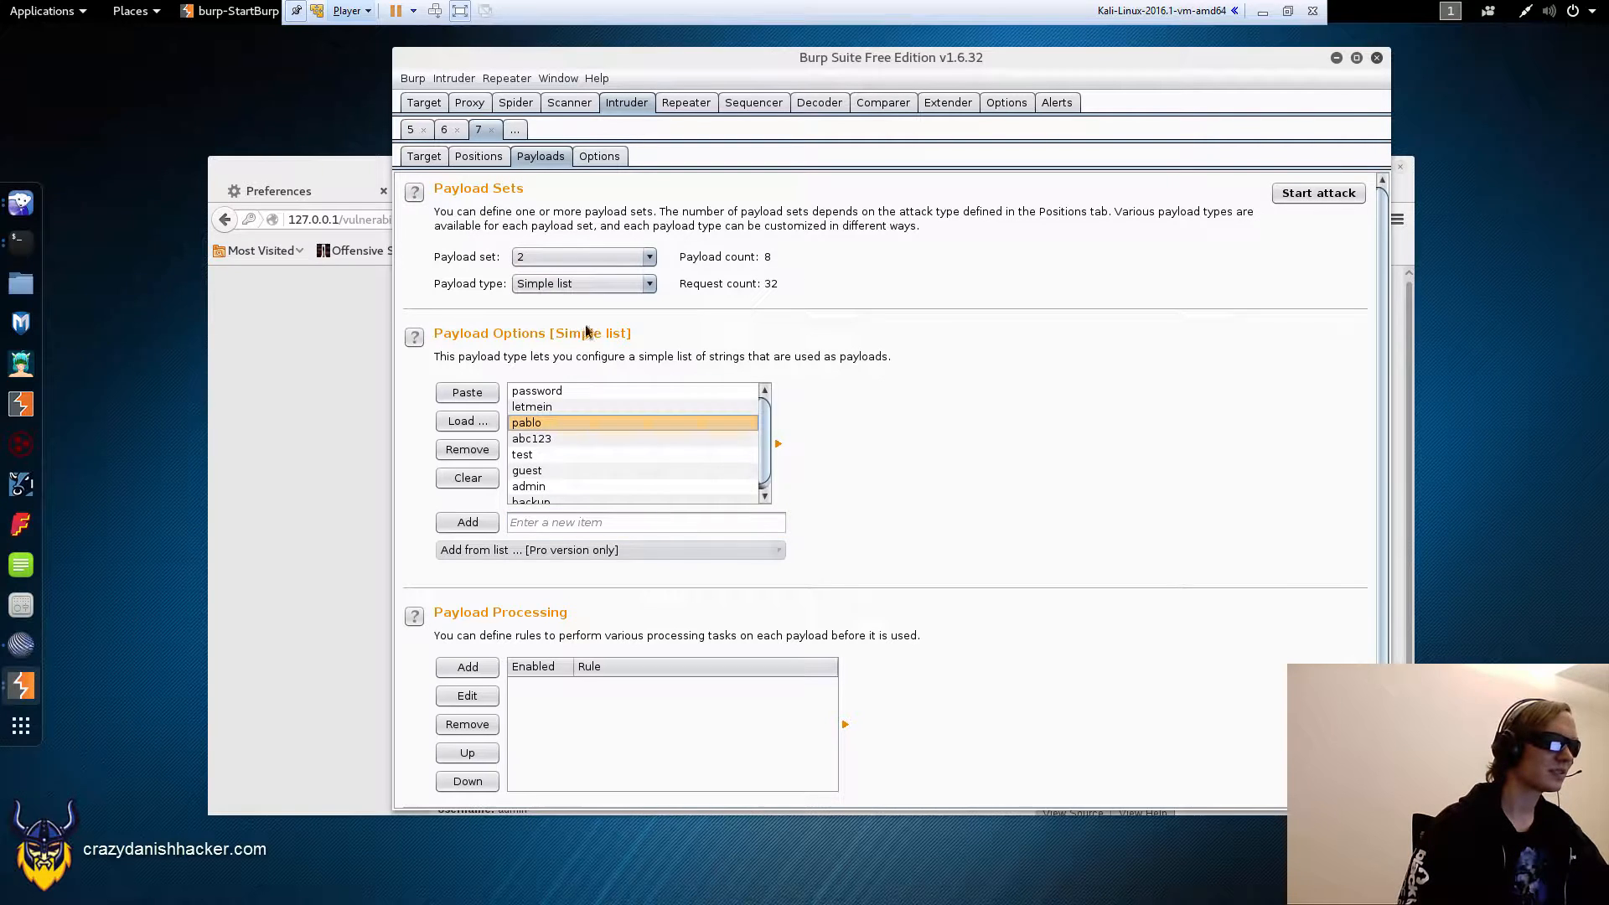
pyautogui.click(537, 390)
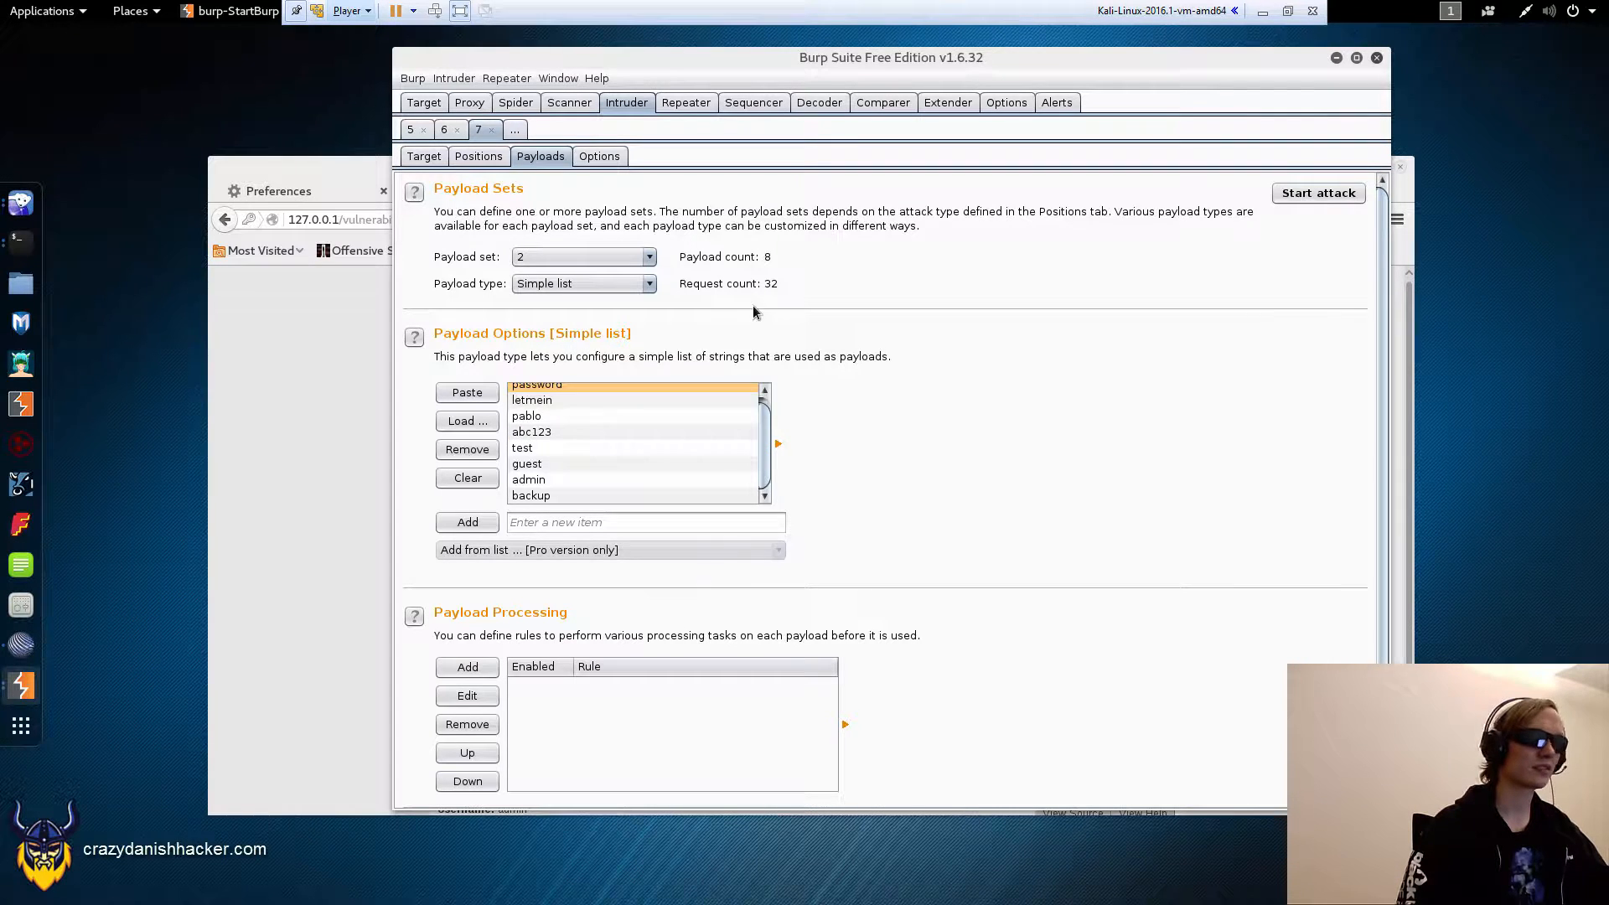
# Step: Launch the cluster bomb attack, dismiss the free-edition notice and inspect the admin/password request
pyautogui.click(1319, 192)
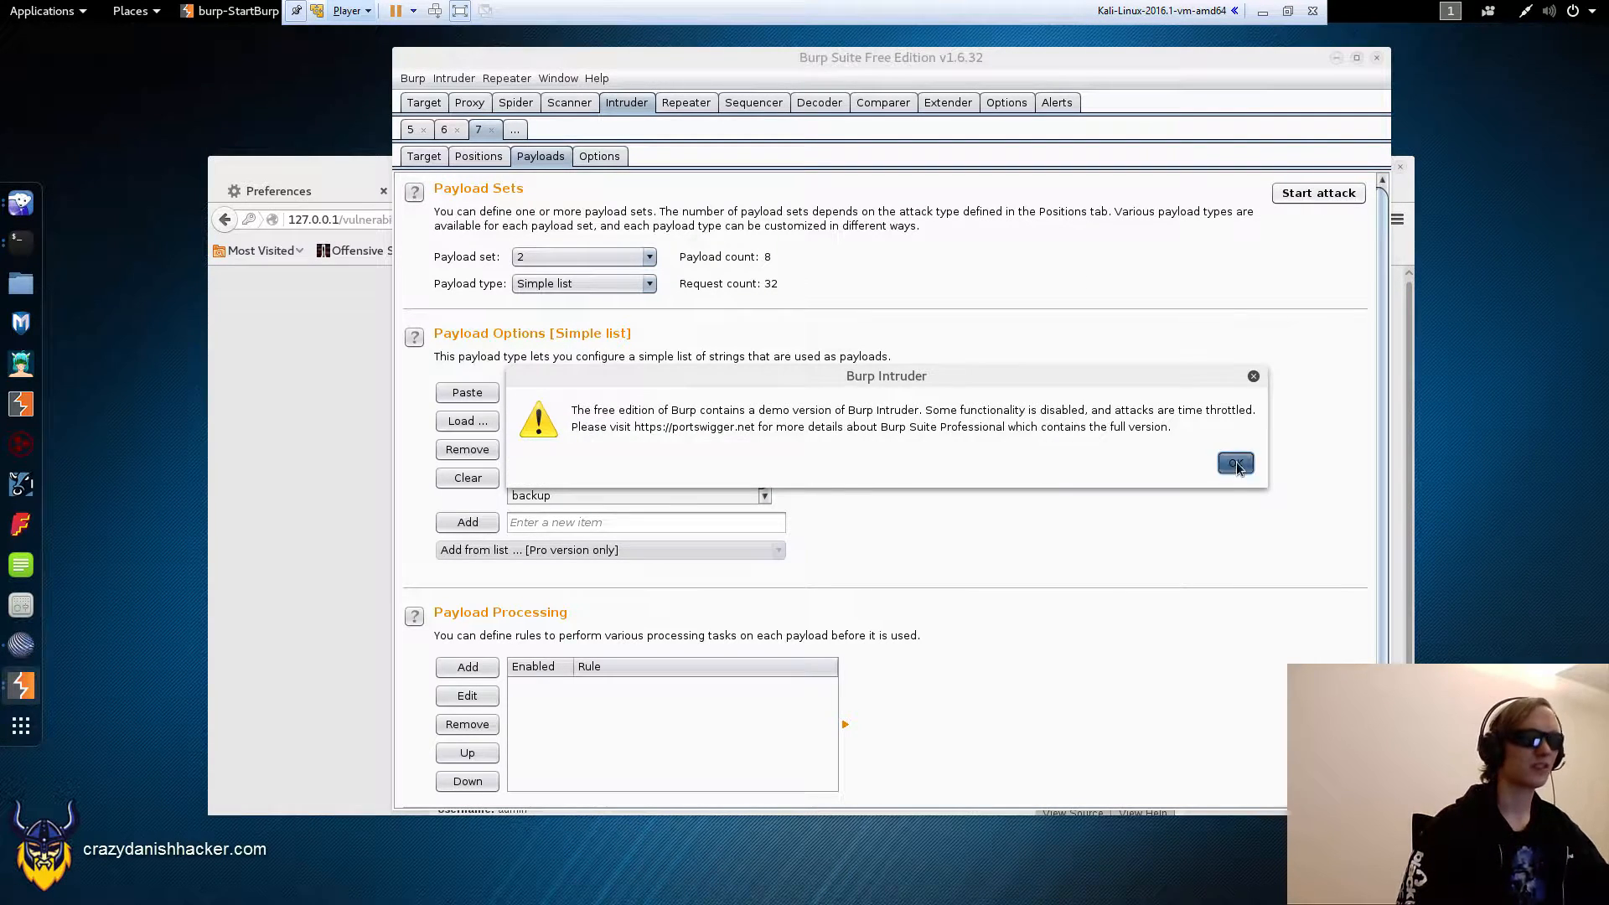
pyautogui.click(1235, 462)
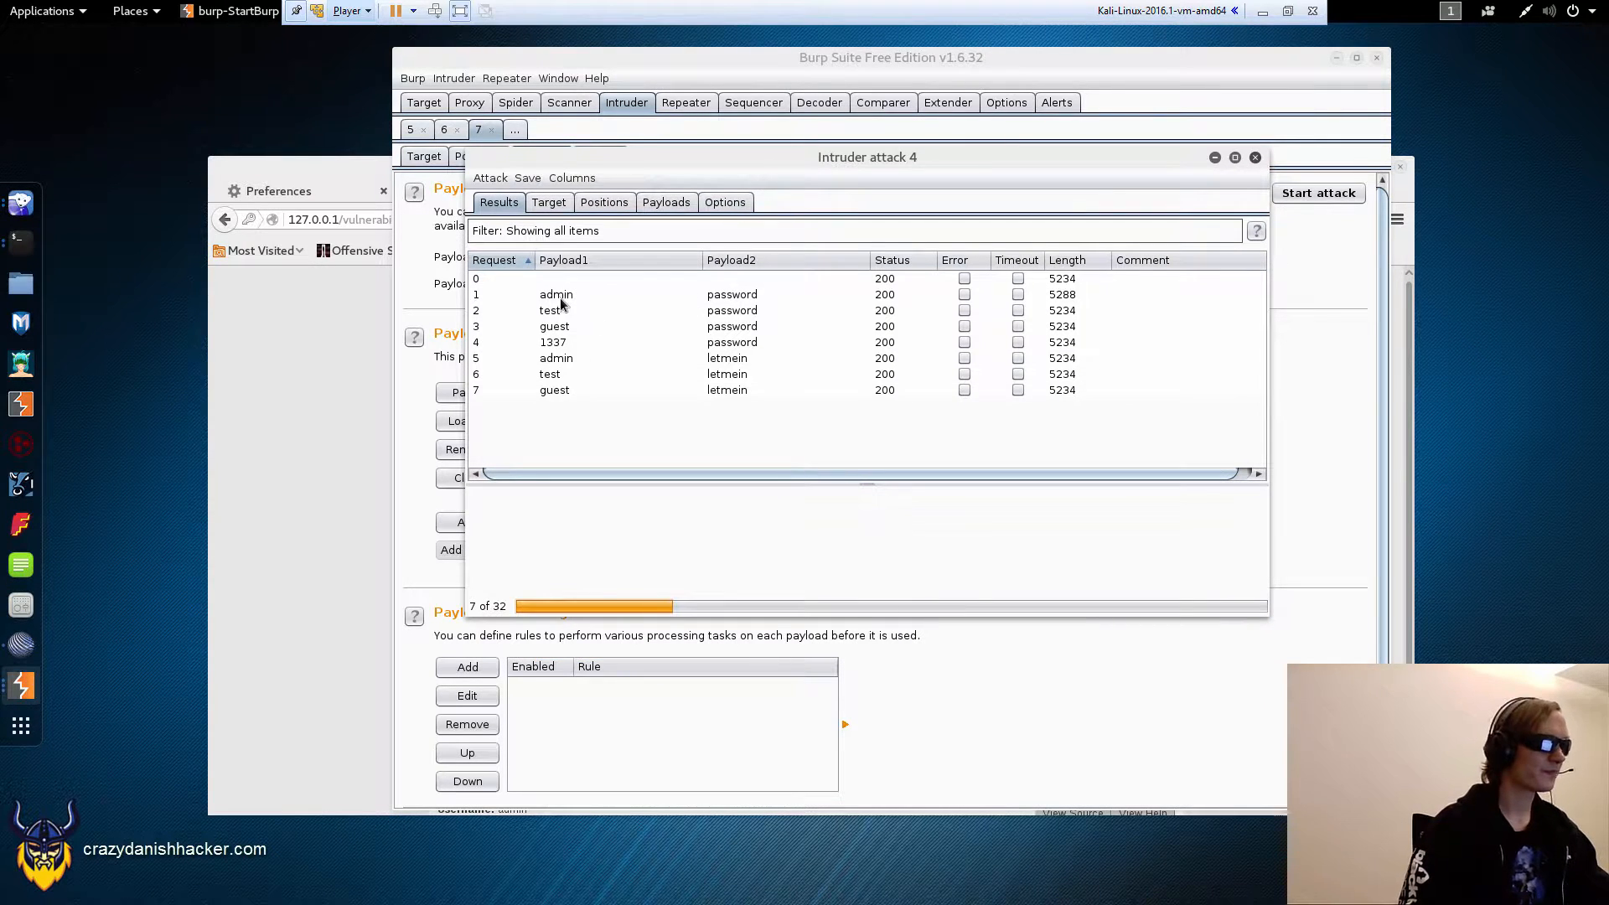
pyautogui.click(554, 295)
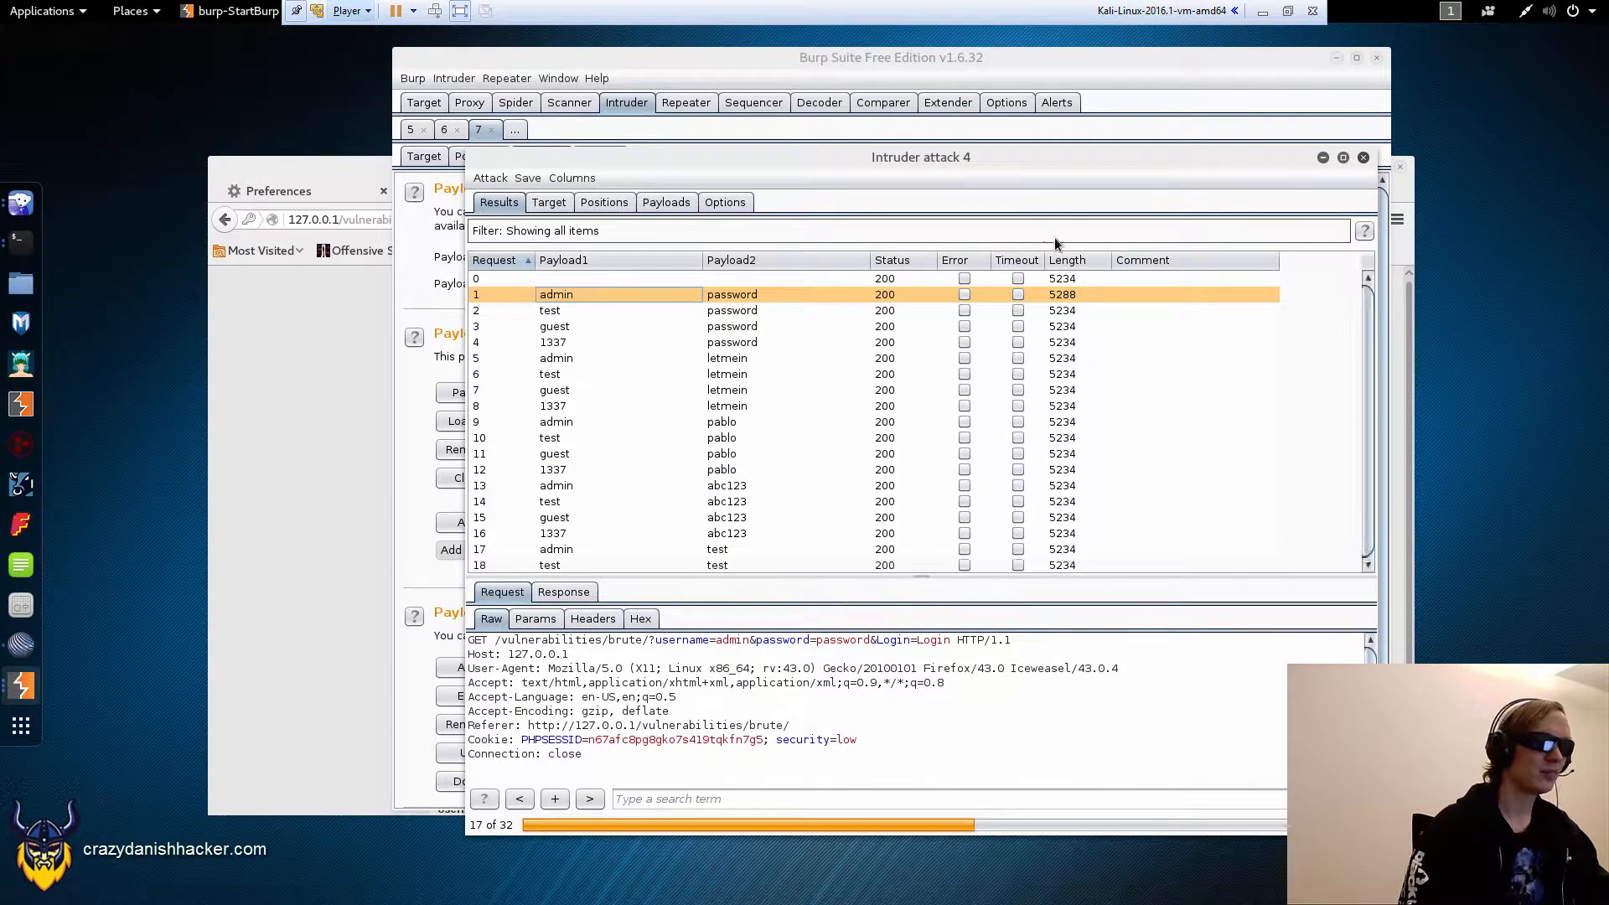
pyautogui.click(1067, 260)
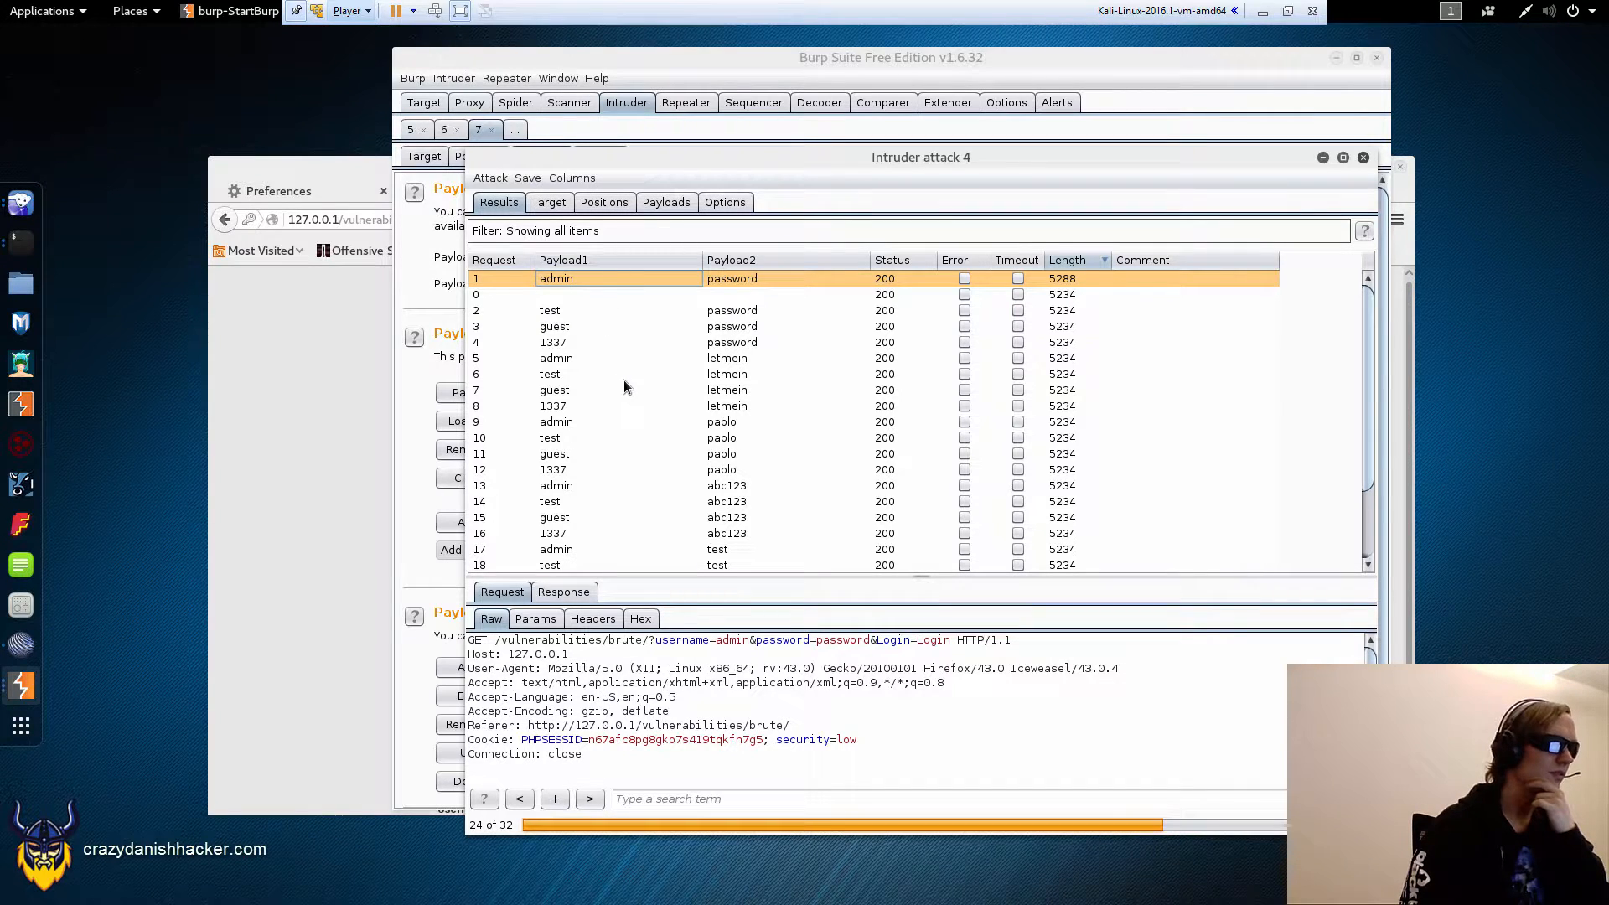
pyautogui.click(556, 359)
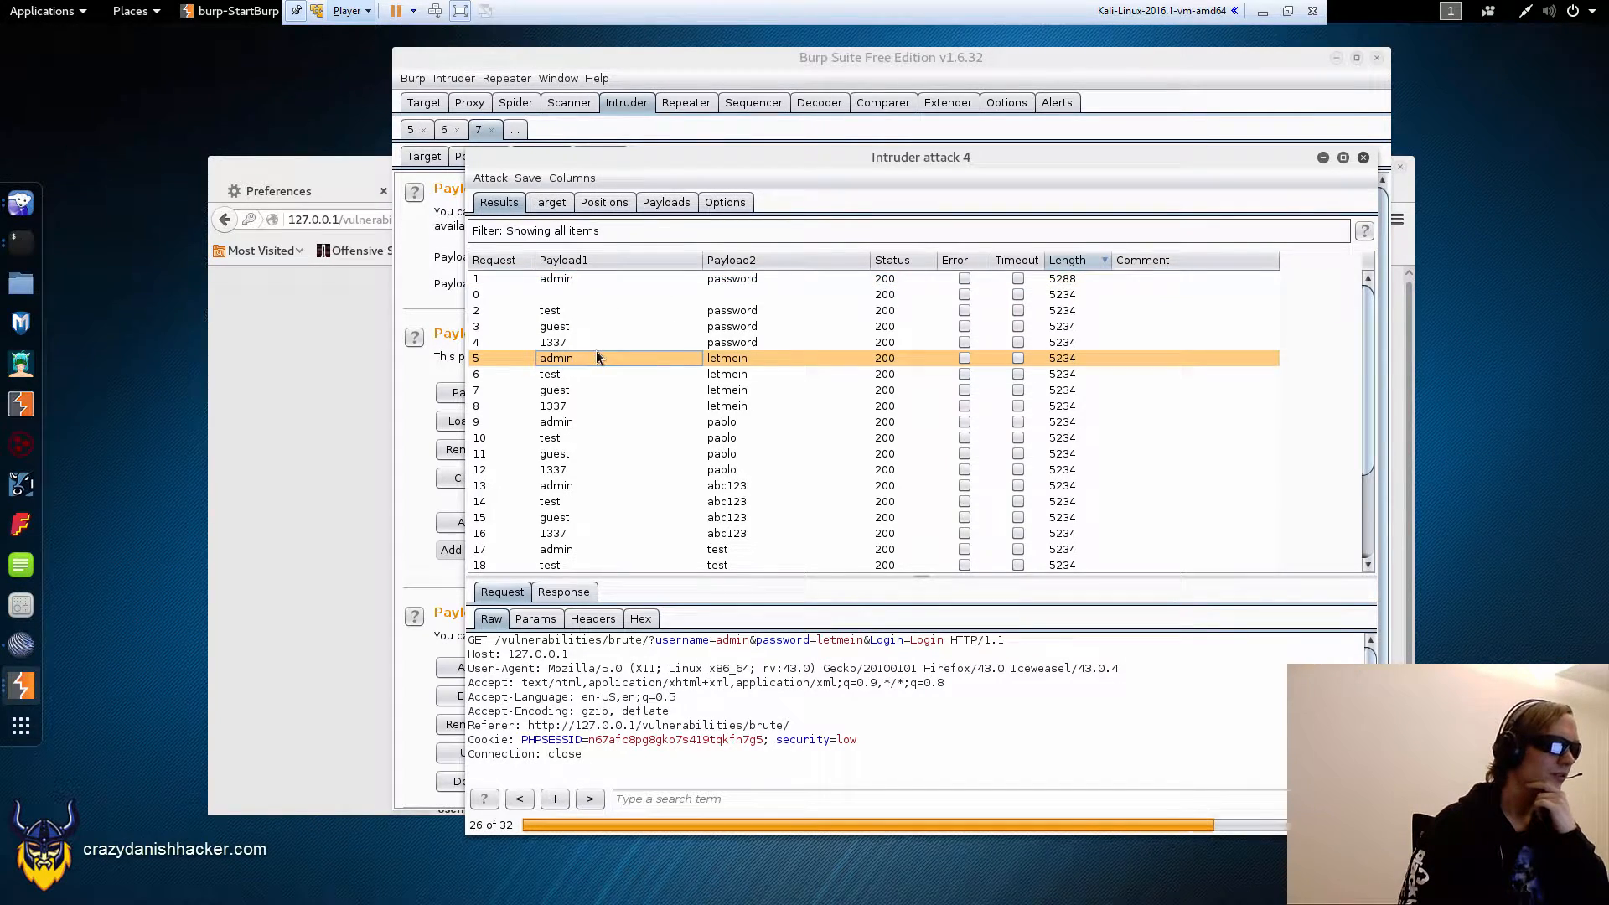
pyautogui.scroll(-3)
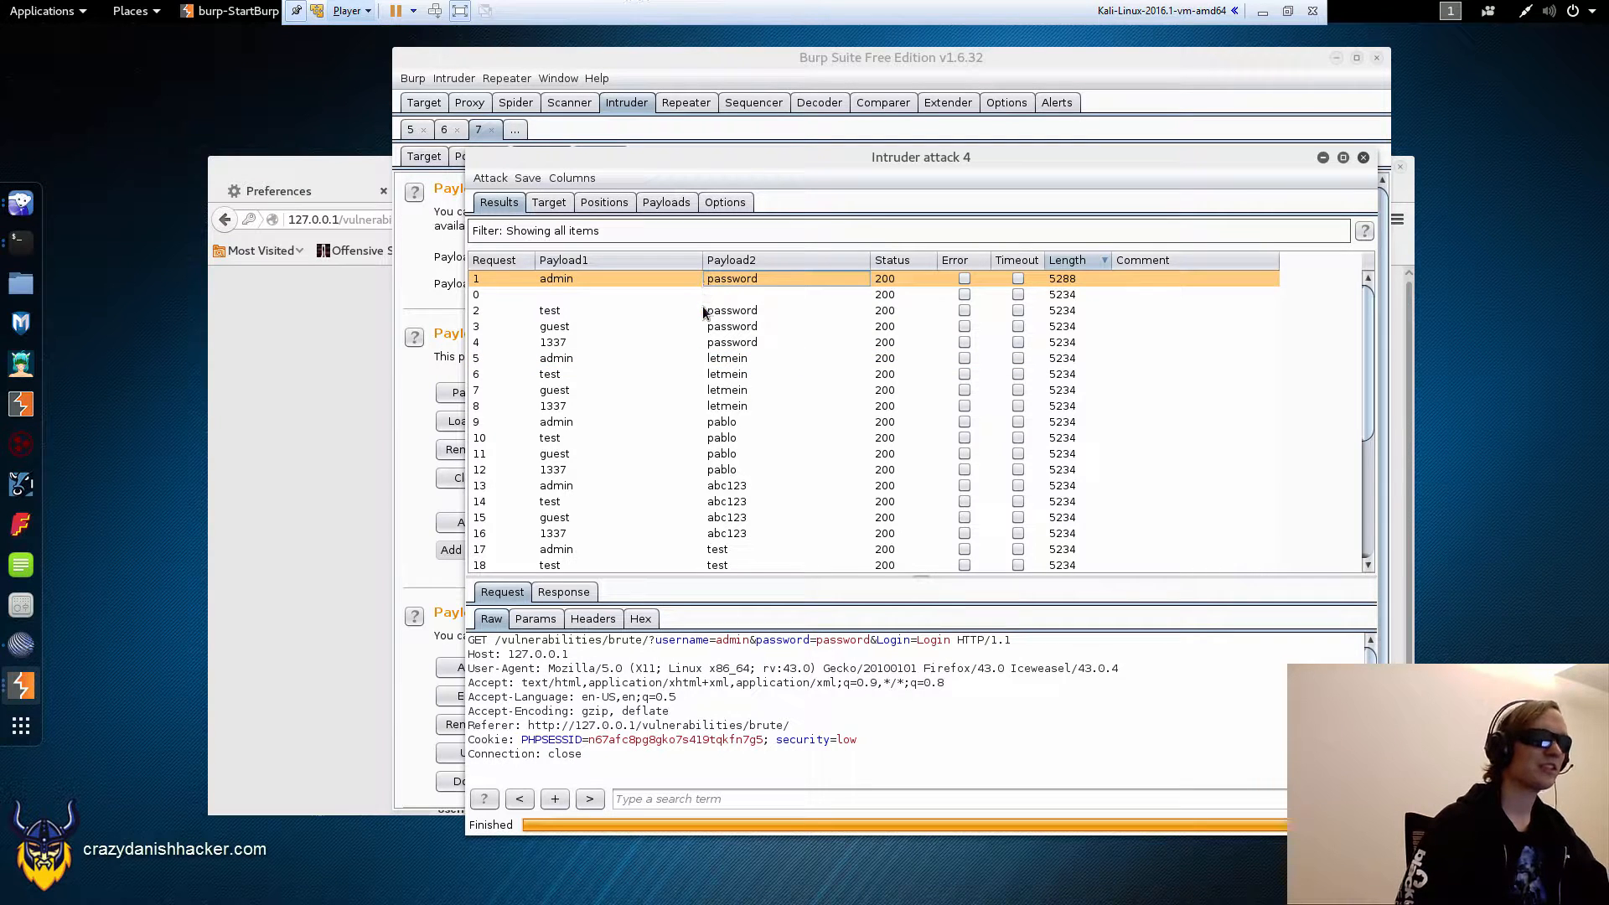
pyautogui.moveTo(719, 332)
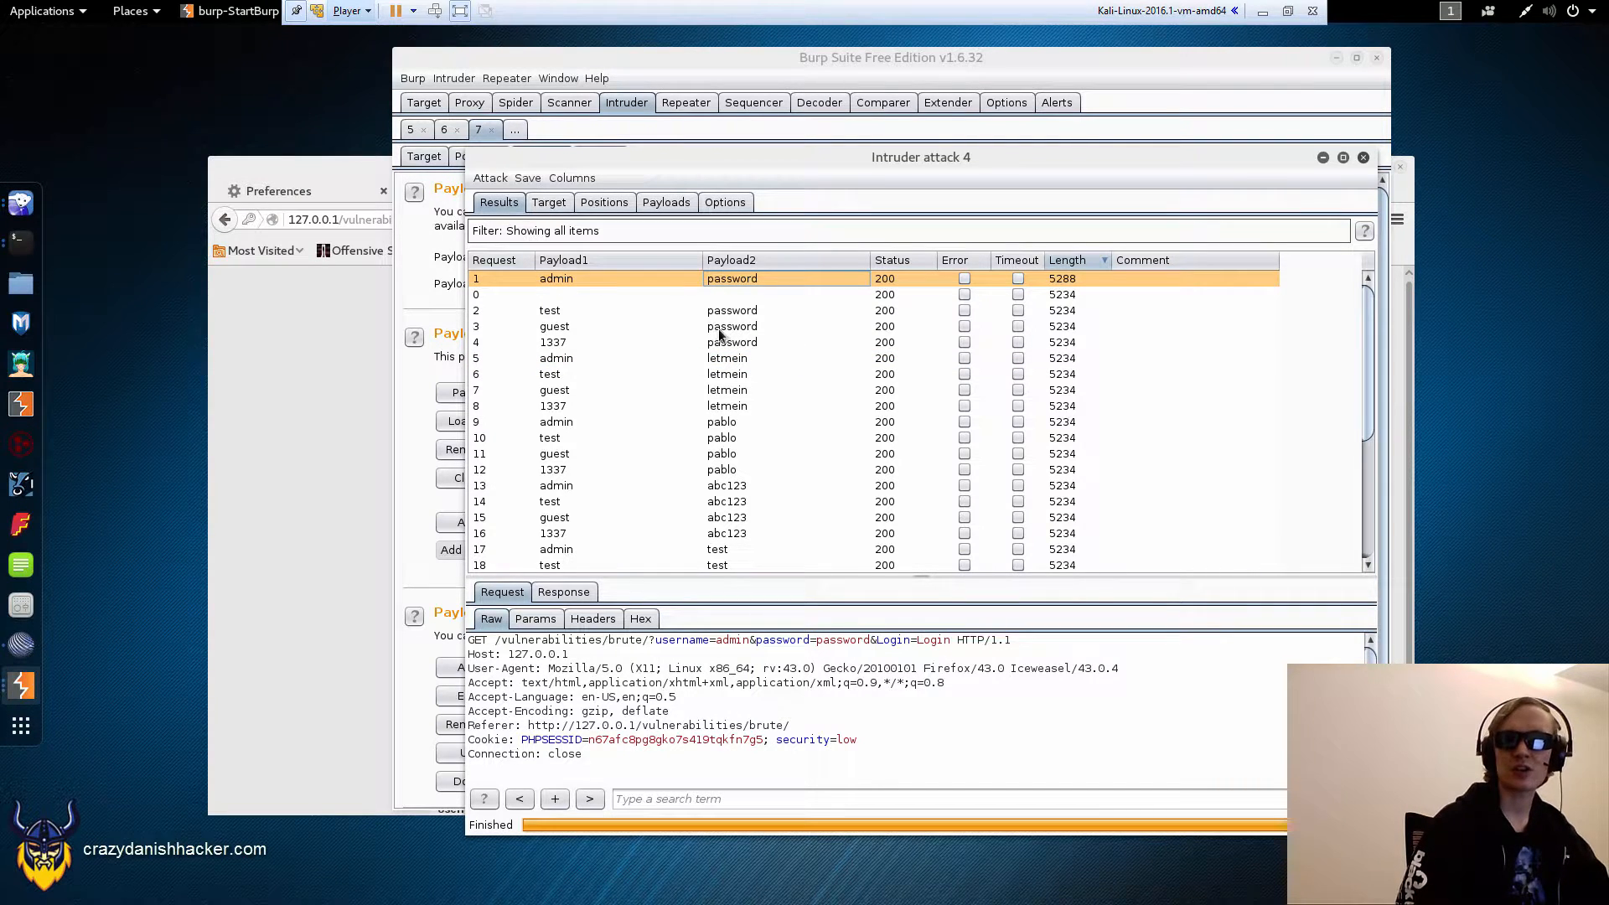
pyautogui.moveTo(719, 358)
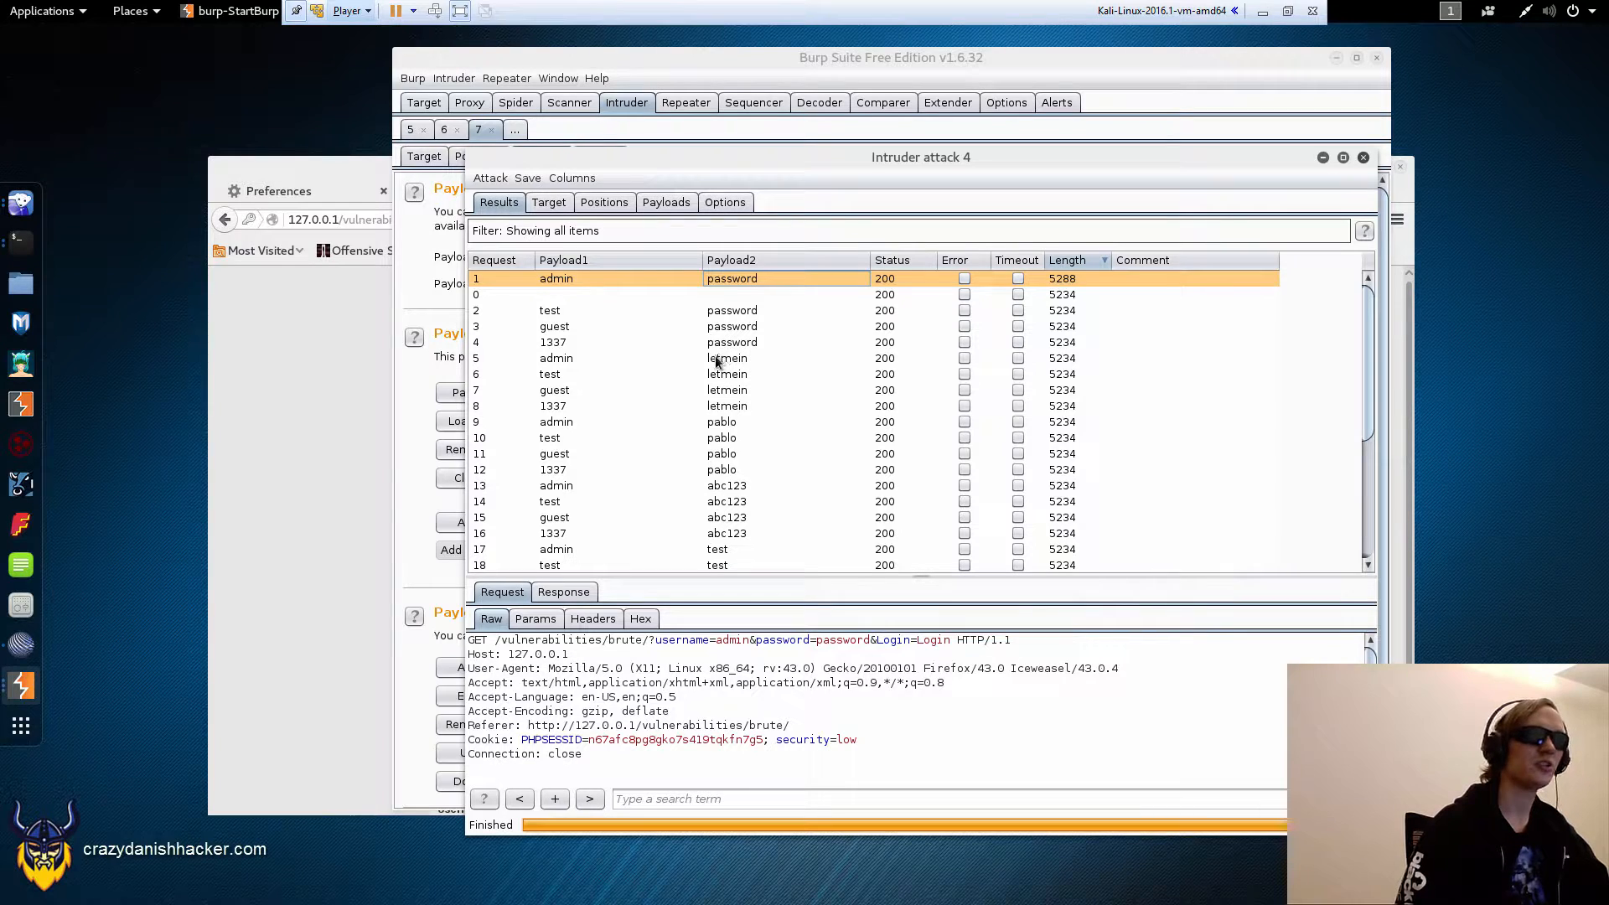
pyautogui.moveTo(719, 342)
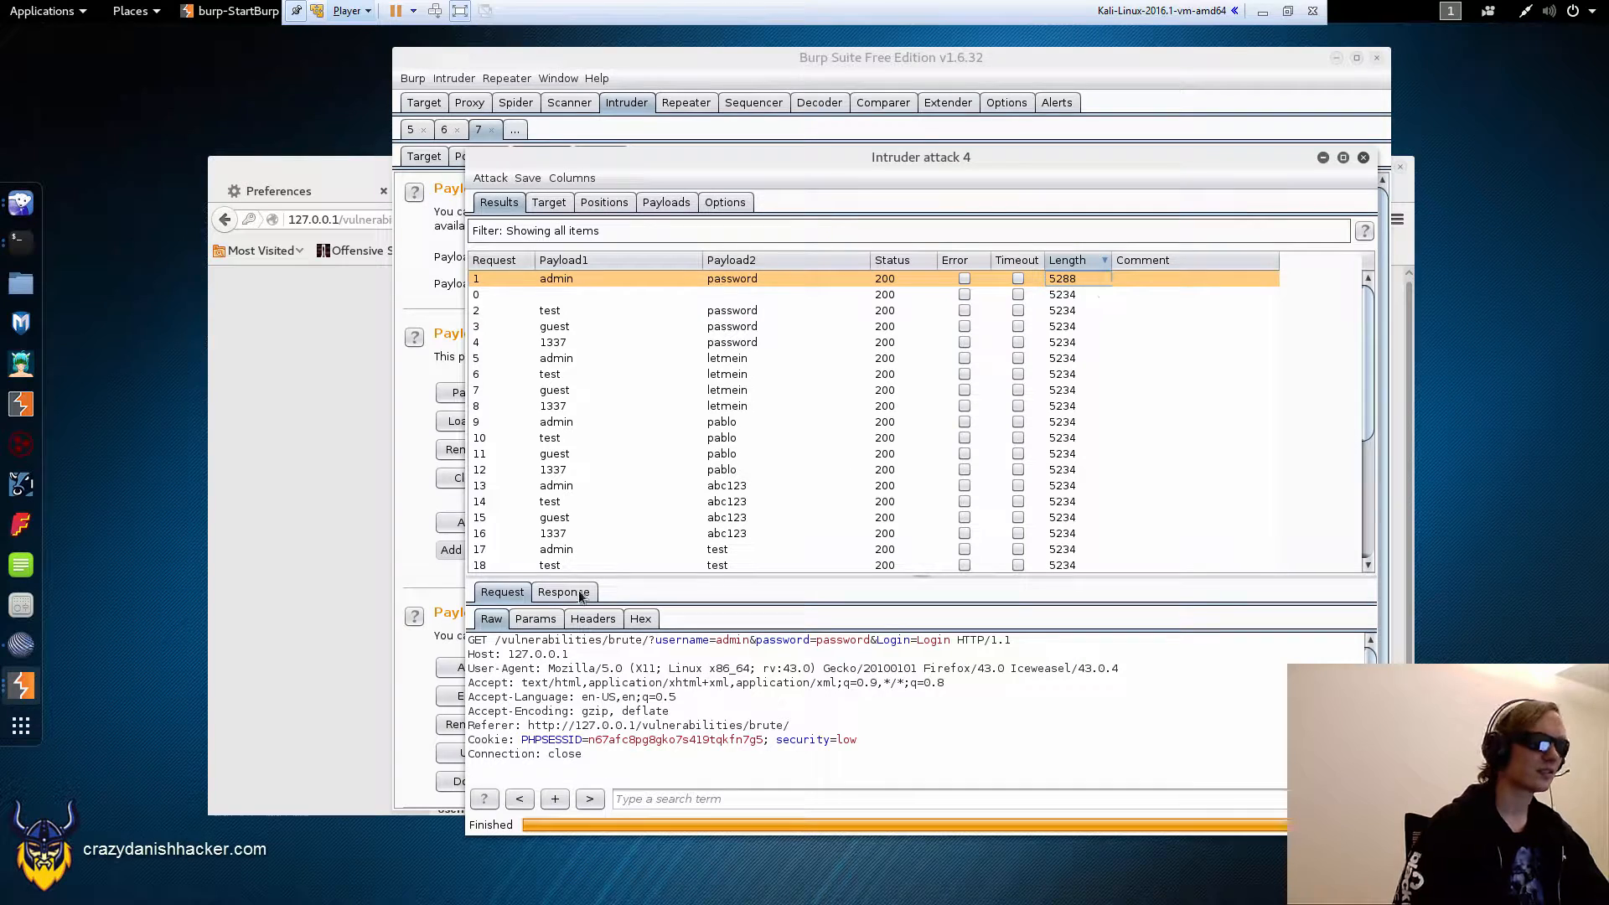
# Step: Search the admin/password response for 'welcome' to find the protected-area welcome message
pyautogui.click(563, 592)
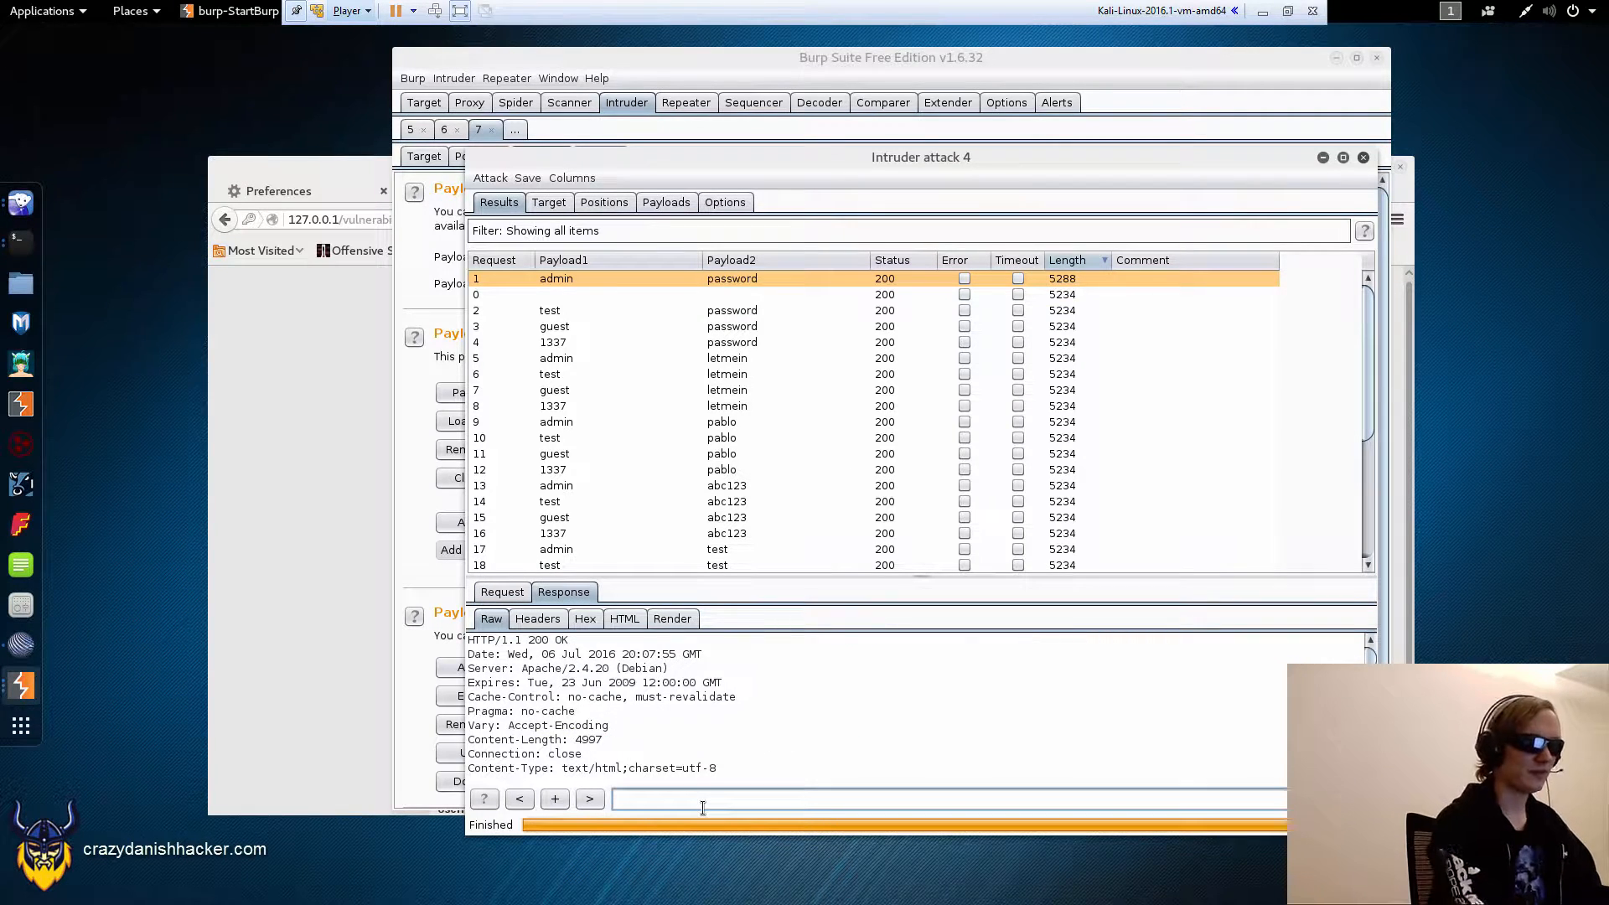
pyautogui.write('welcome')
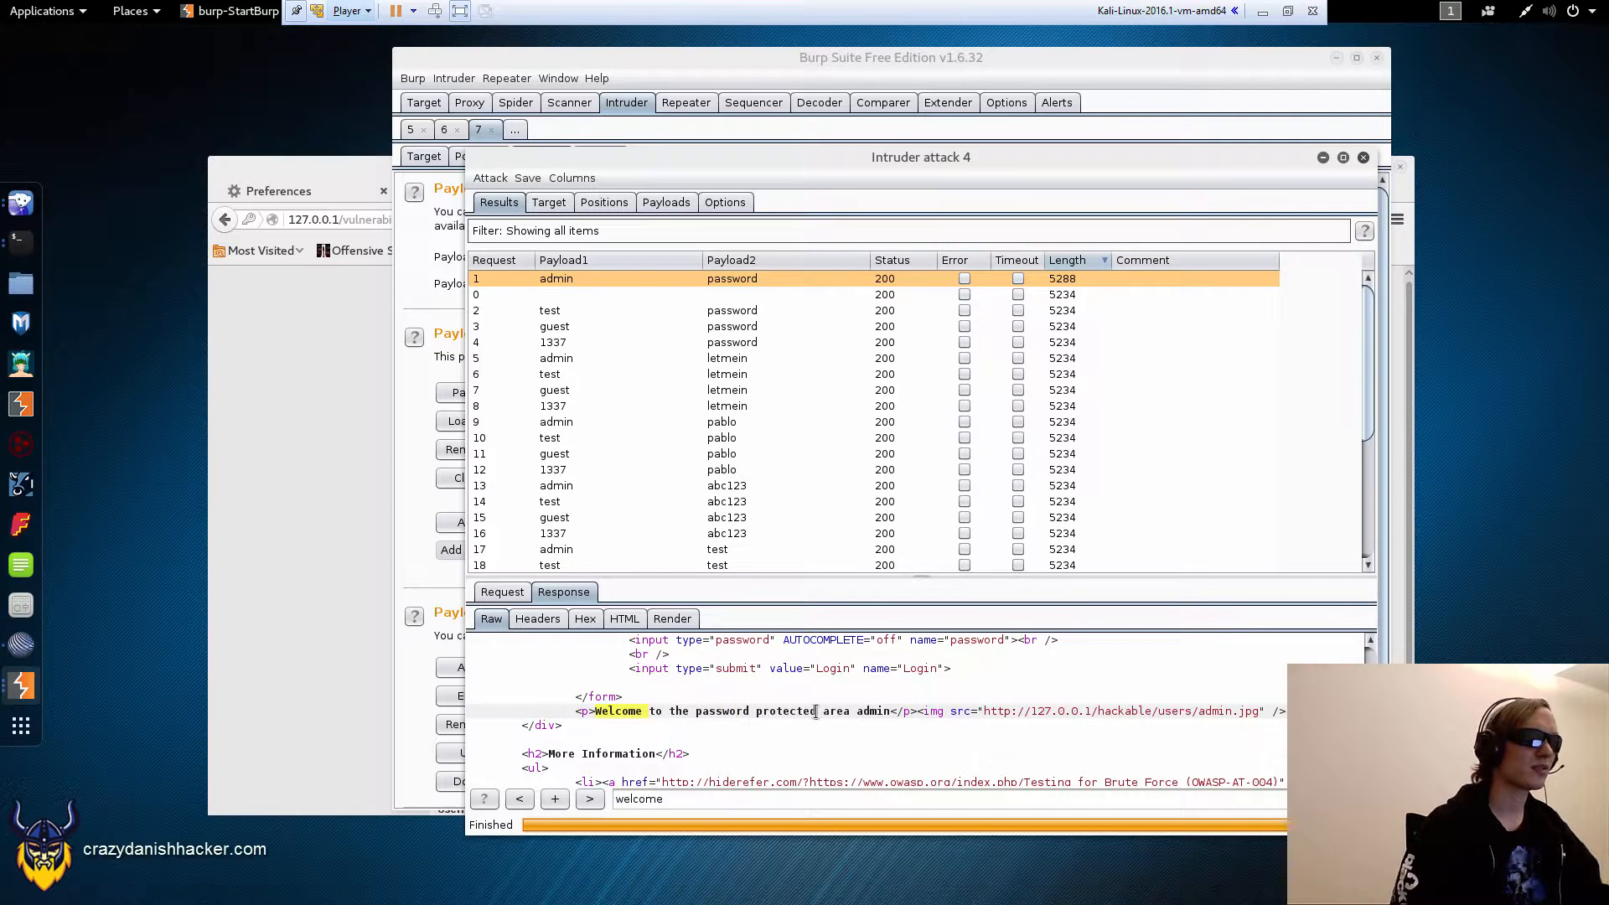
pyautogui.scroll(-3)
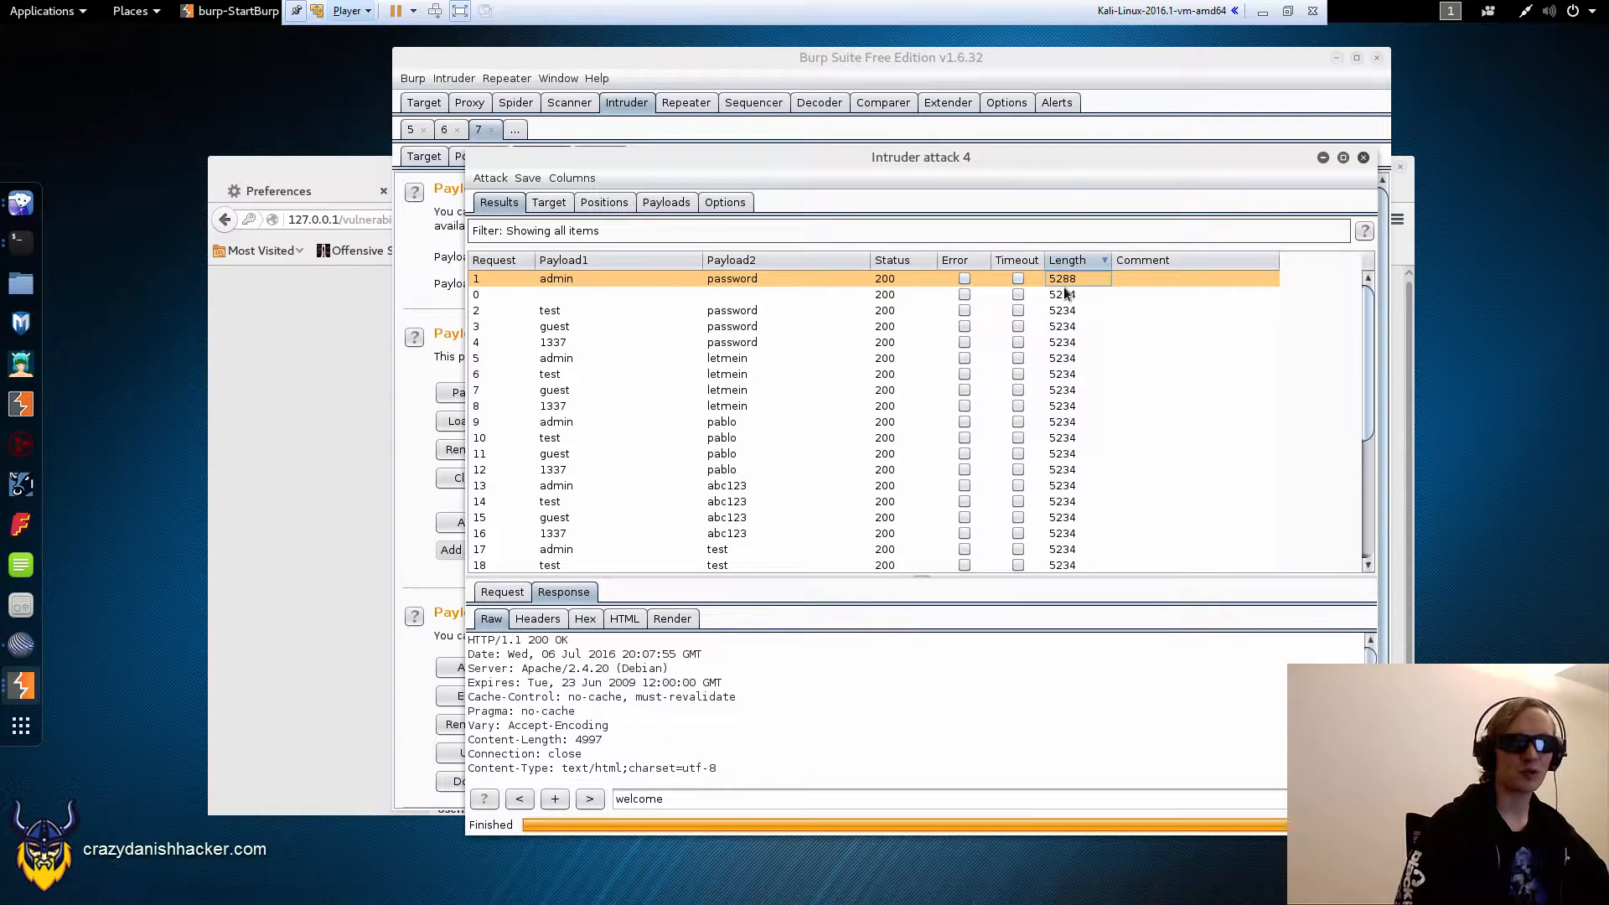
pyautogui.scroll(-3)
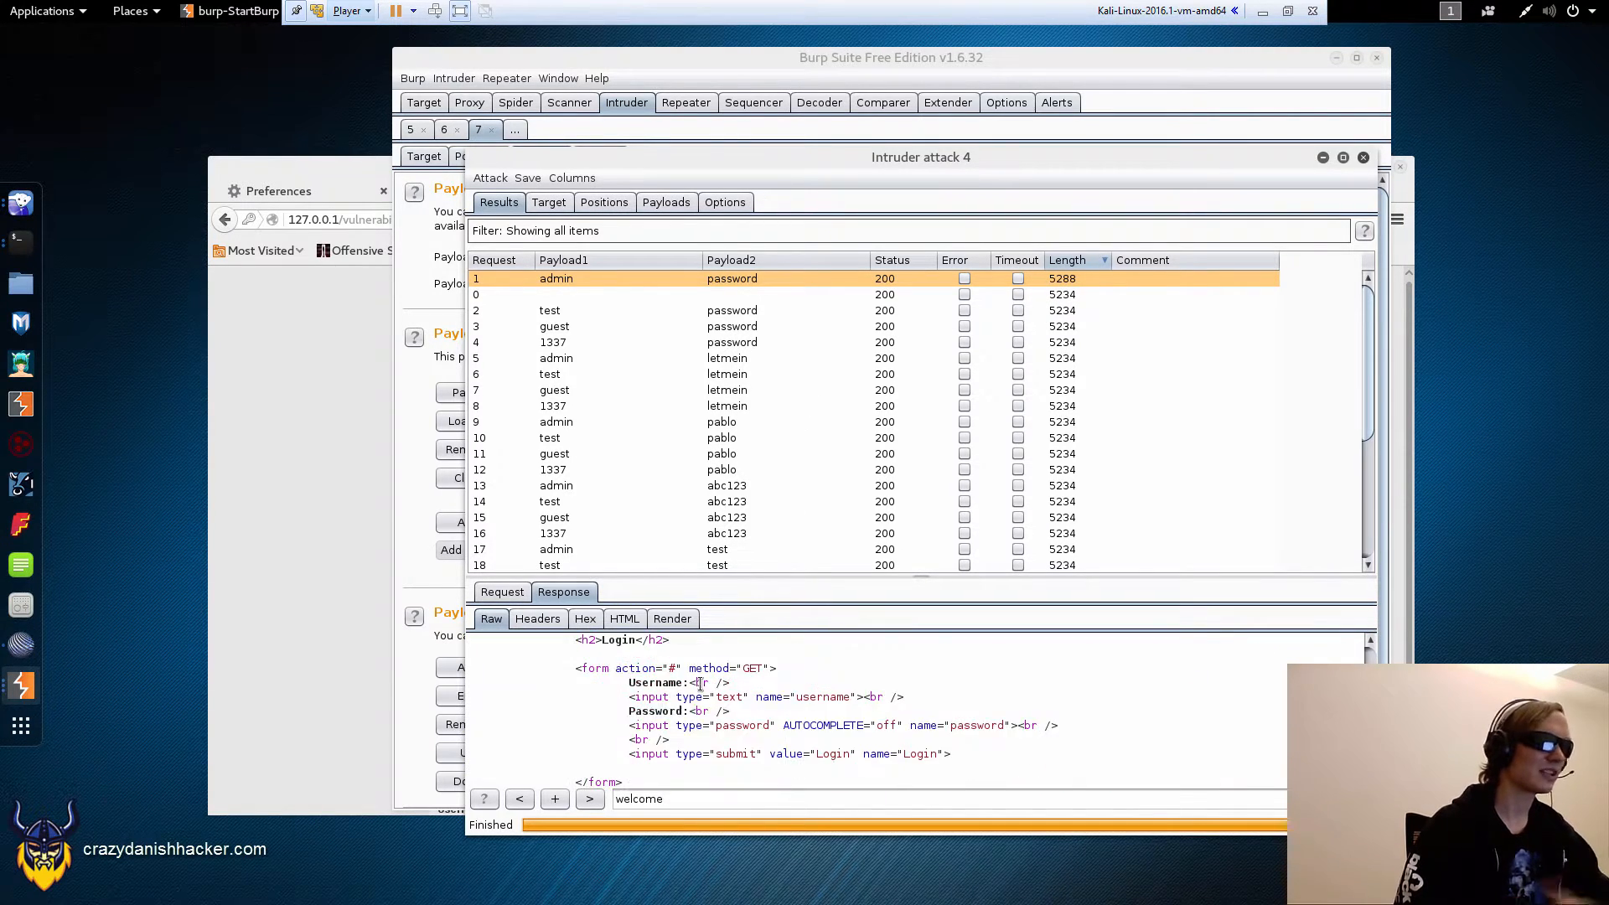
pyautogui.scroll(-3)
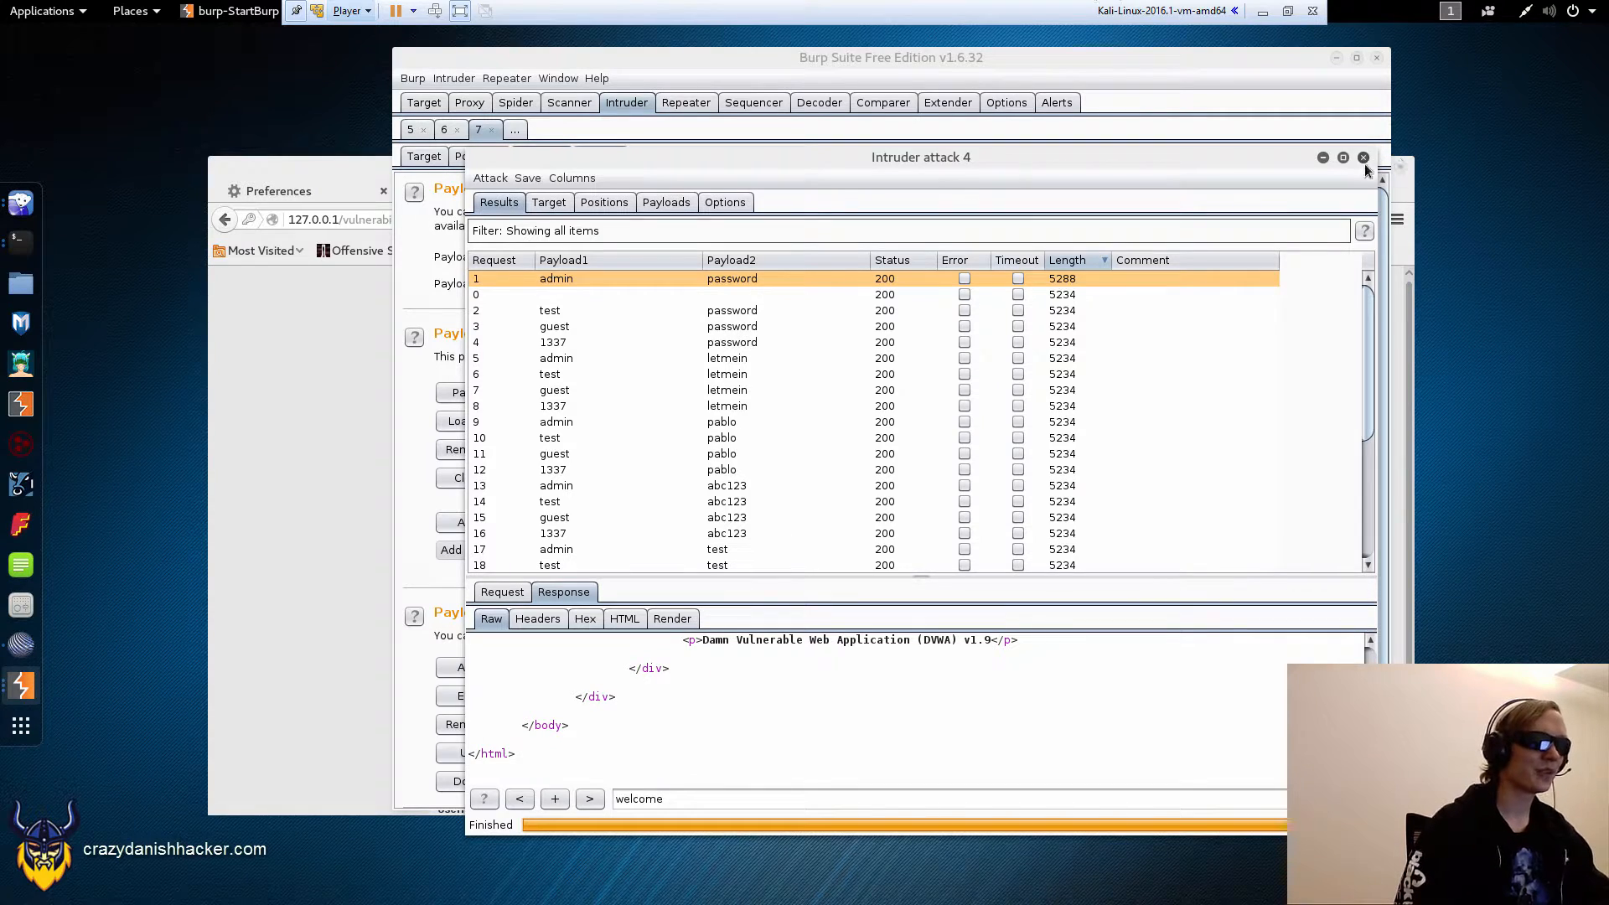
# Step: Close the Intruder attack results and return to the Target site map
pyautogui.click(1364, 158)
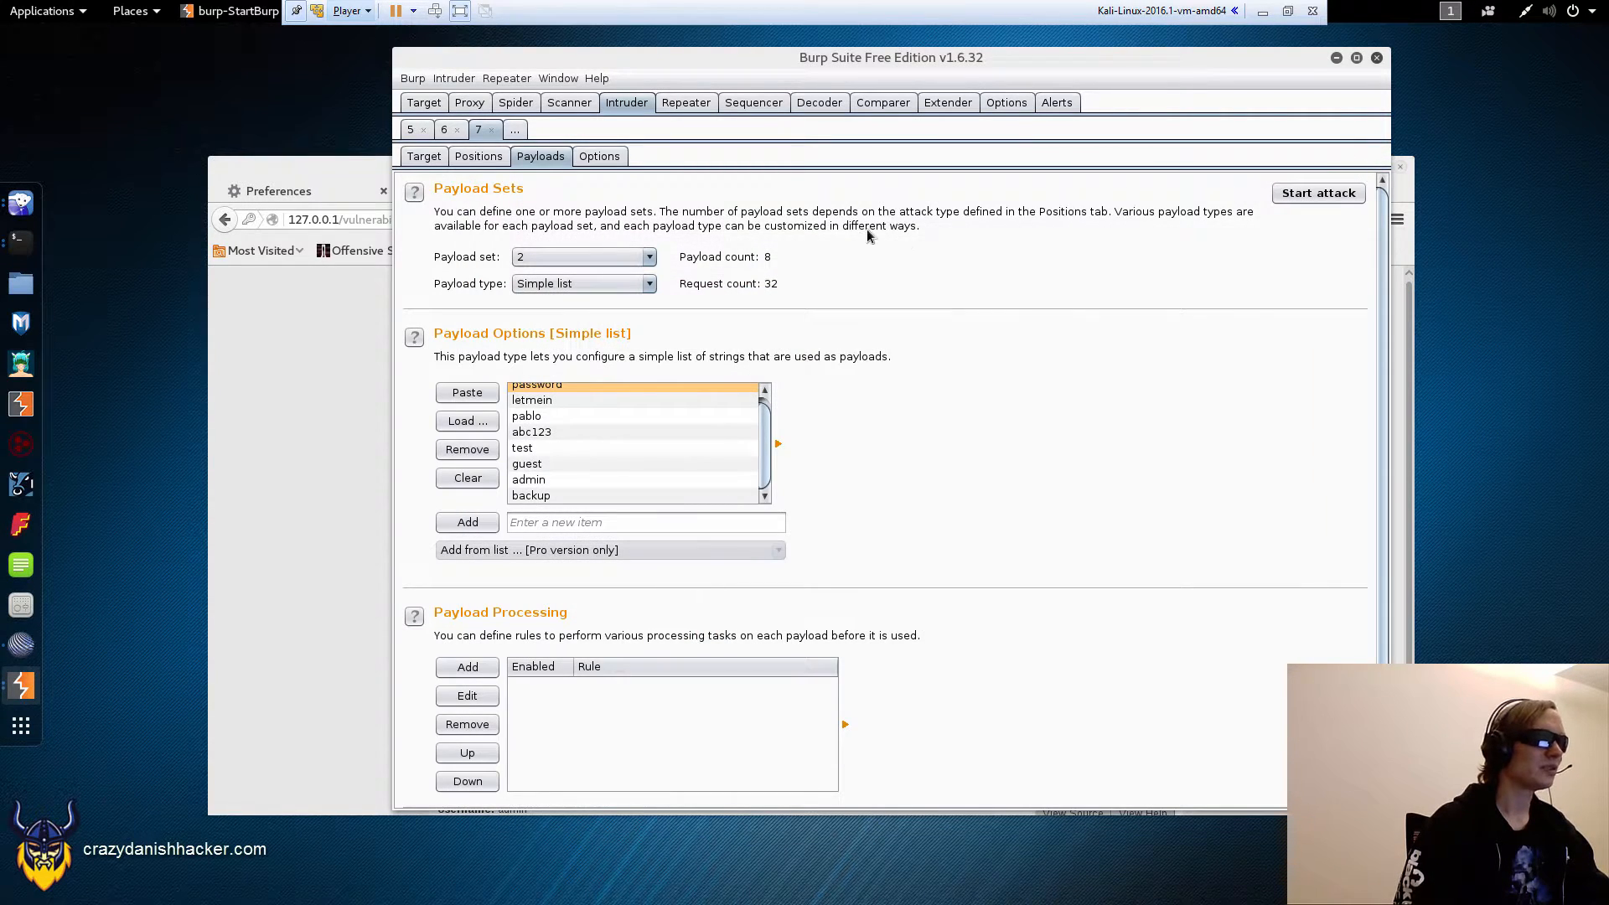
pyautogui.click(424, 102)
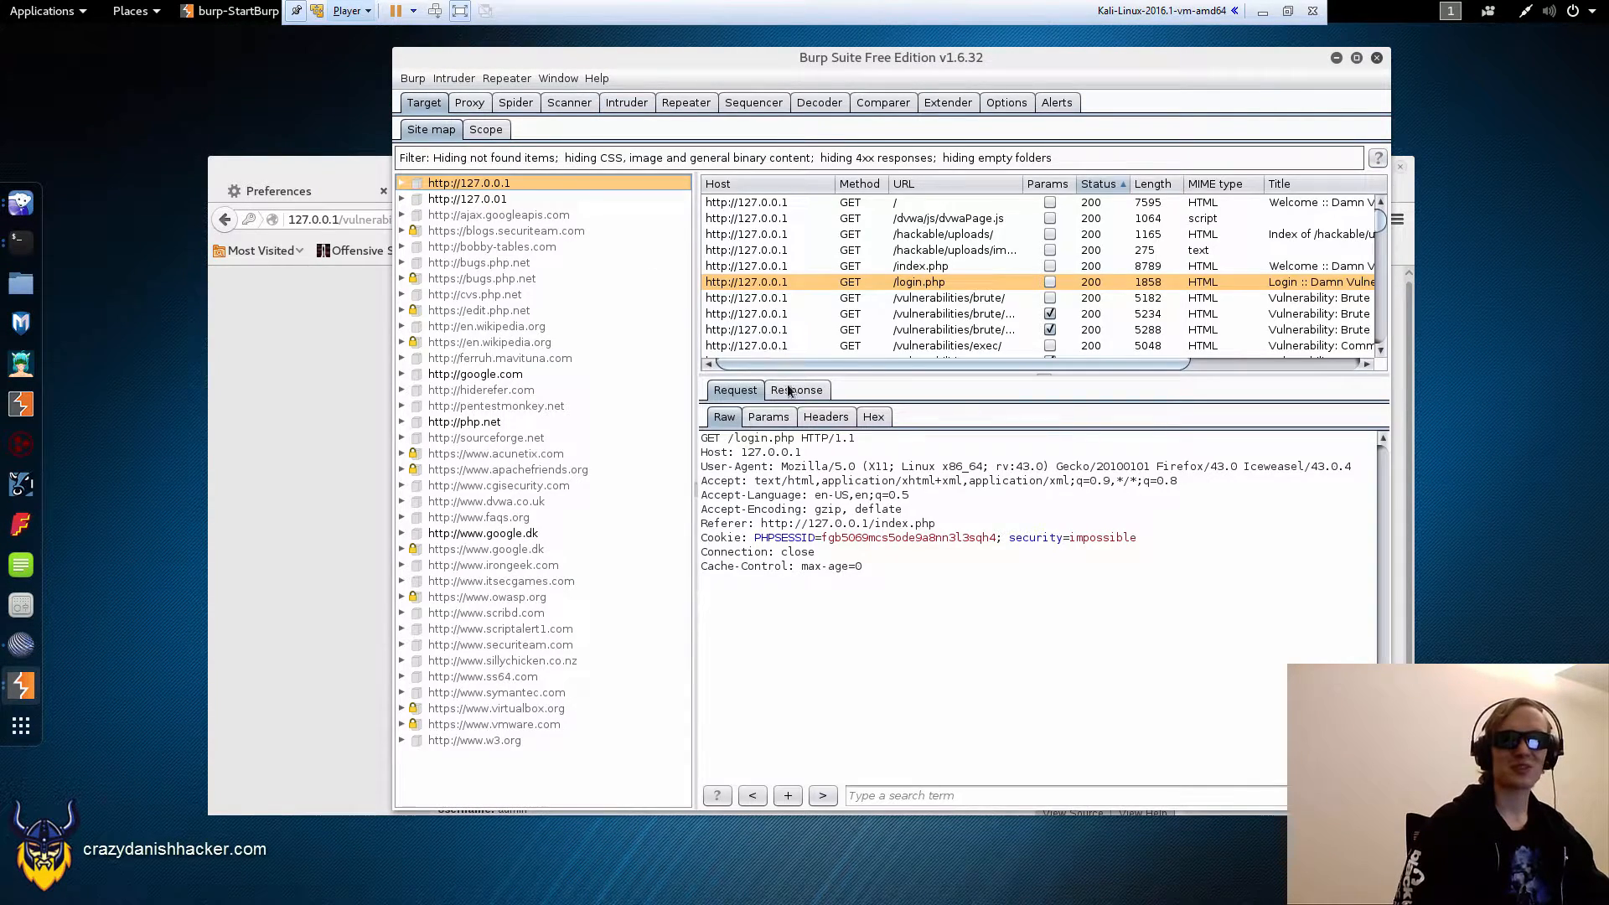